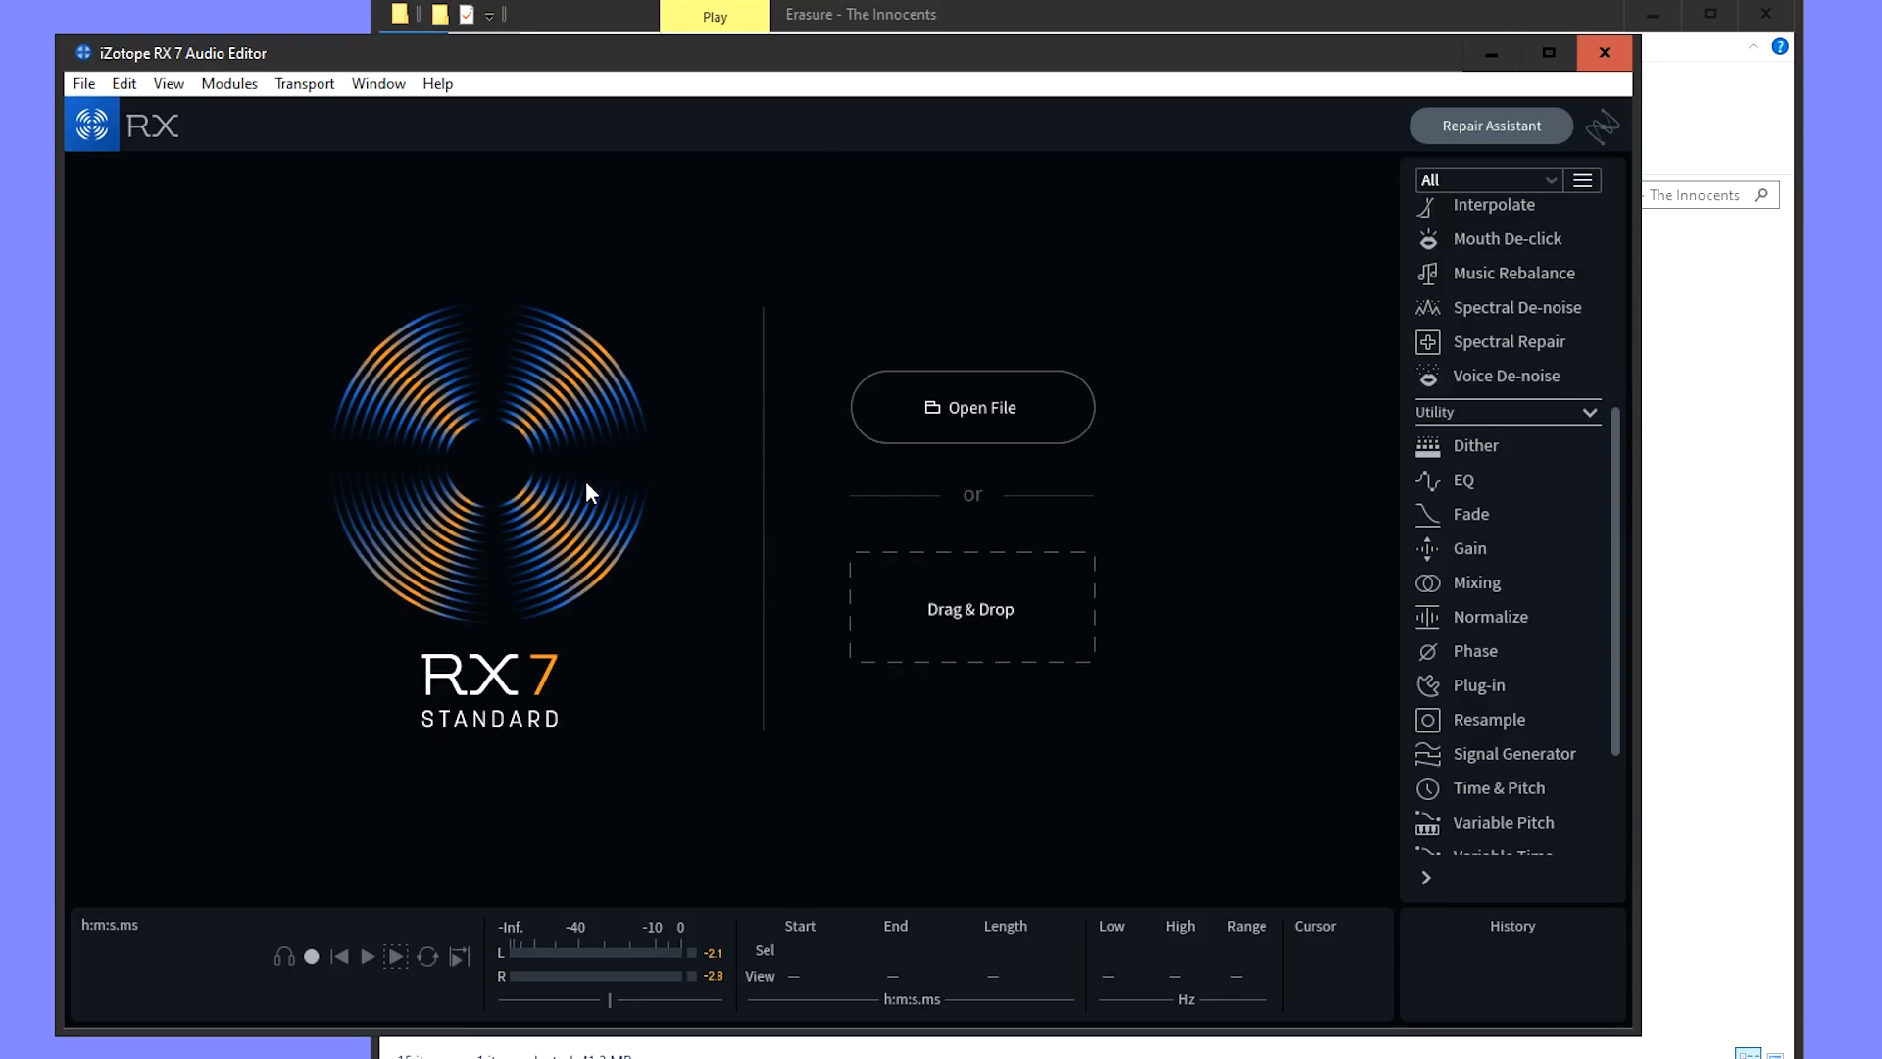
mouse_move(612, 696)
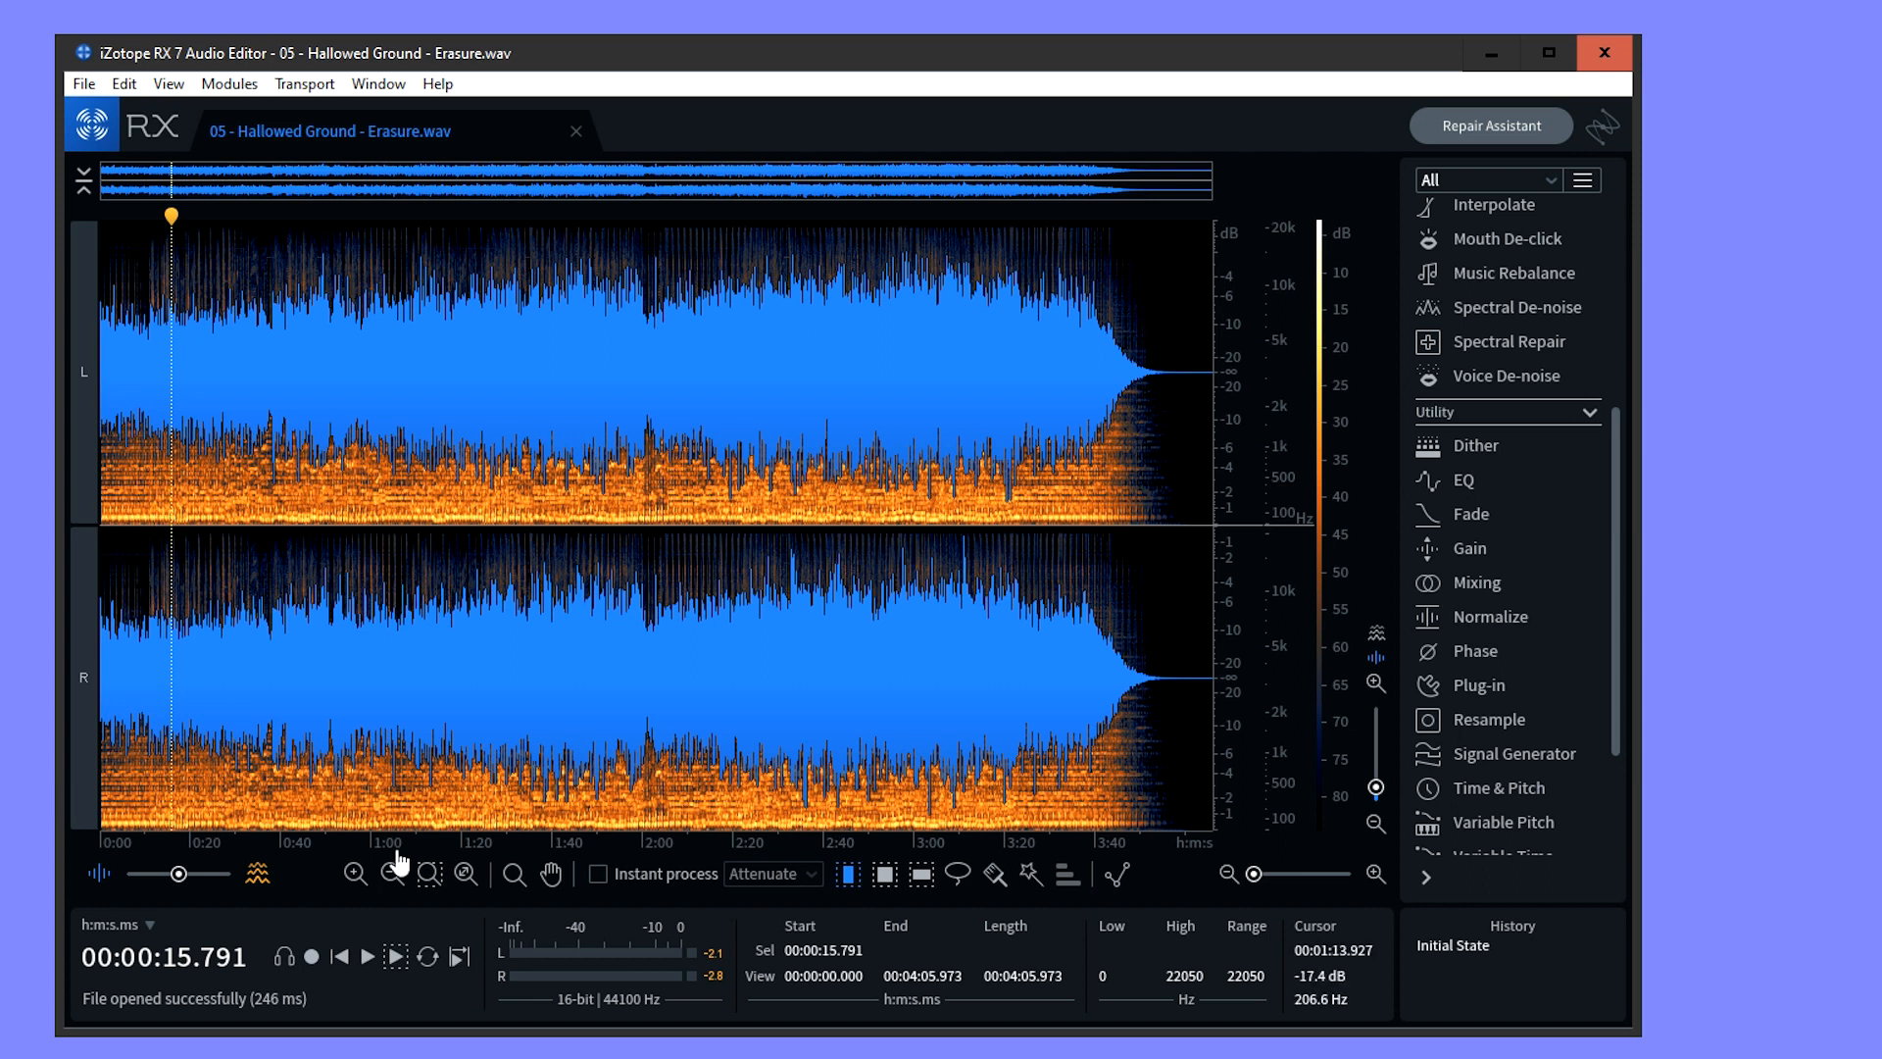
left_click(396, 957)
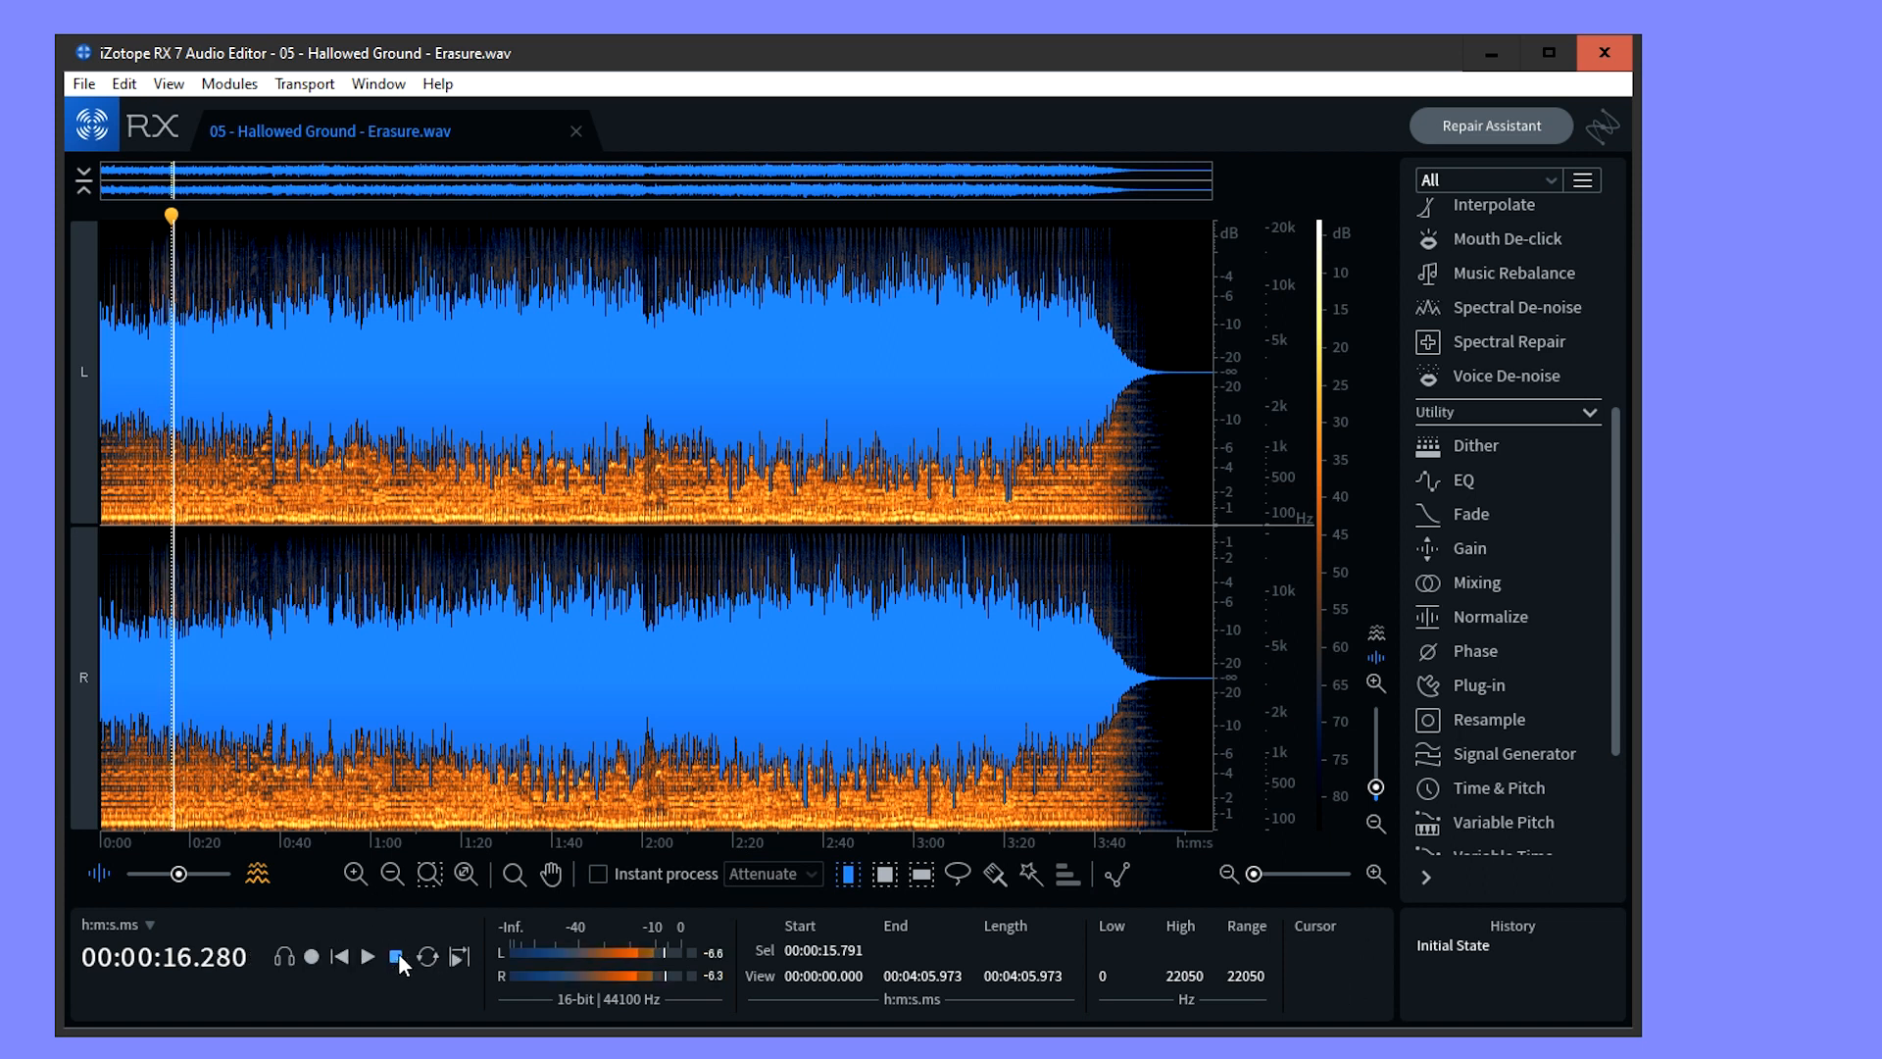
left_click(398, 957)
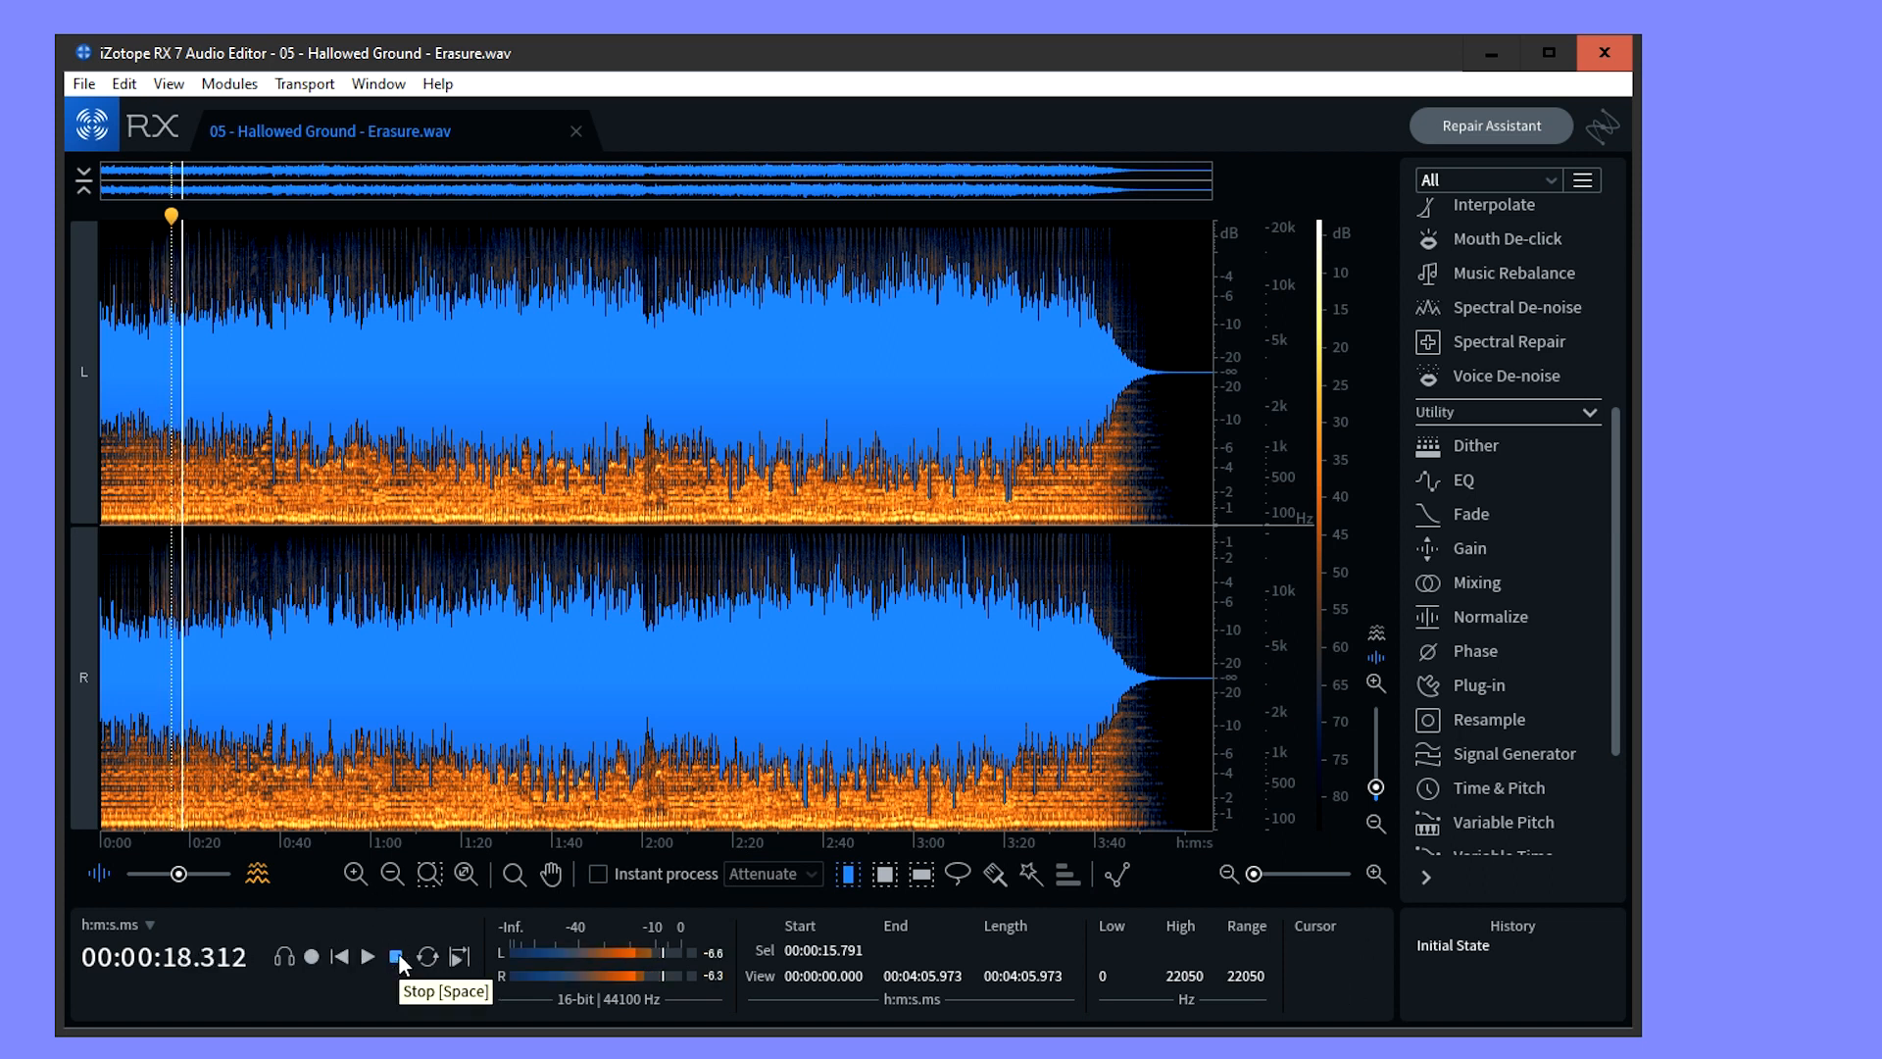
left_click(398, 957)
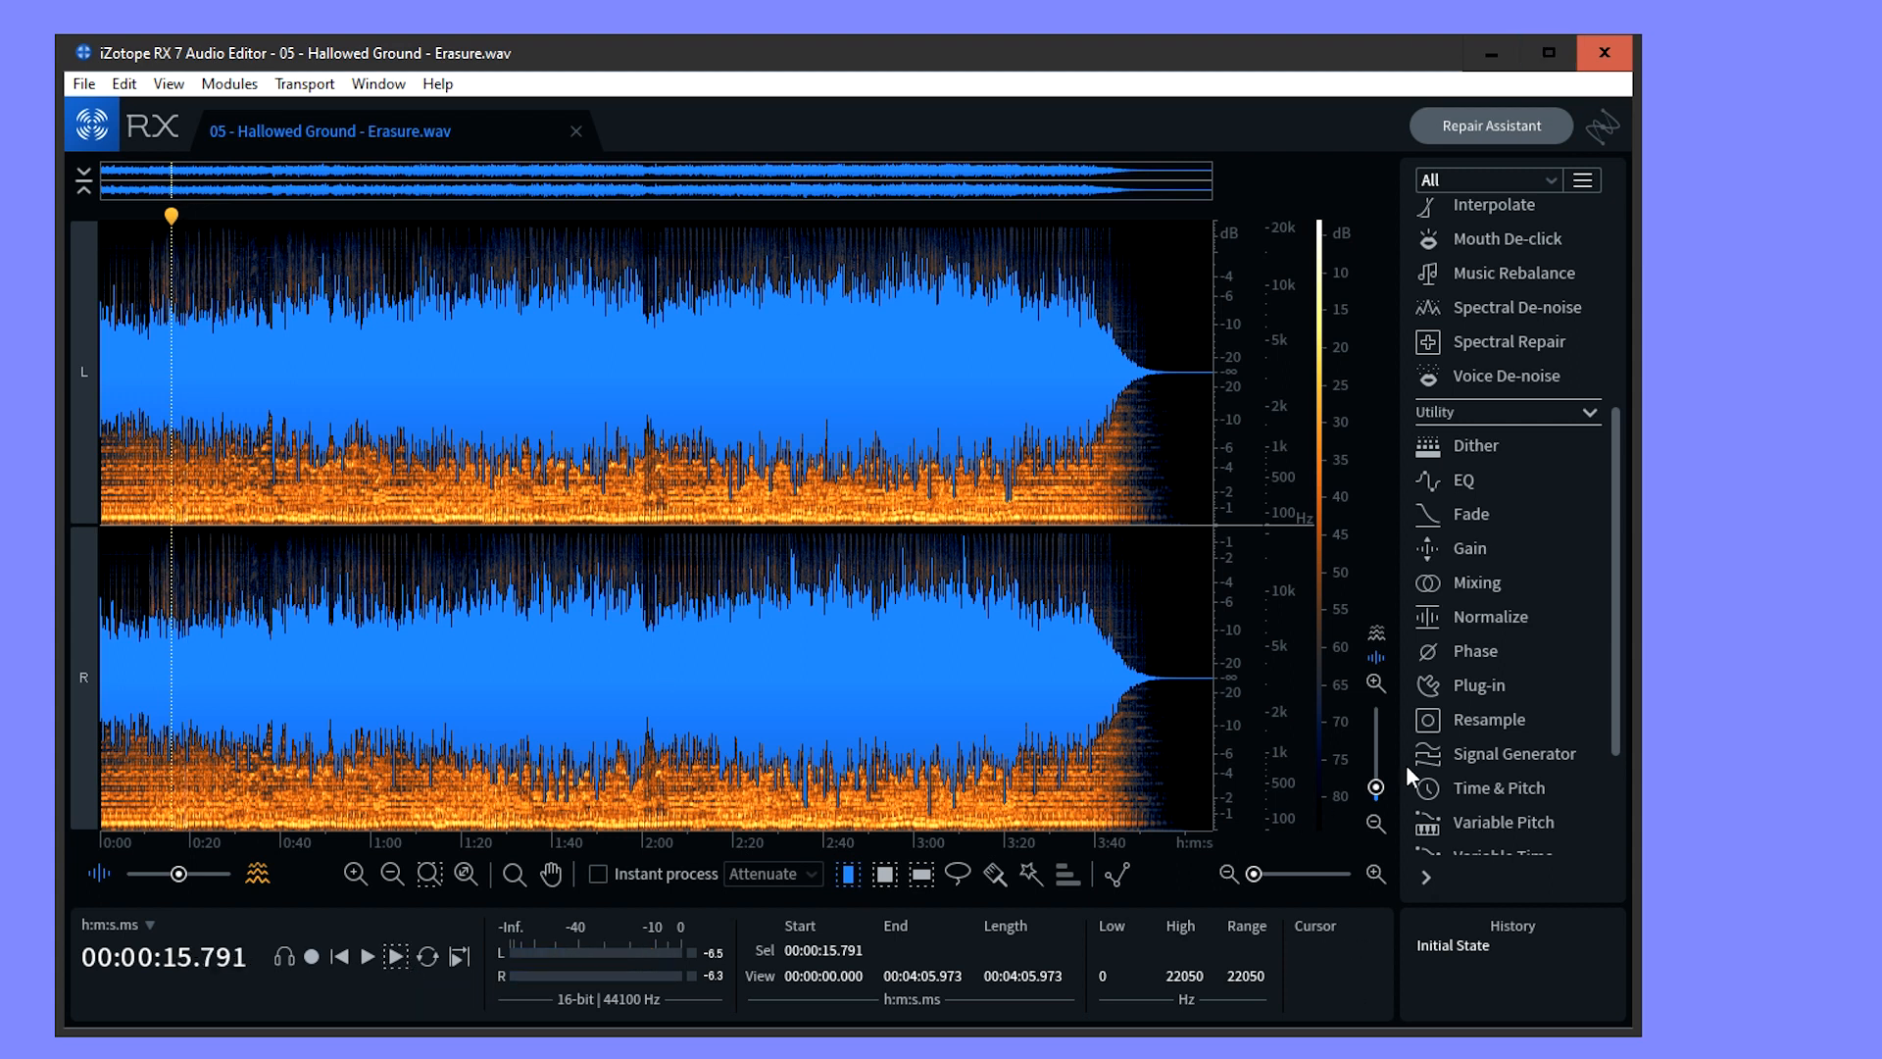
mouse_move(1474, 563)
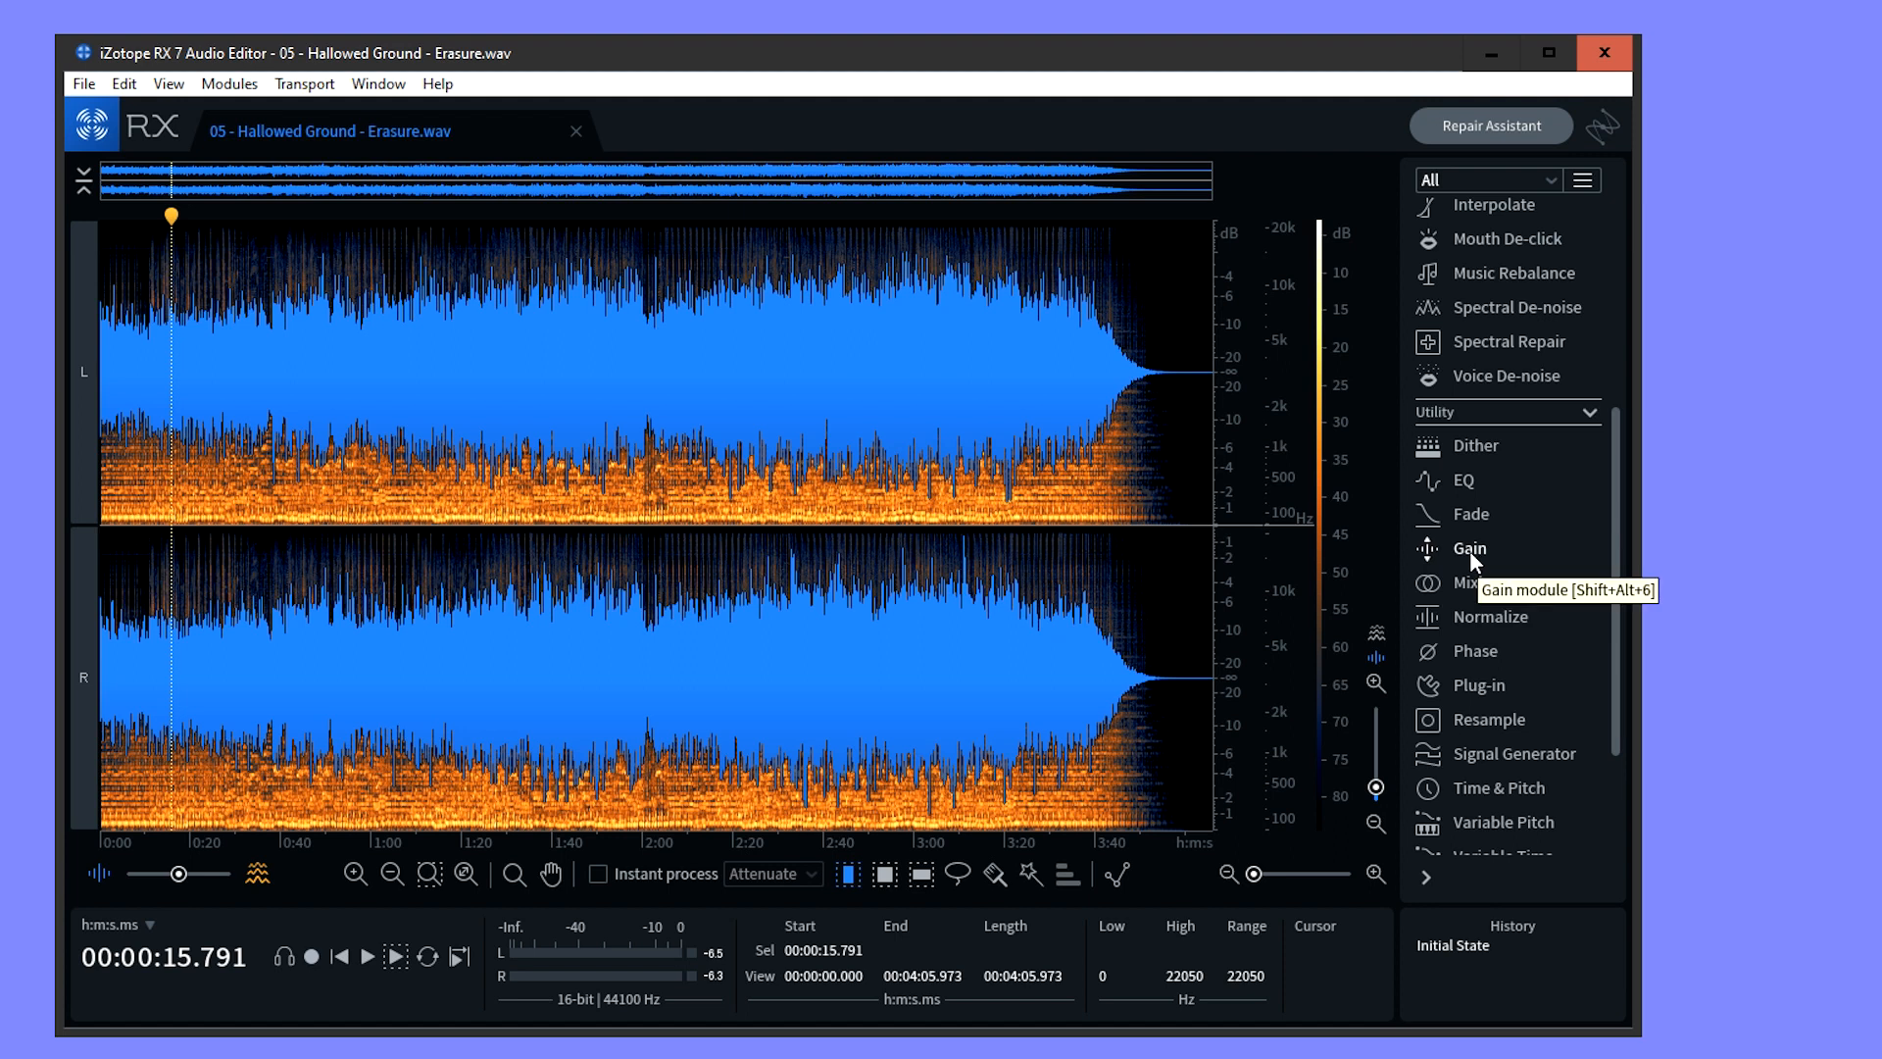
Render a -10 dB Gain reduction across the whole Erasure track.
left_click(1466, 549)
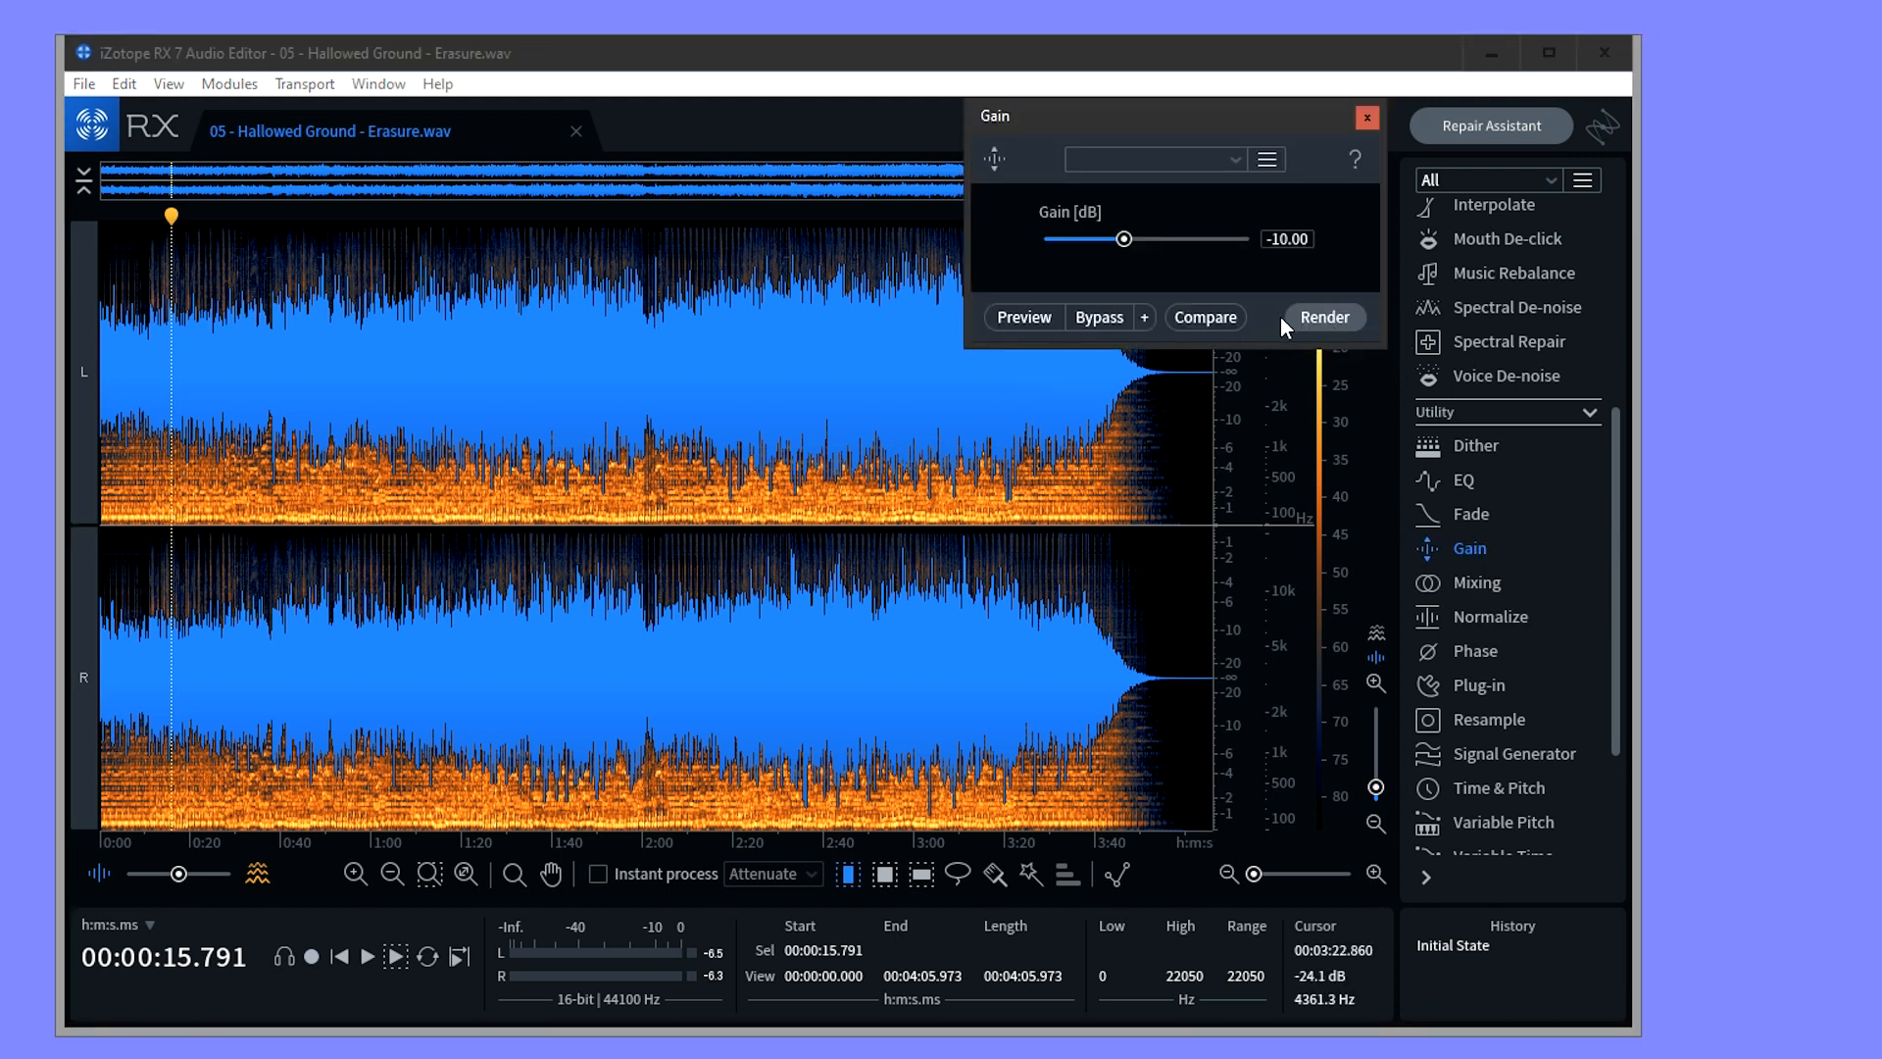
mouse_move(1324, 328)
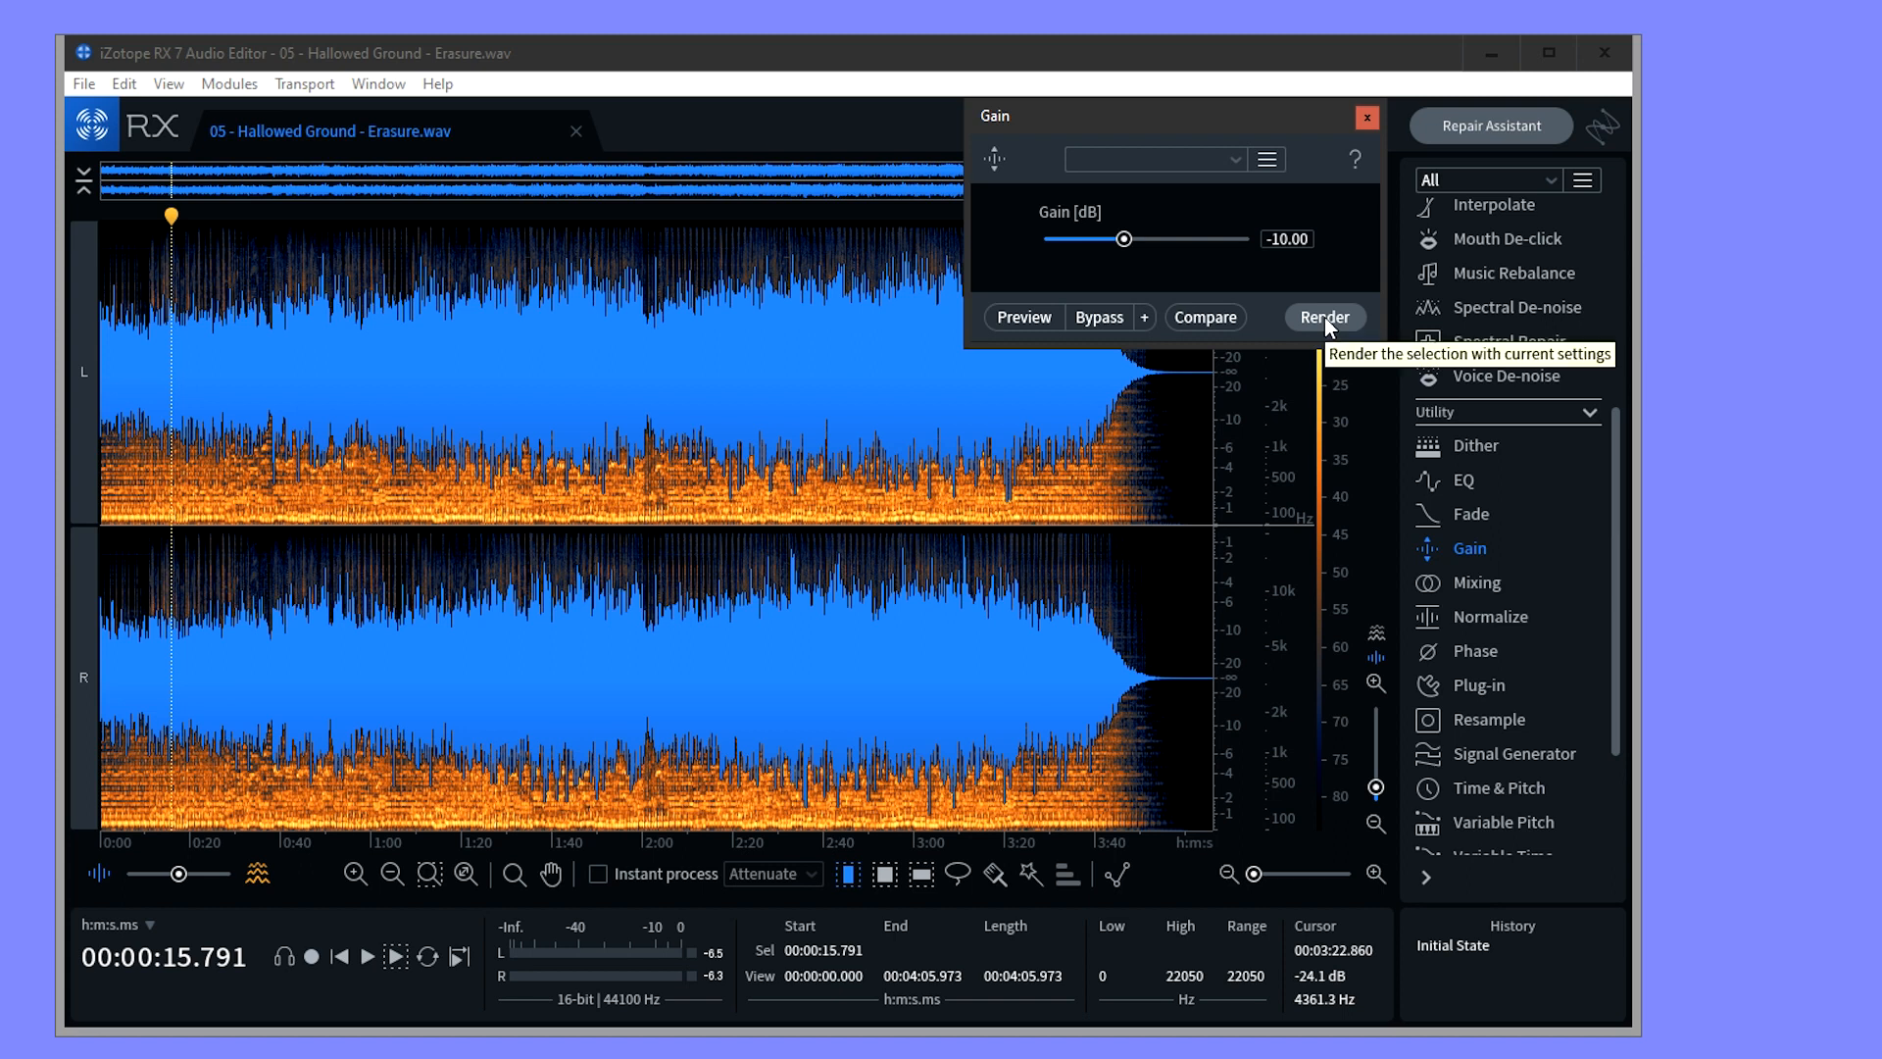
mouse_move(1124, 237)
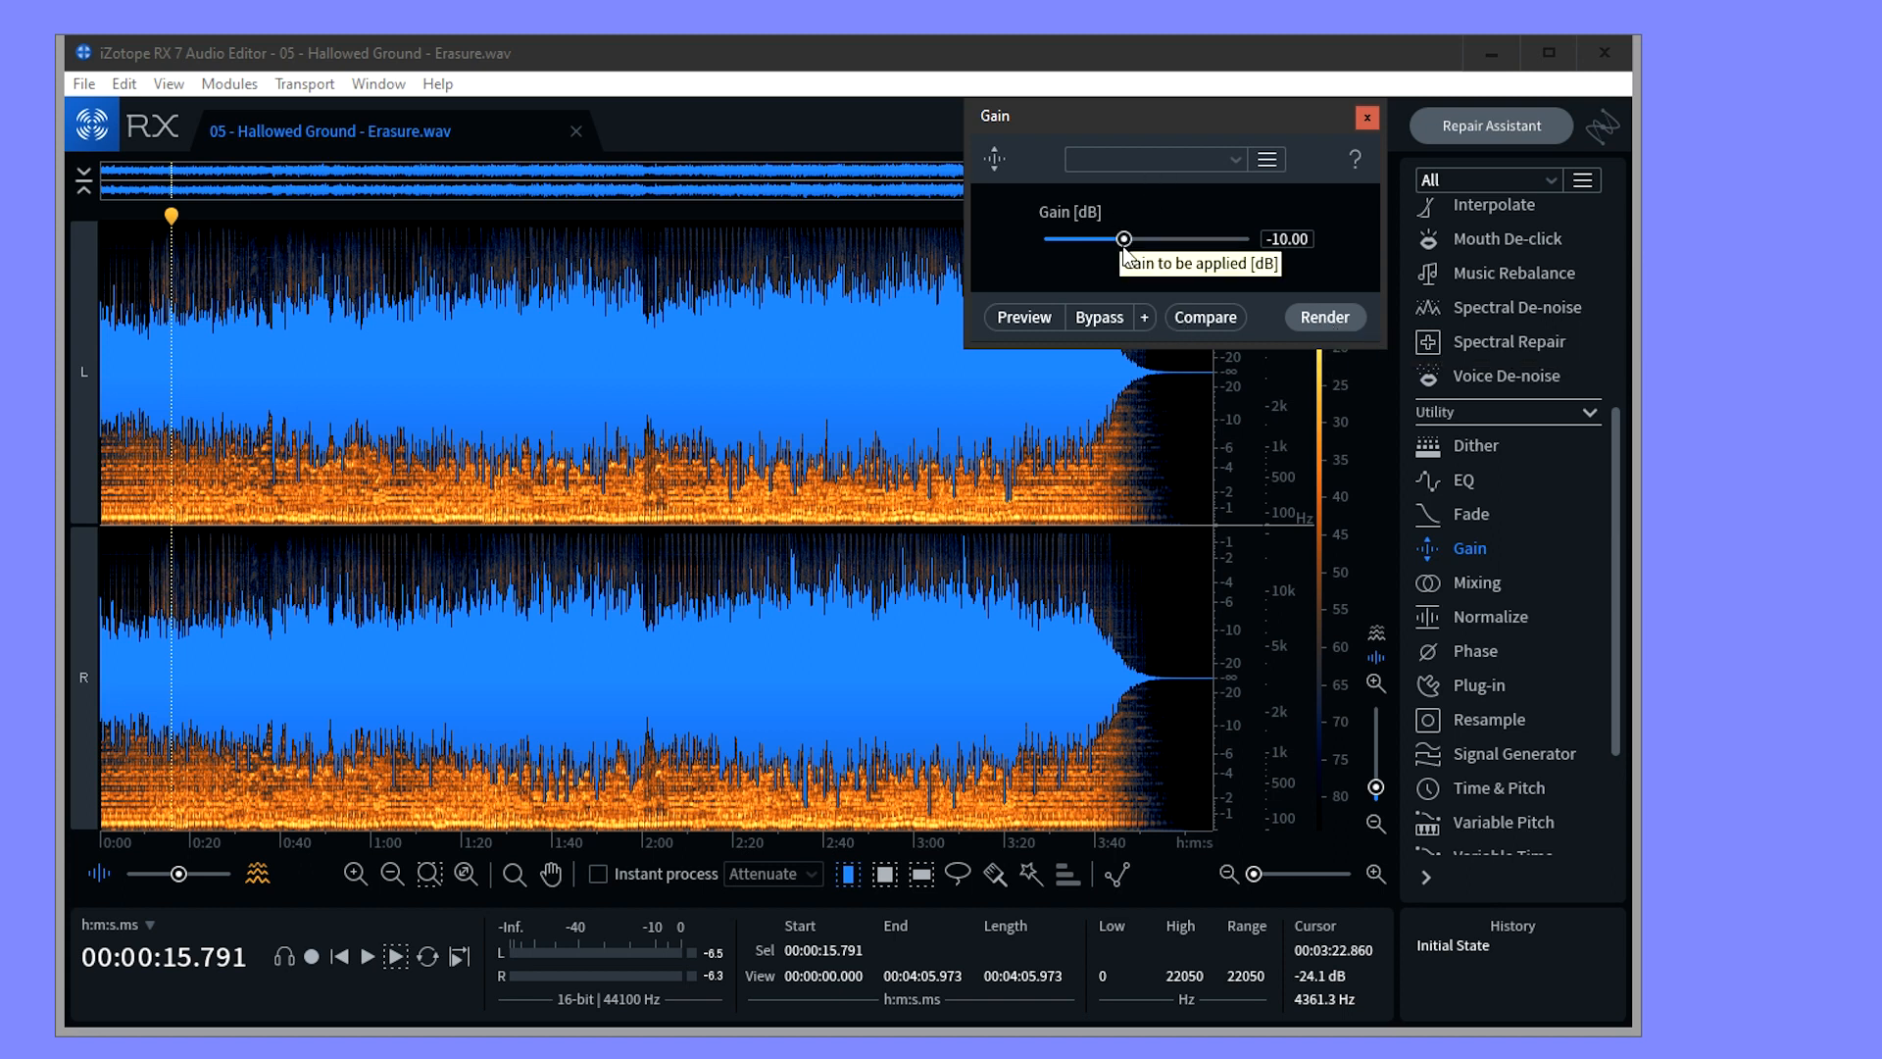
left_click_drag(1123, 237, 1123, 237)
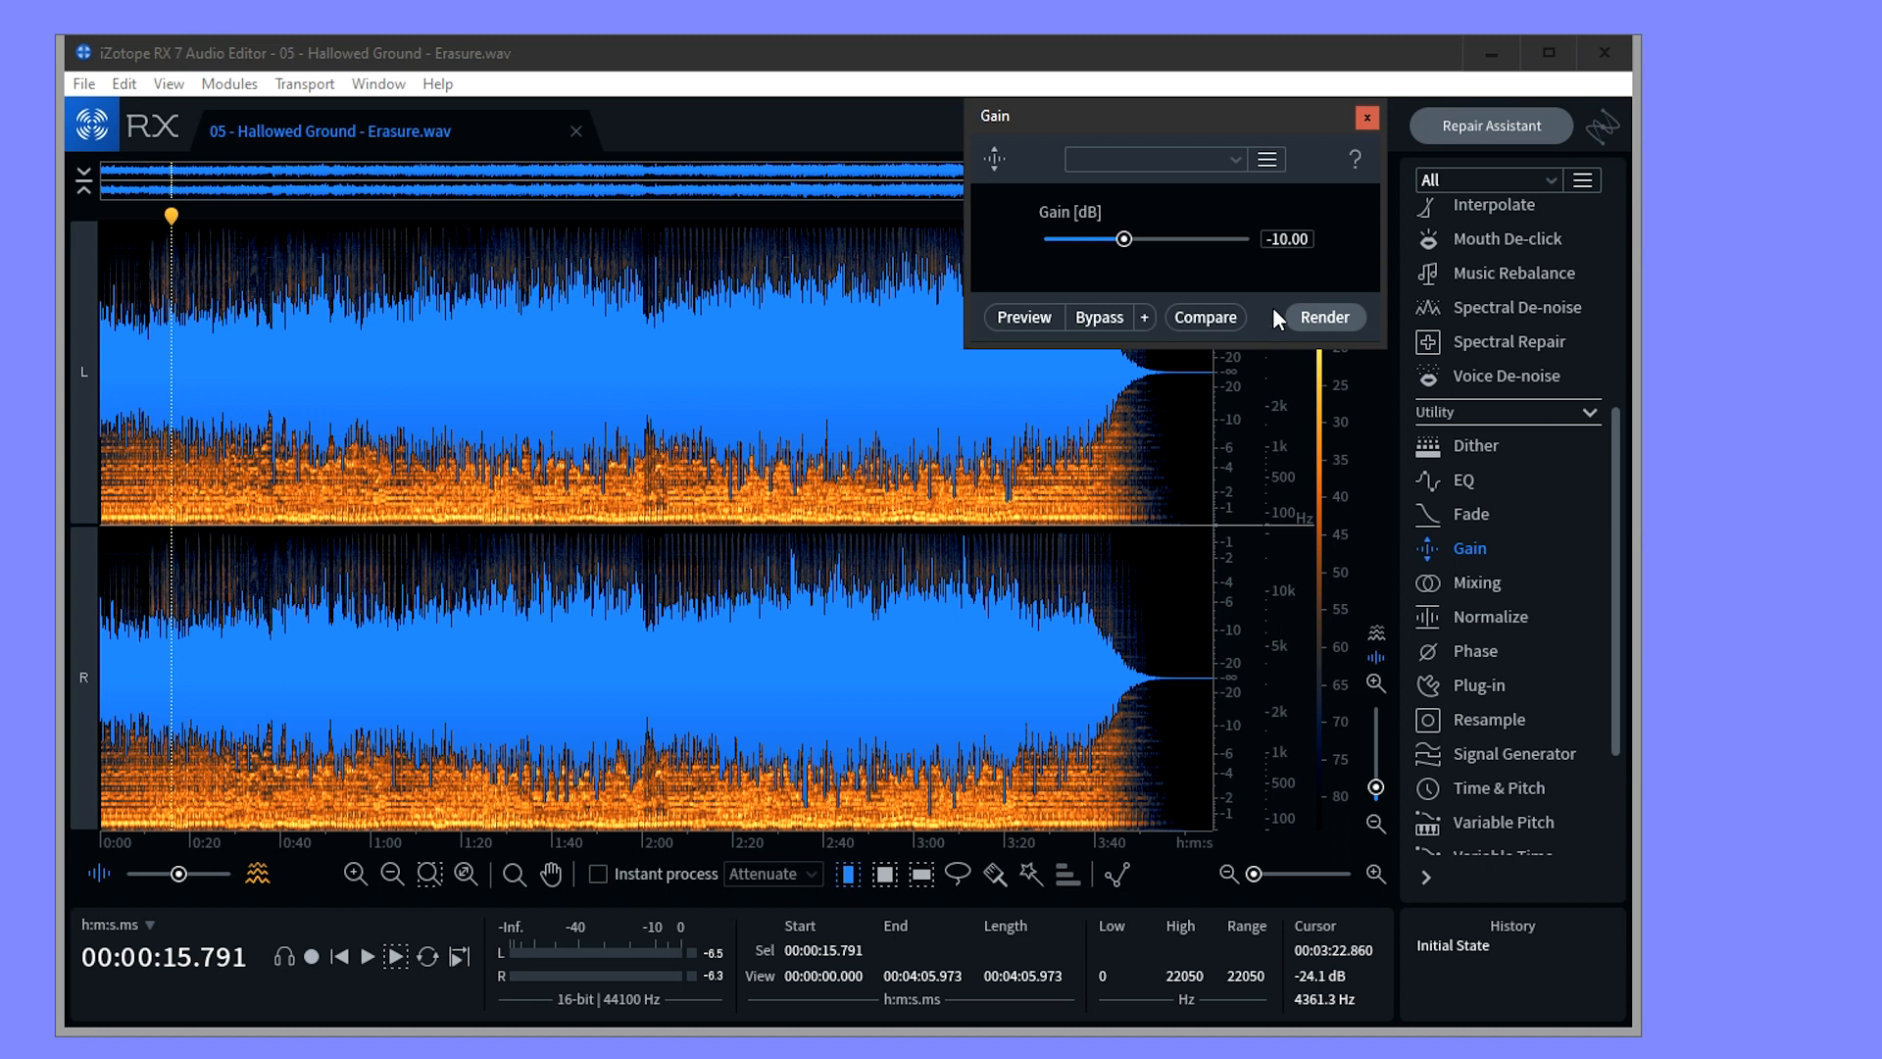
left_click(1323, 317)
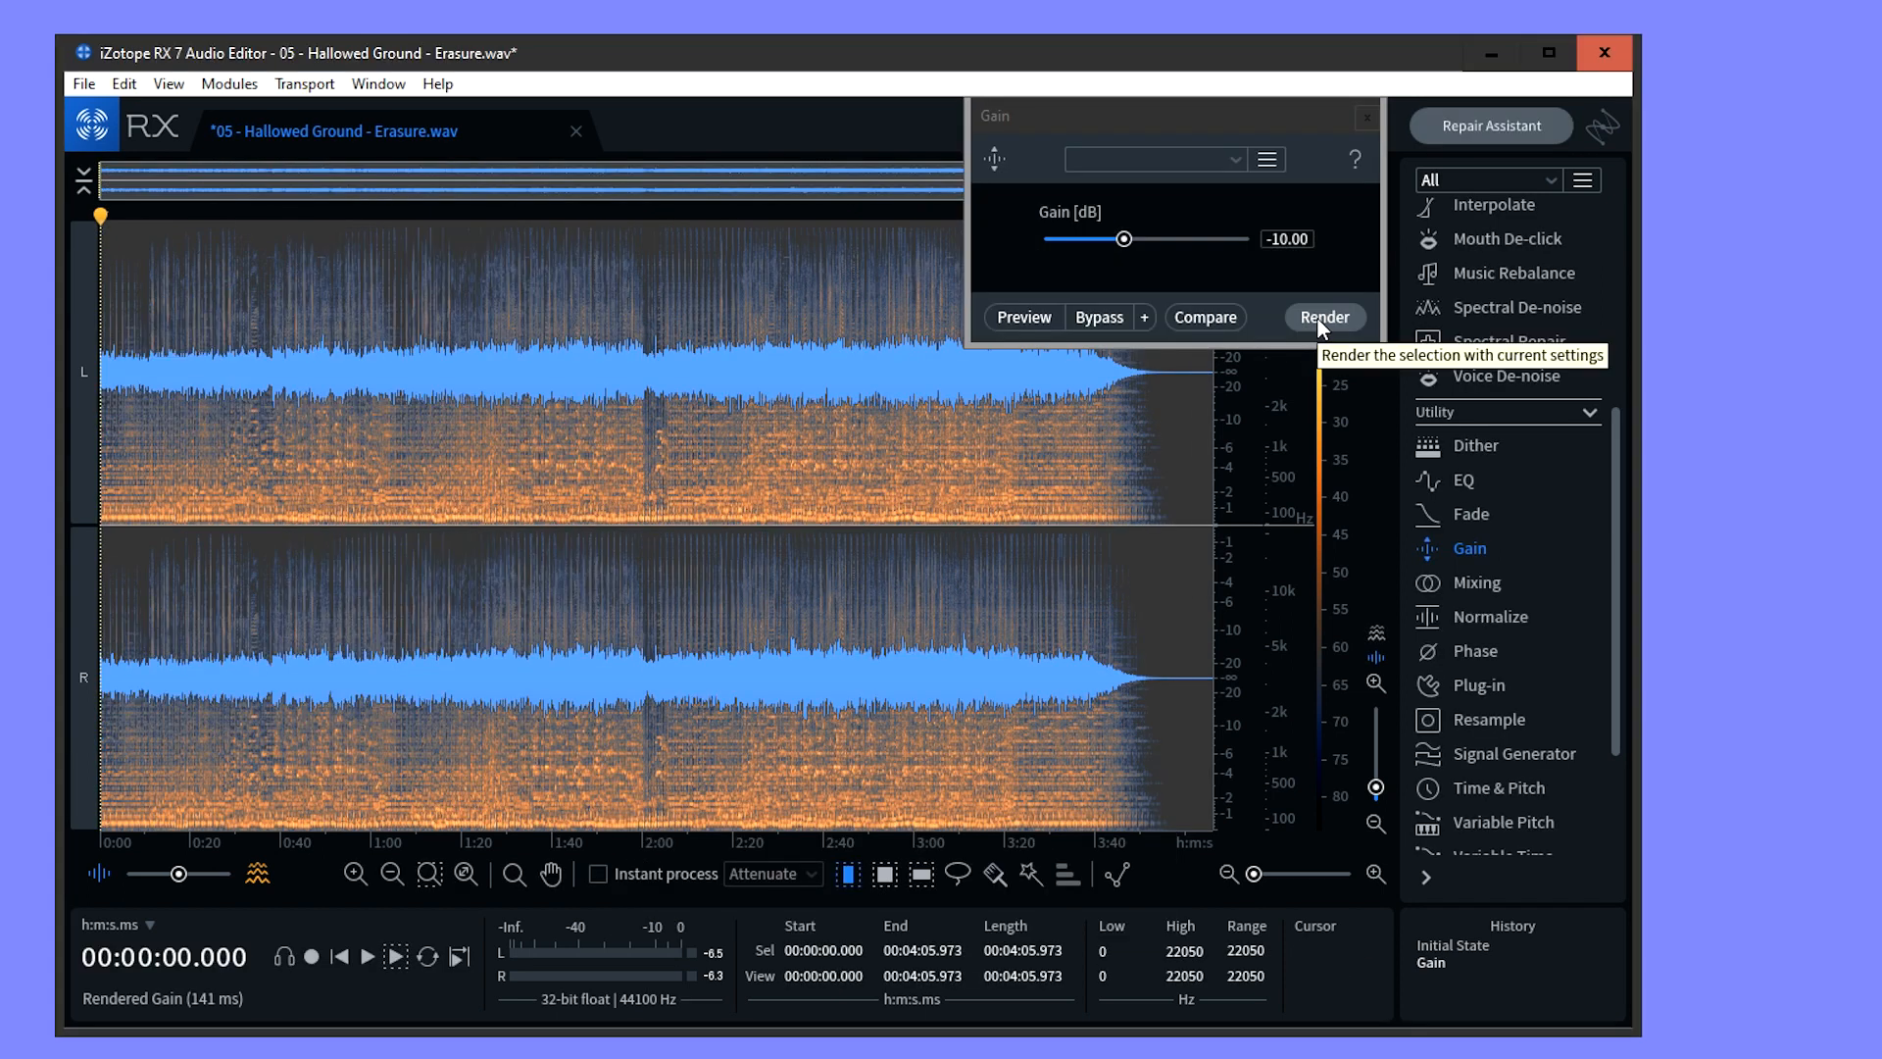
left_click(1323, 318)
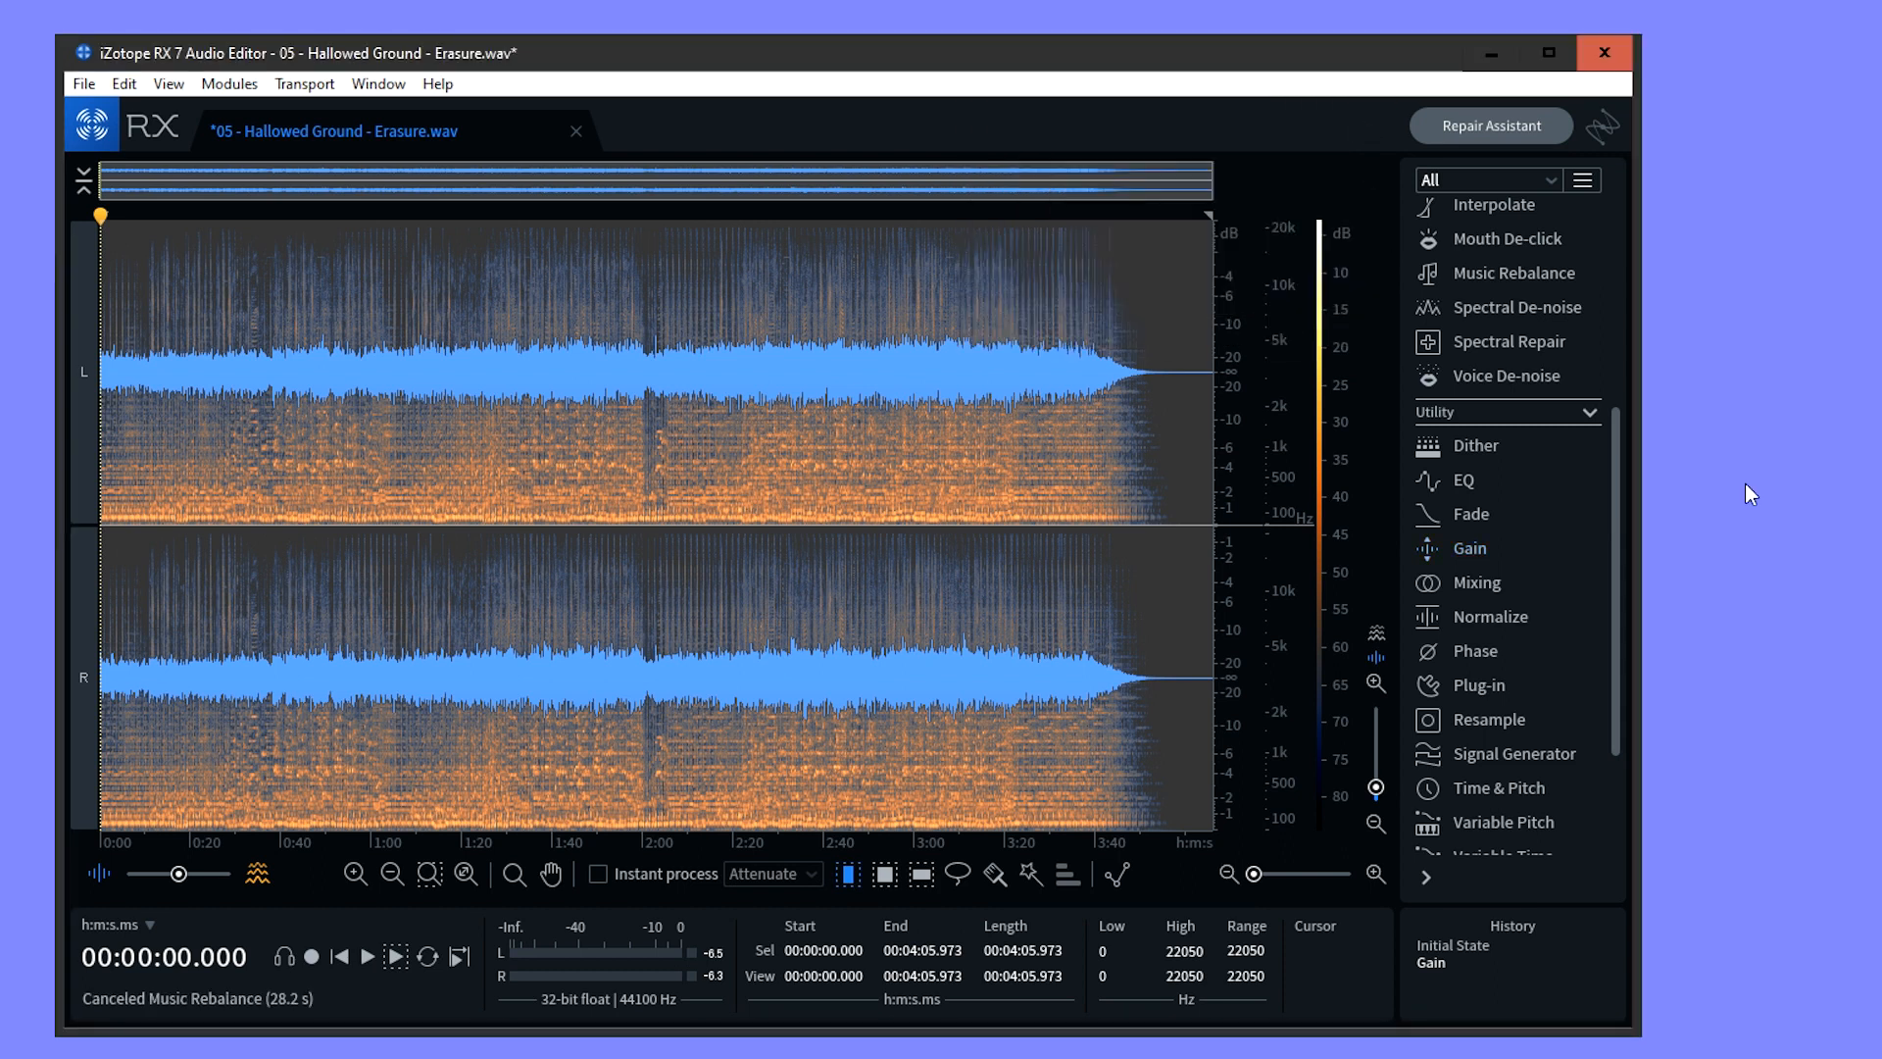
mouse_move(1516, 273)
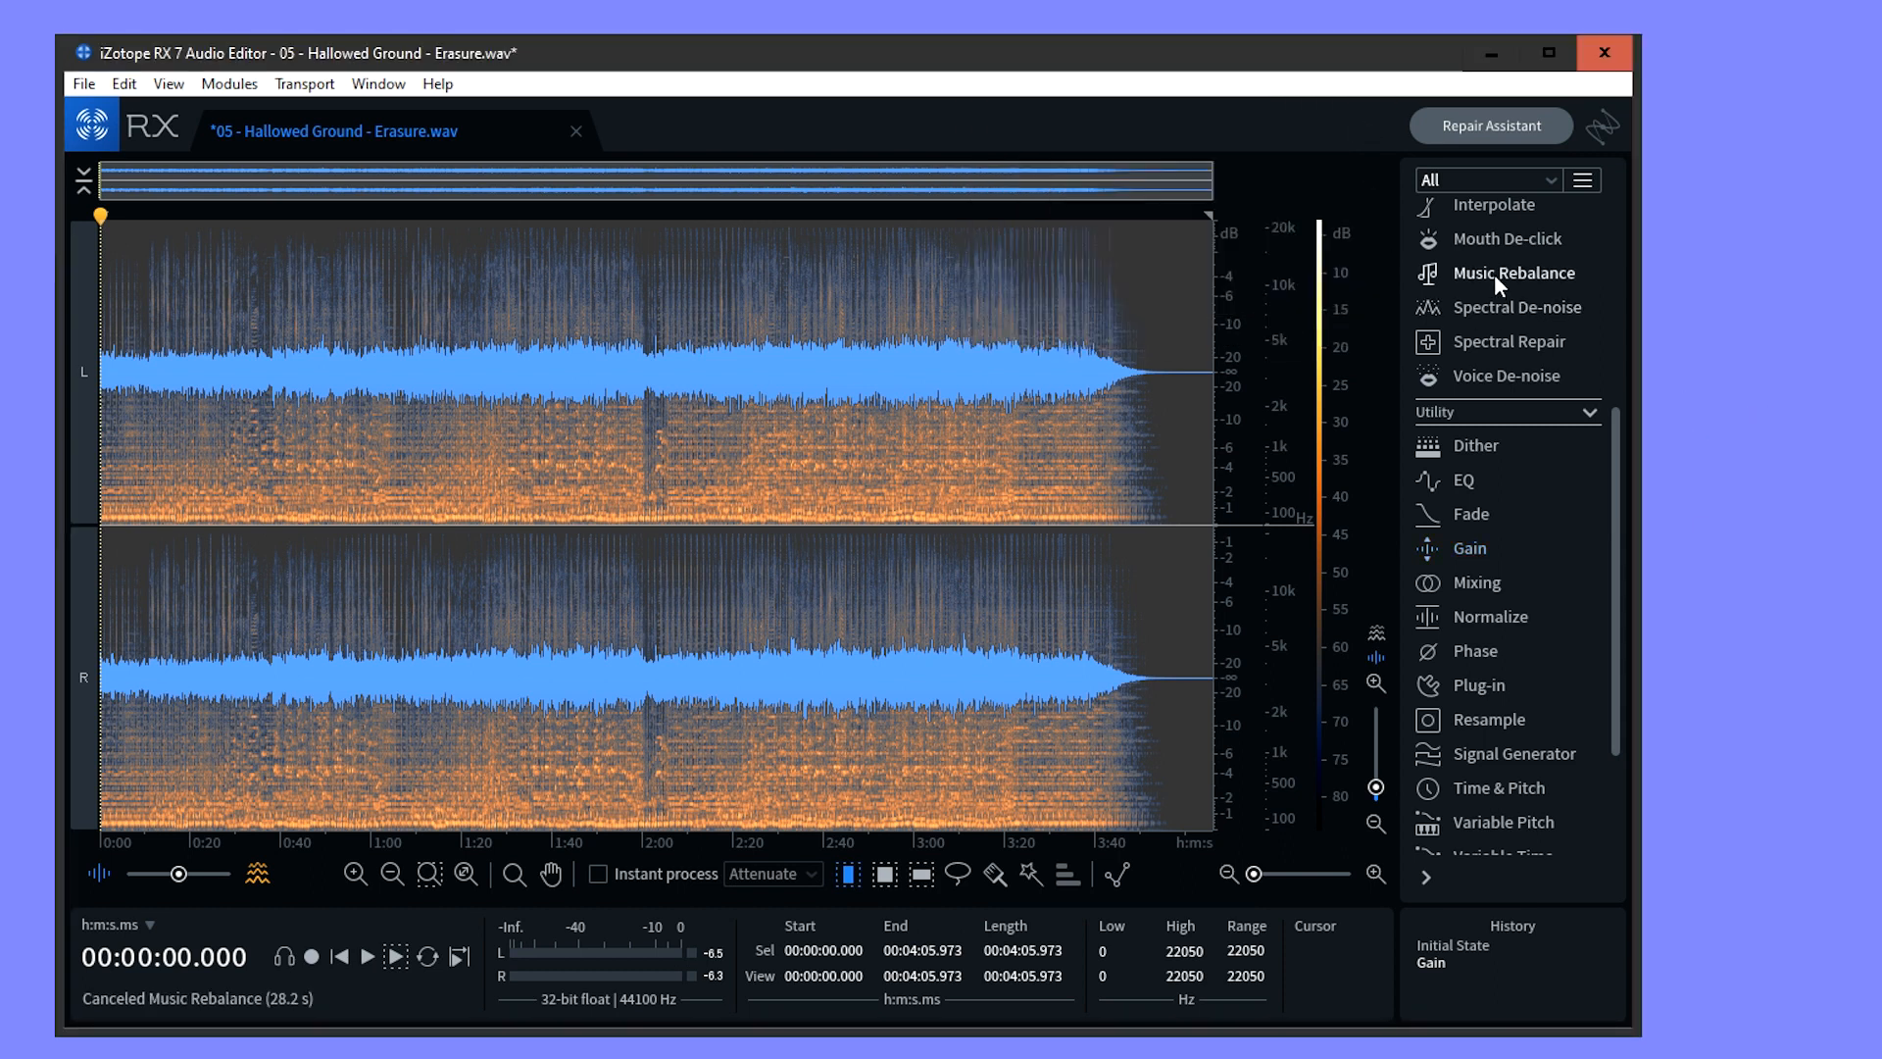
Load Music Rebalance with the Increase Vox preset (Voice +10 dB) and list the separation algorithms.
left_click(1516, 272)
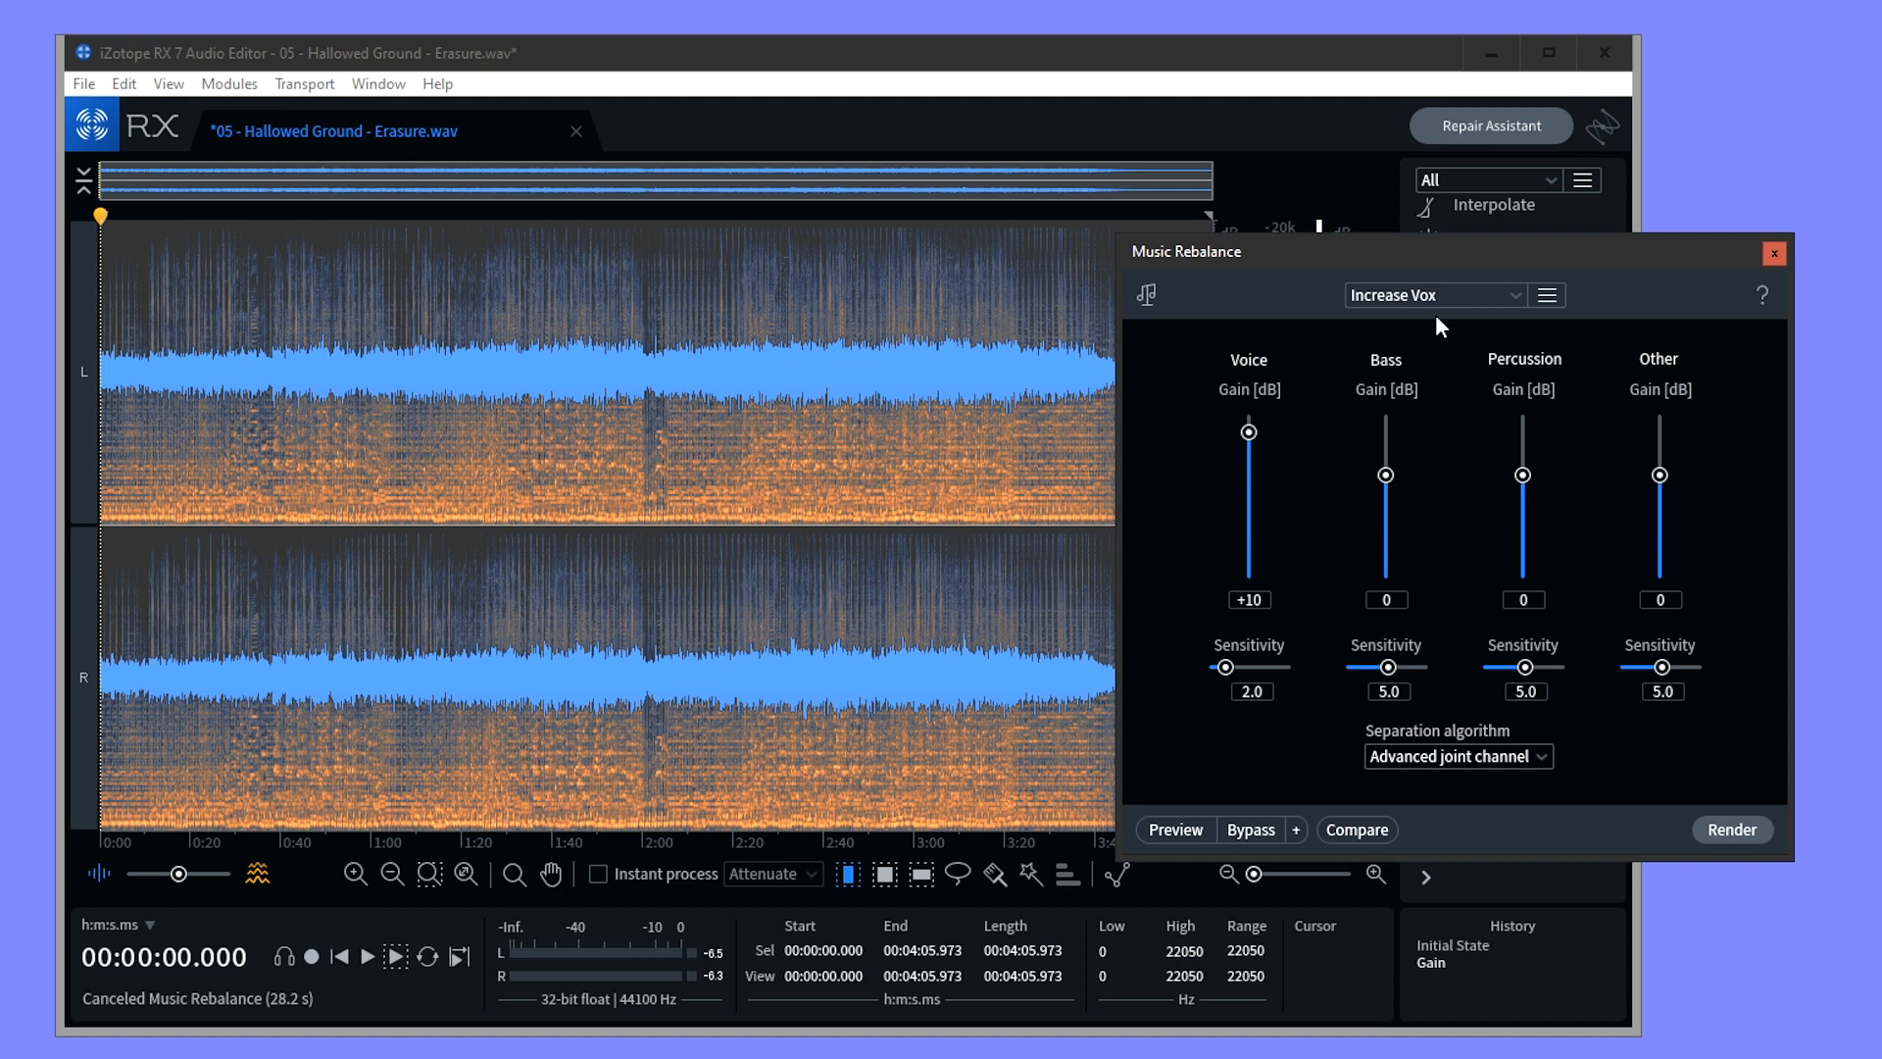
mouse_move(1243, 402)
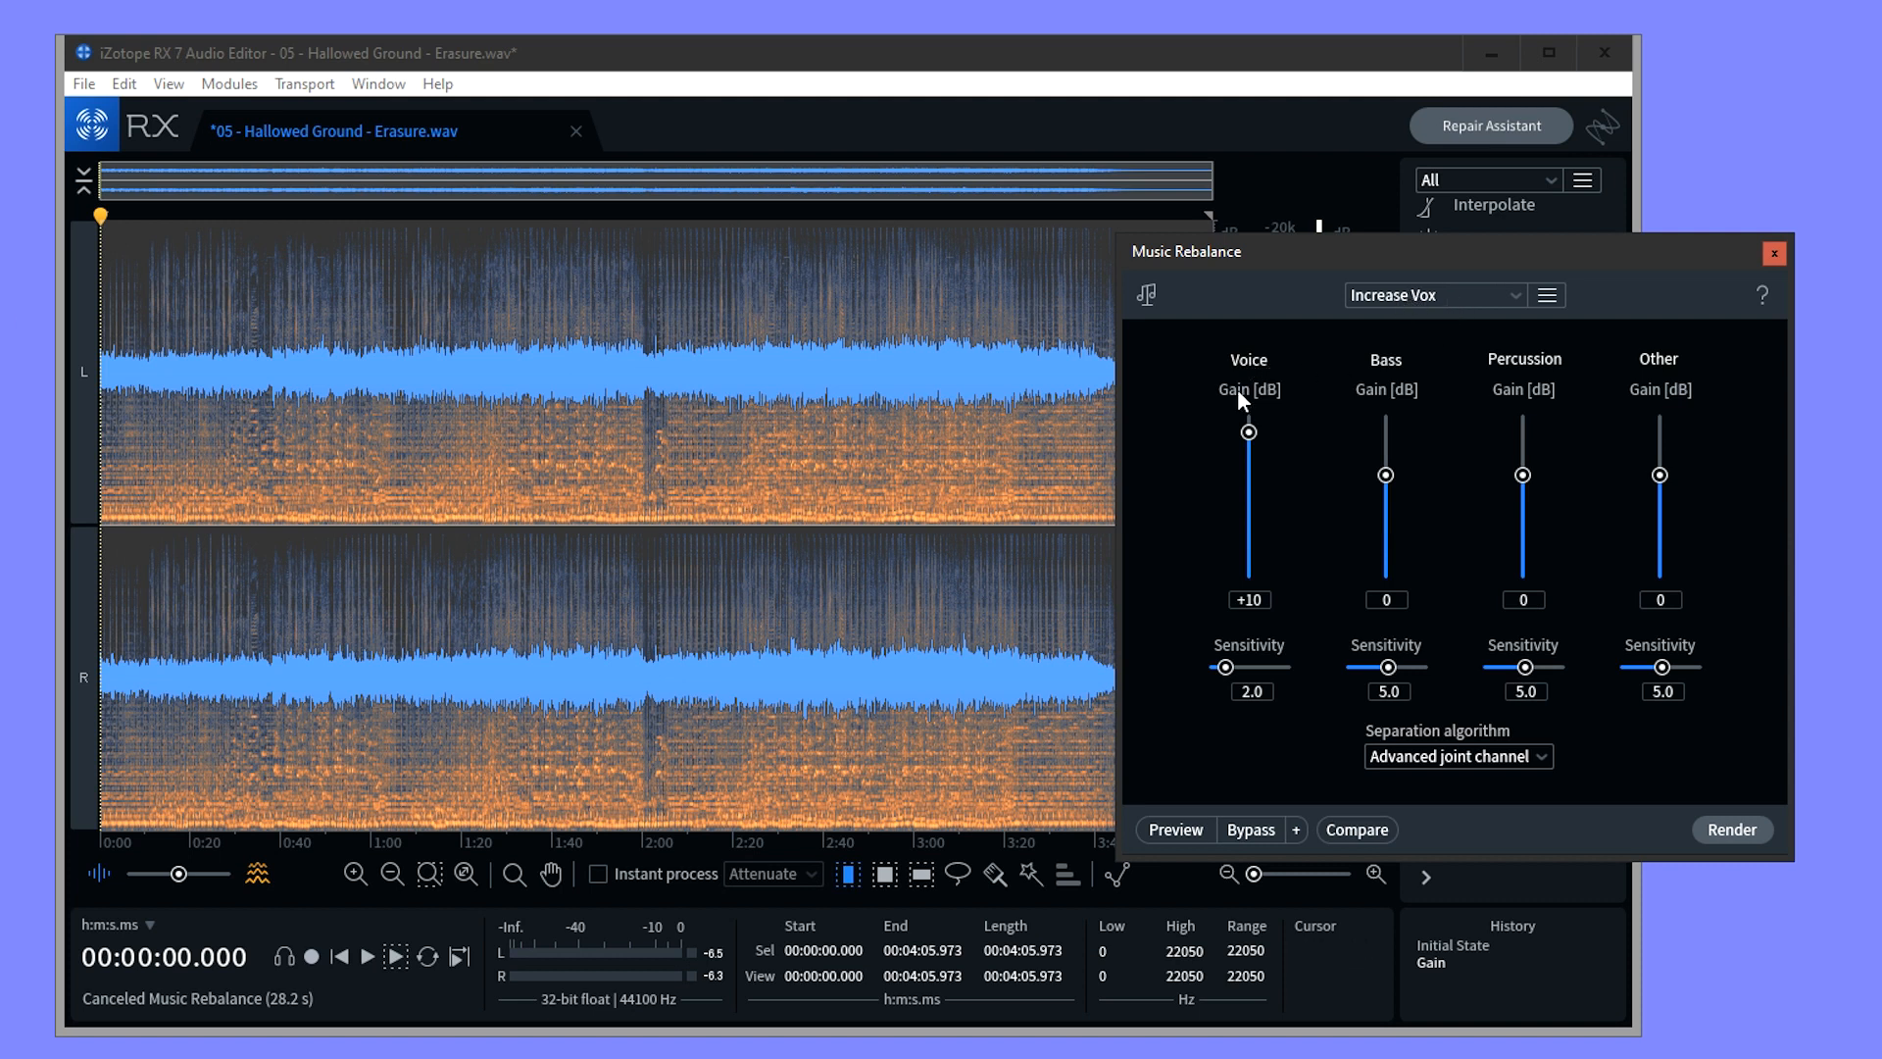
mouse_move(1221, 768)
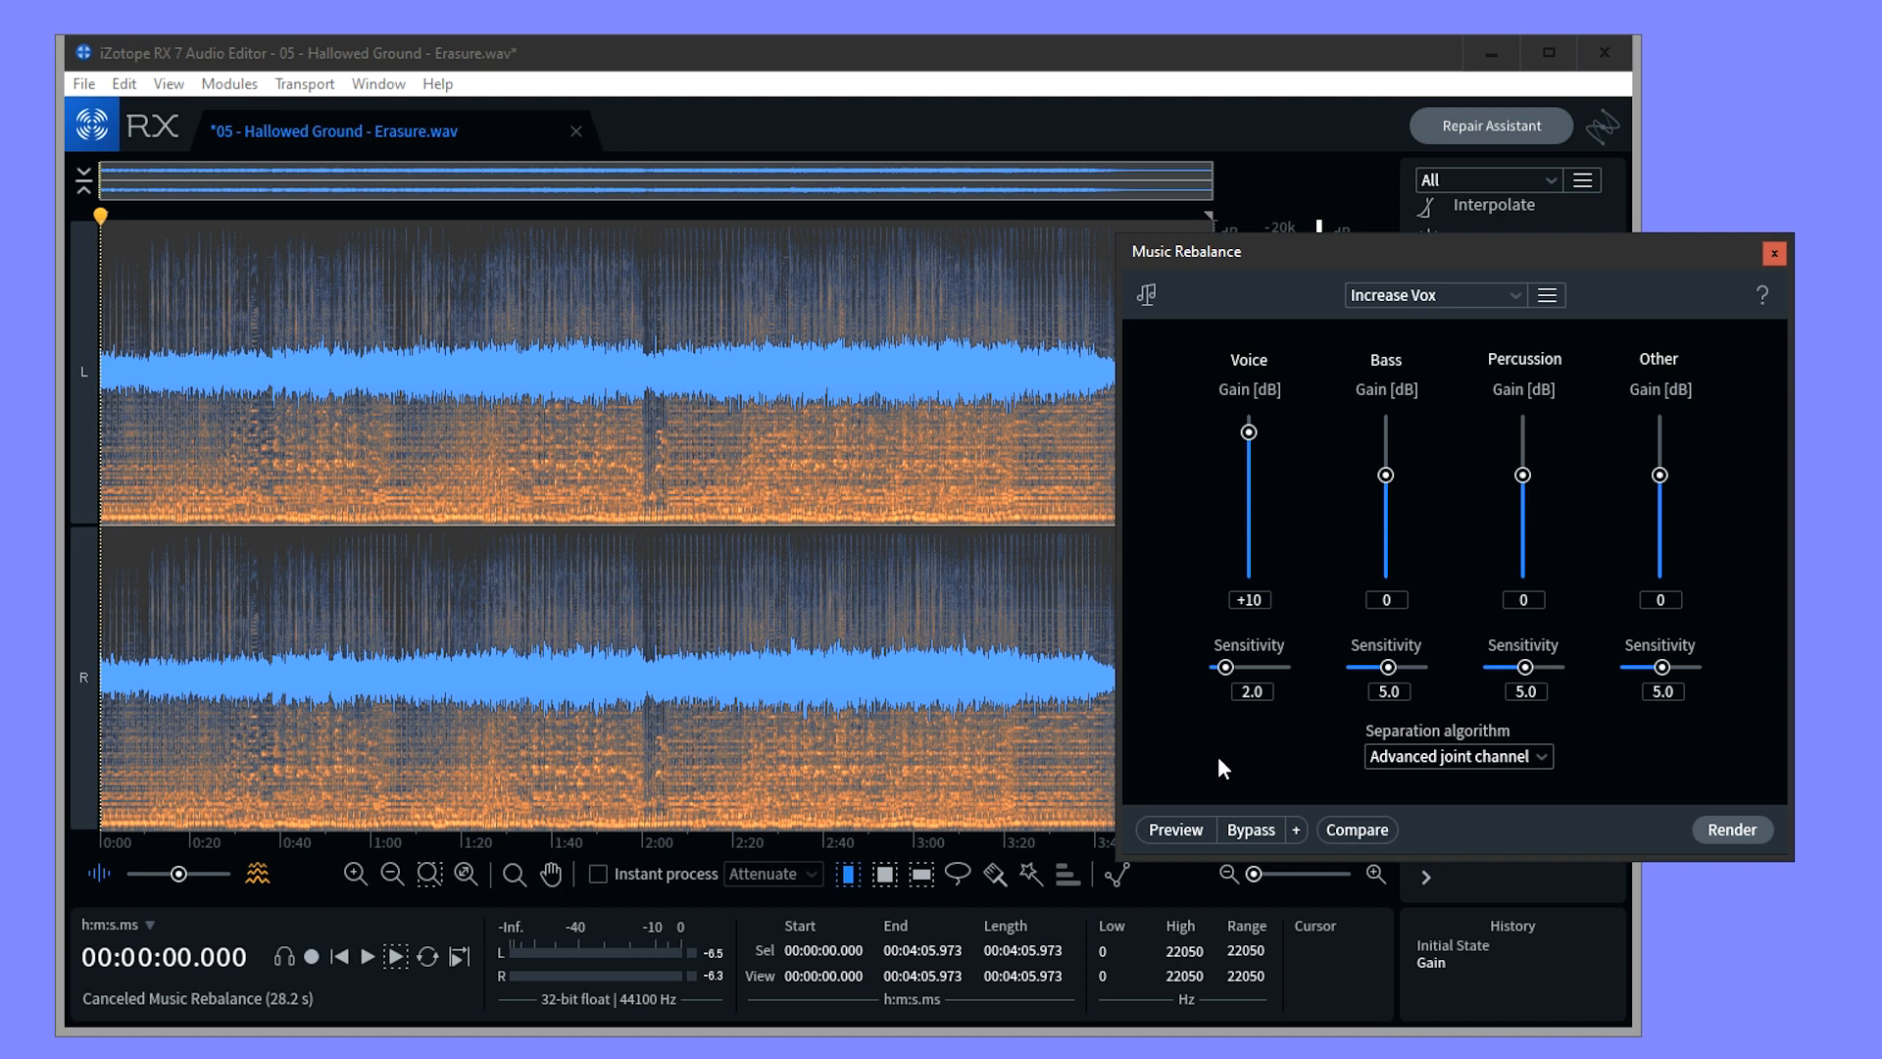
mouse_move(1210, 590)
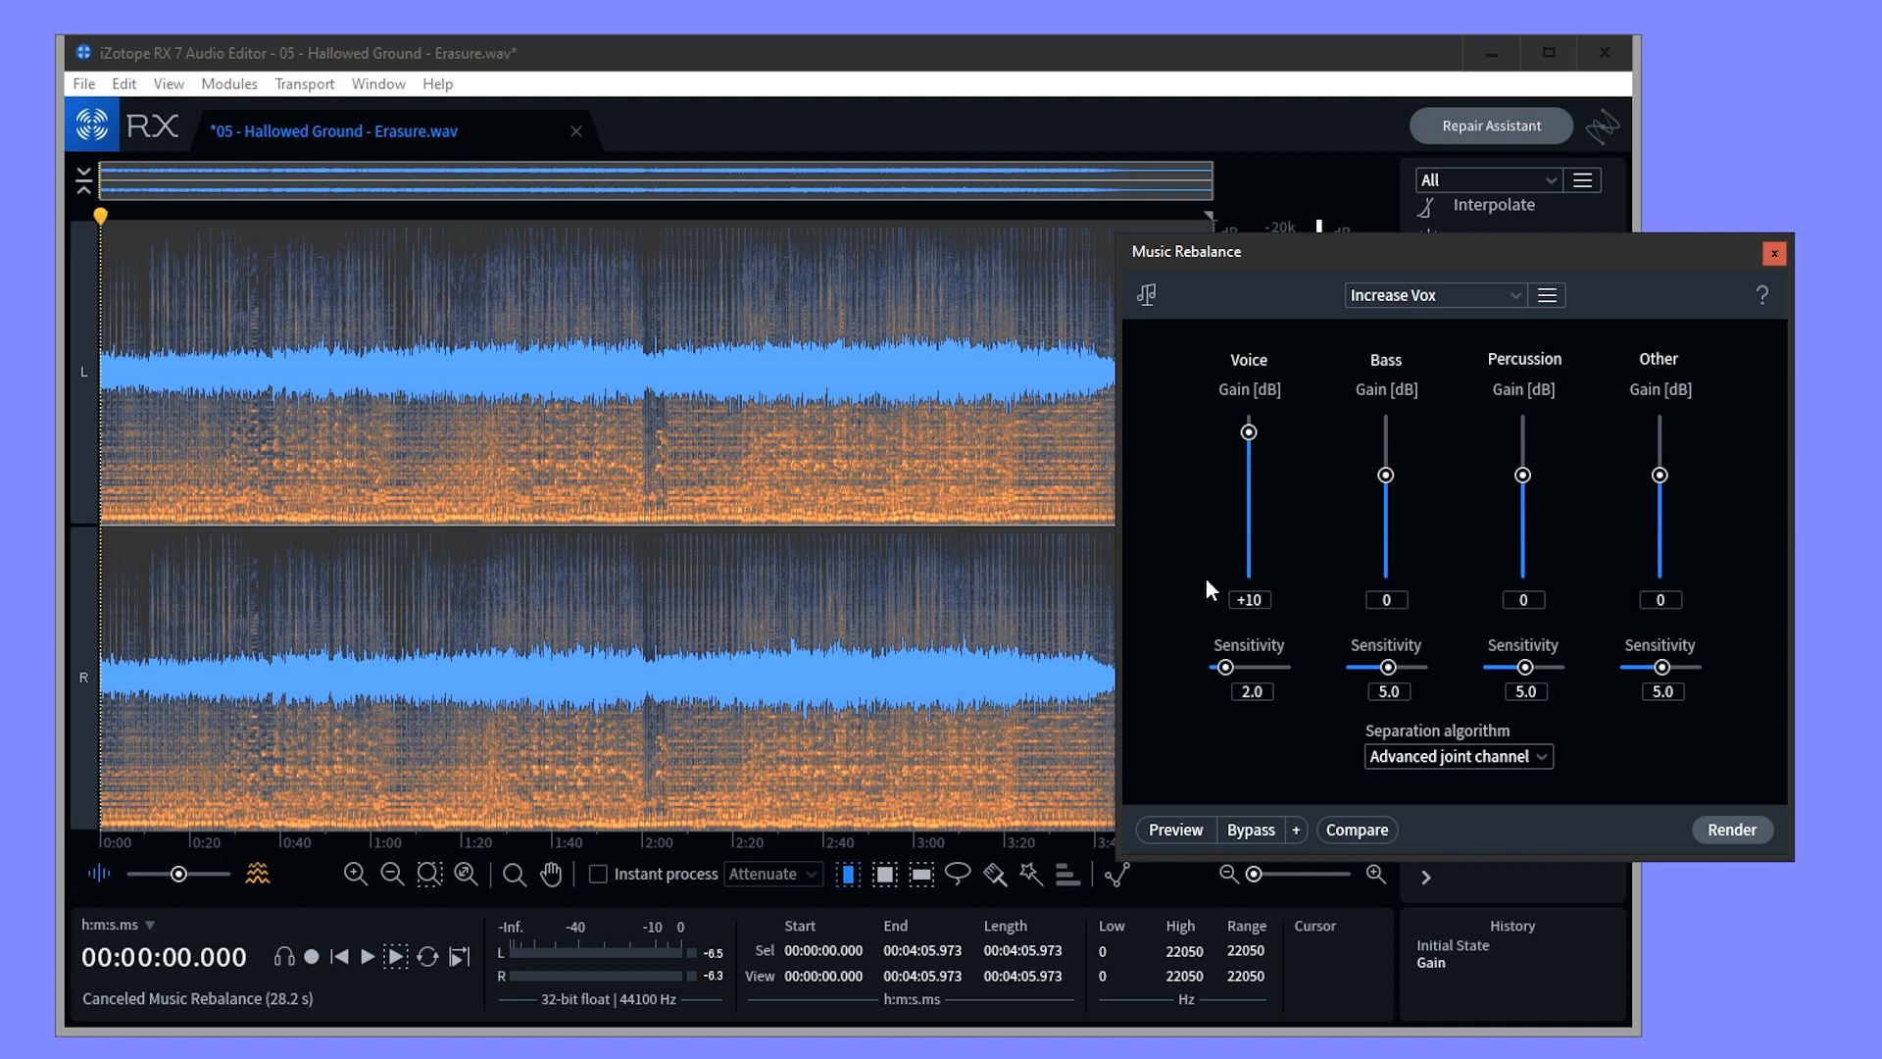
mouse_move(1229, 453)
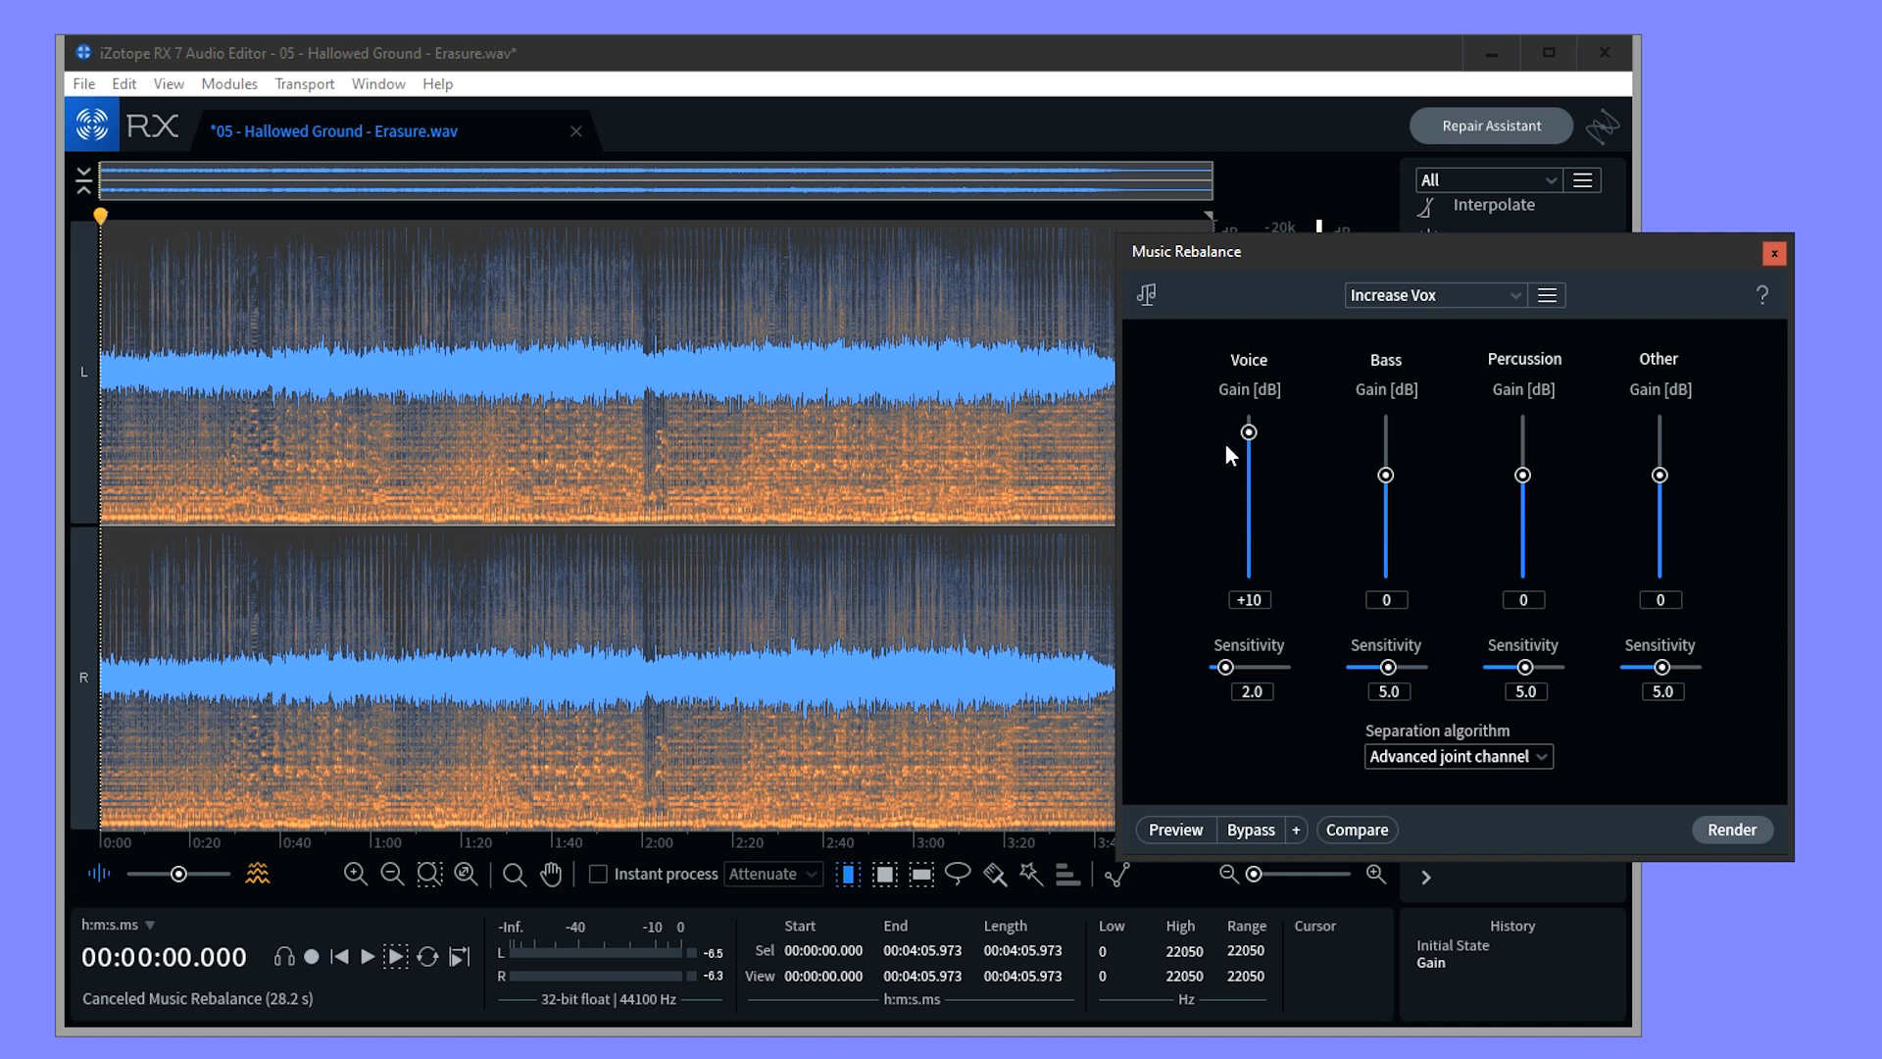
mouse_move(1437, 783)
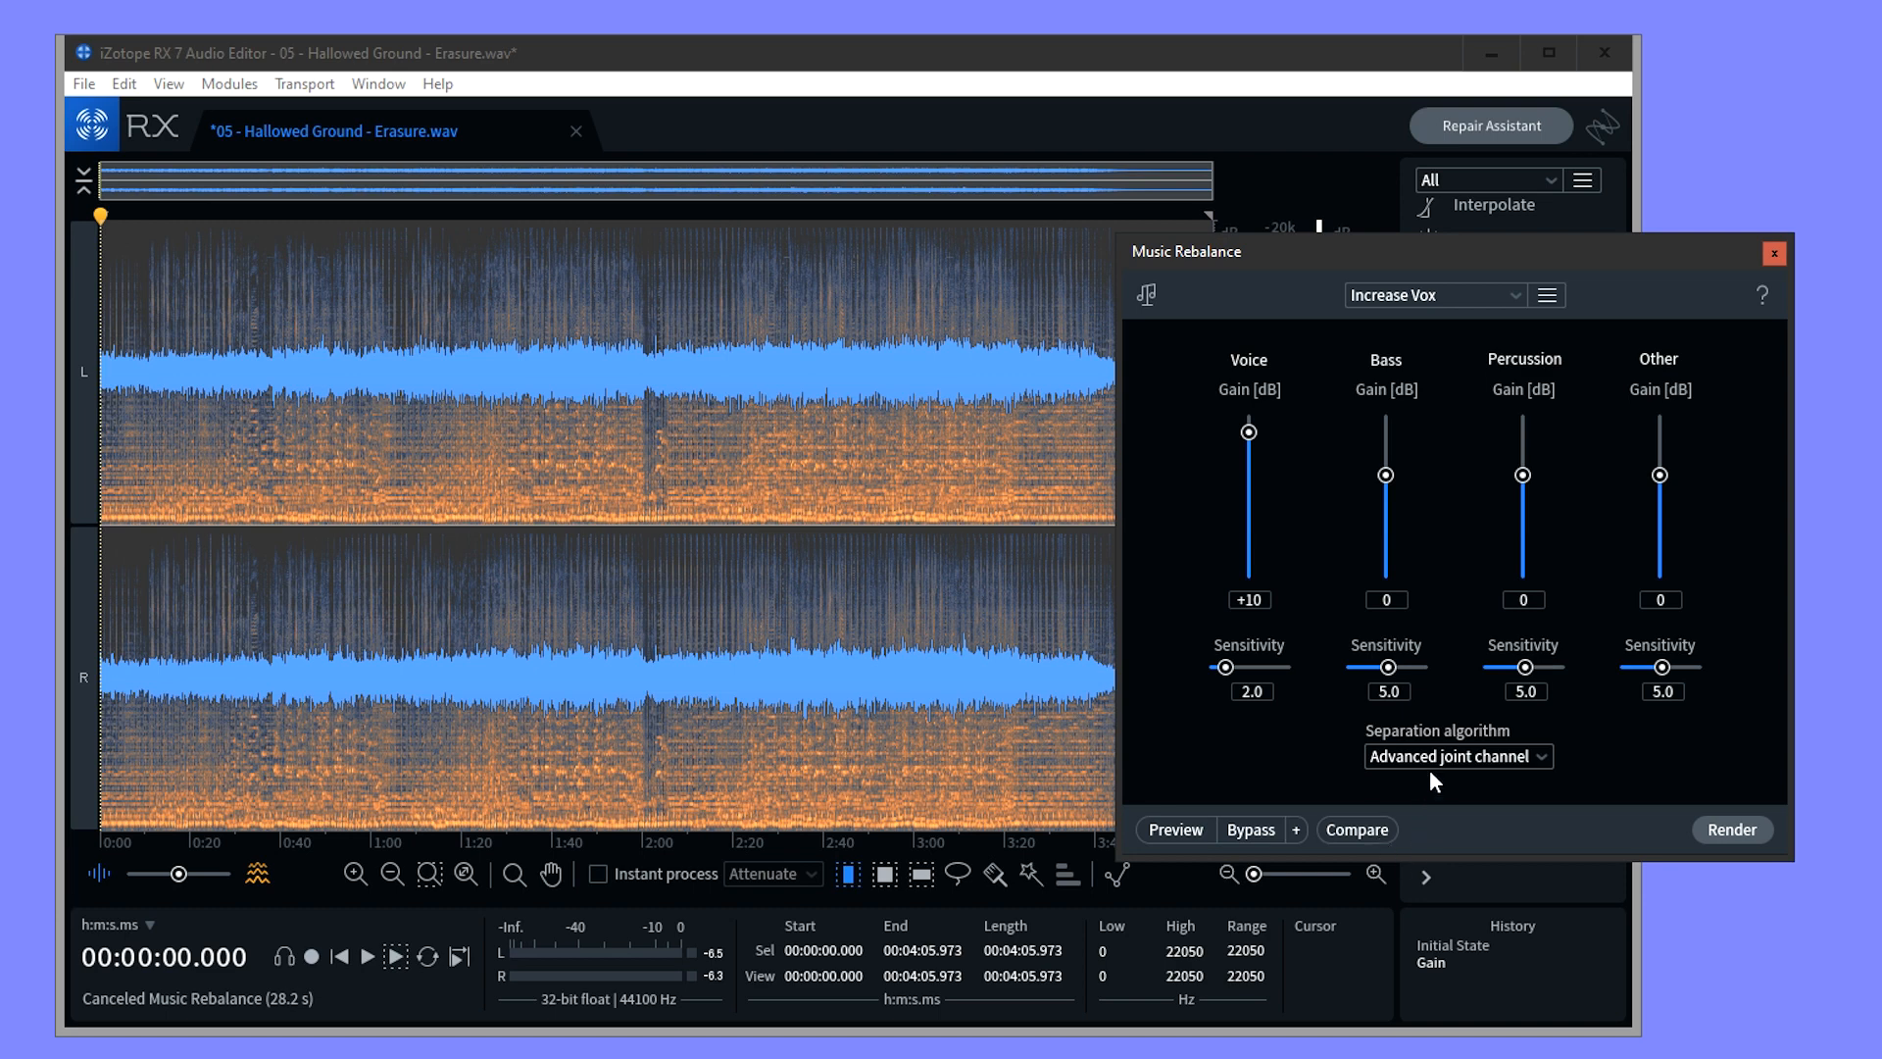
left_click(1459, 757)
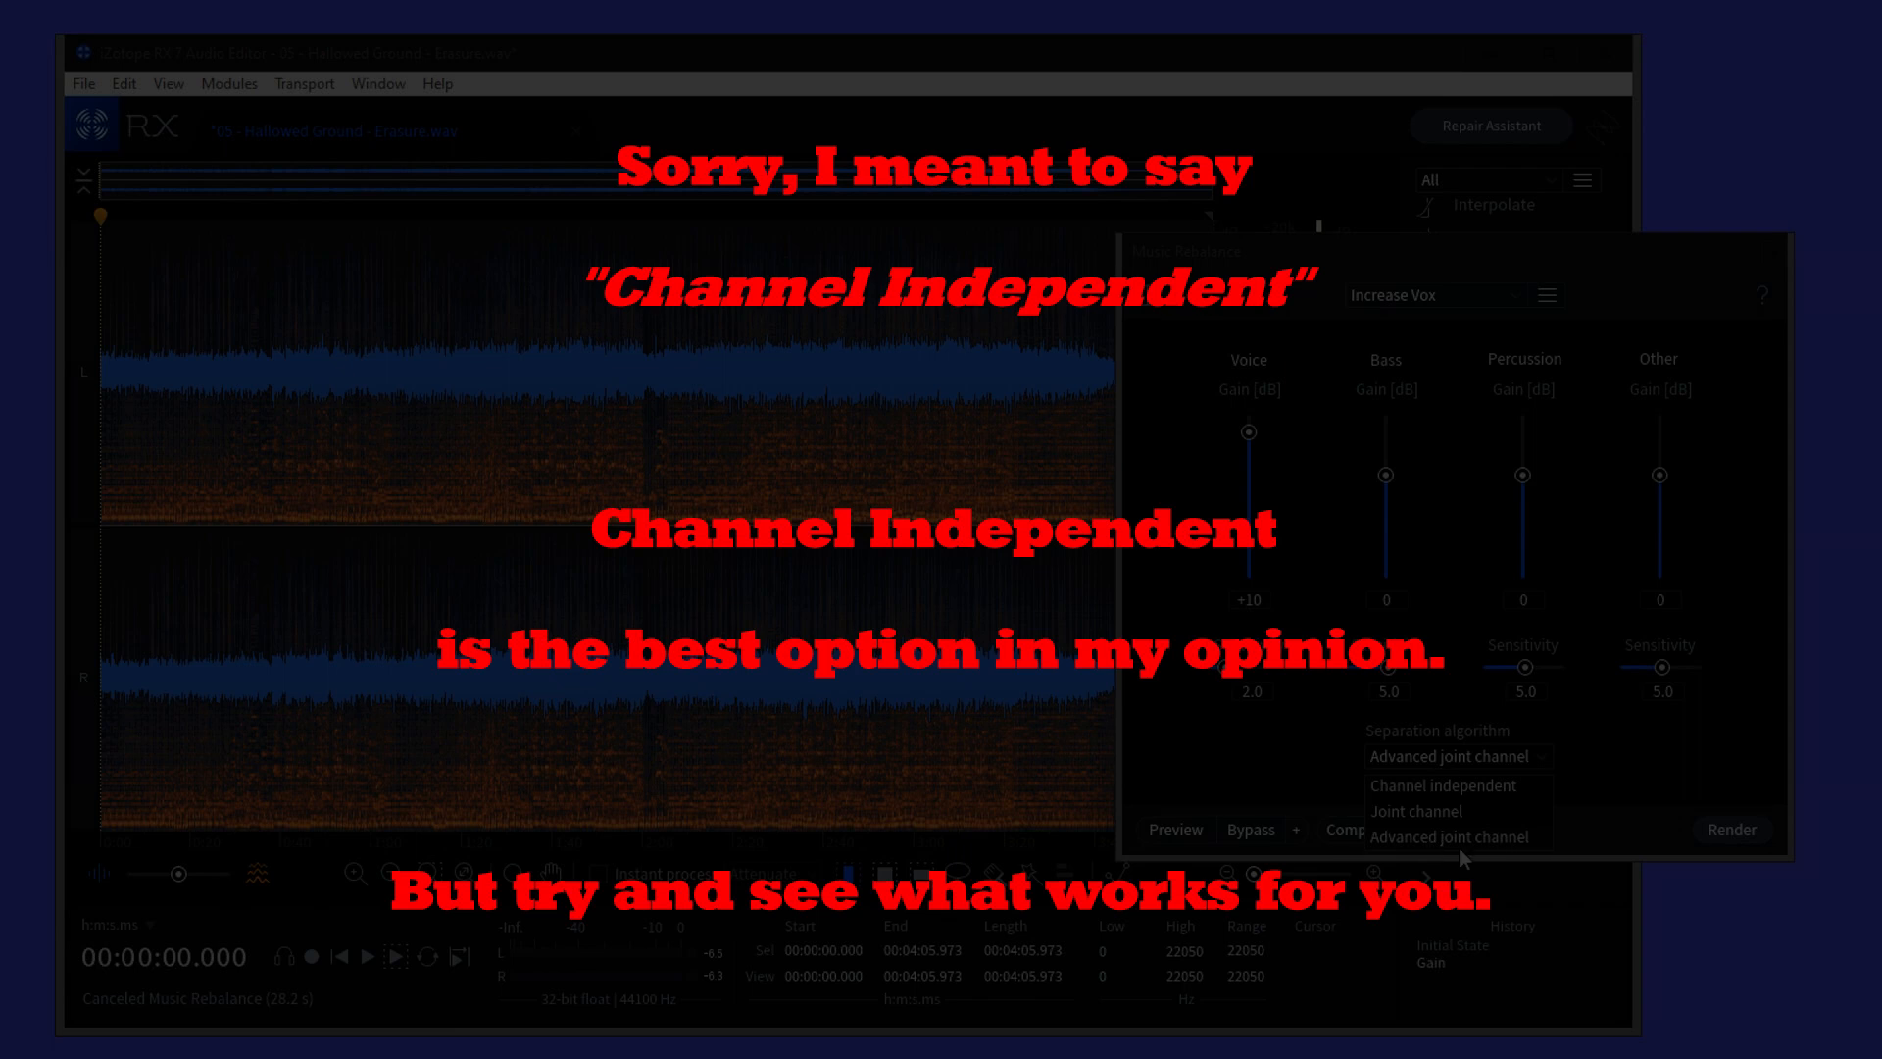
mouse_move(1457, 861)
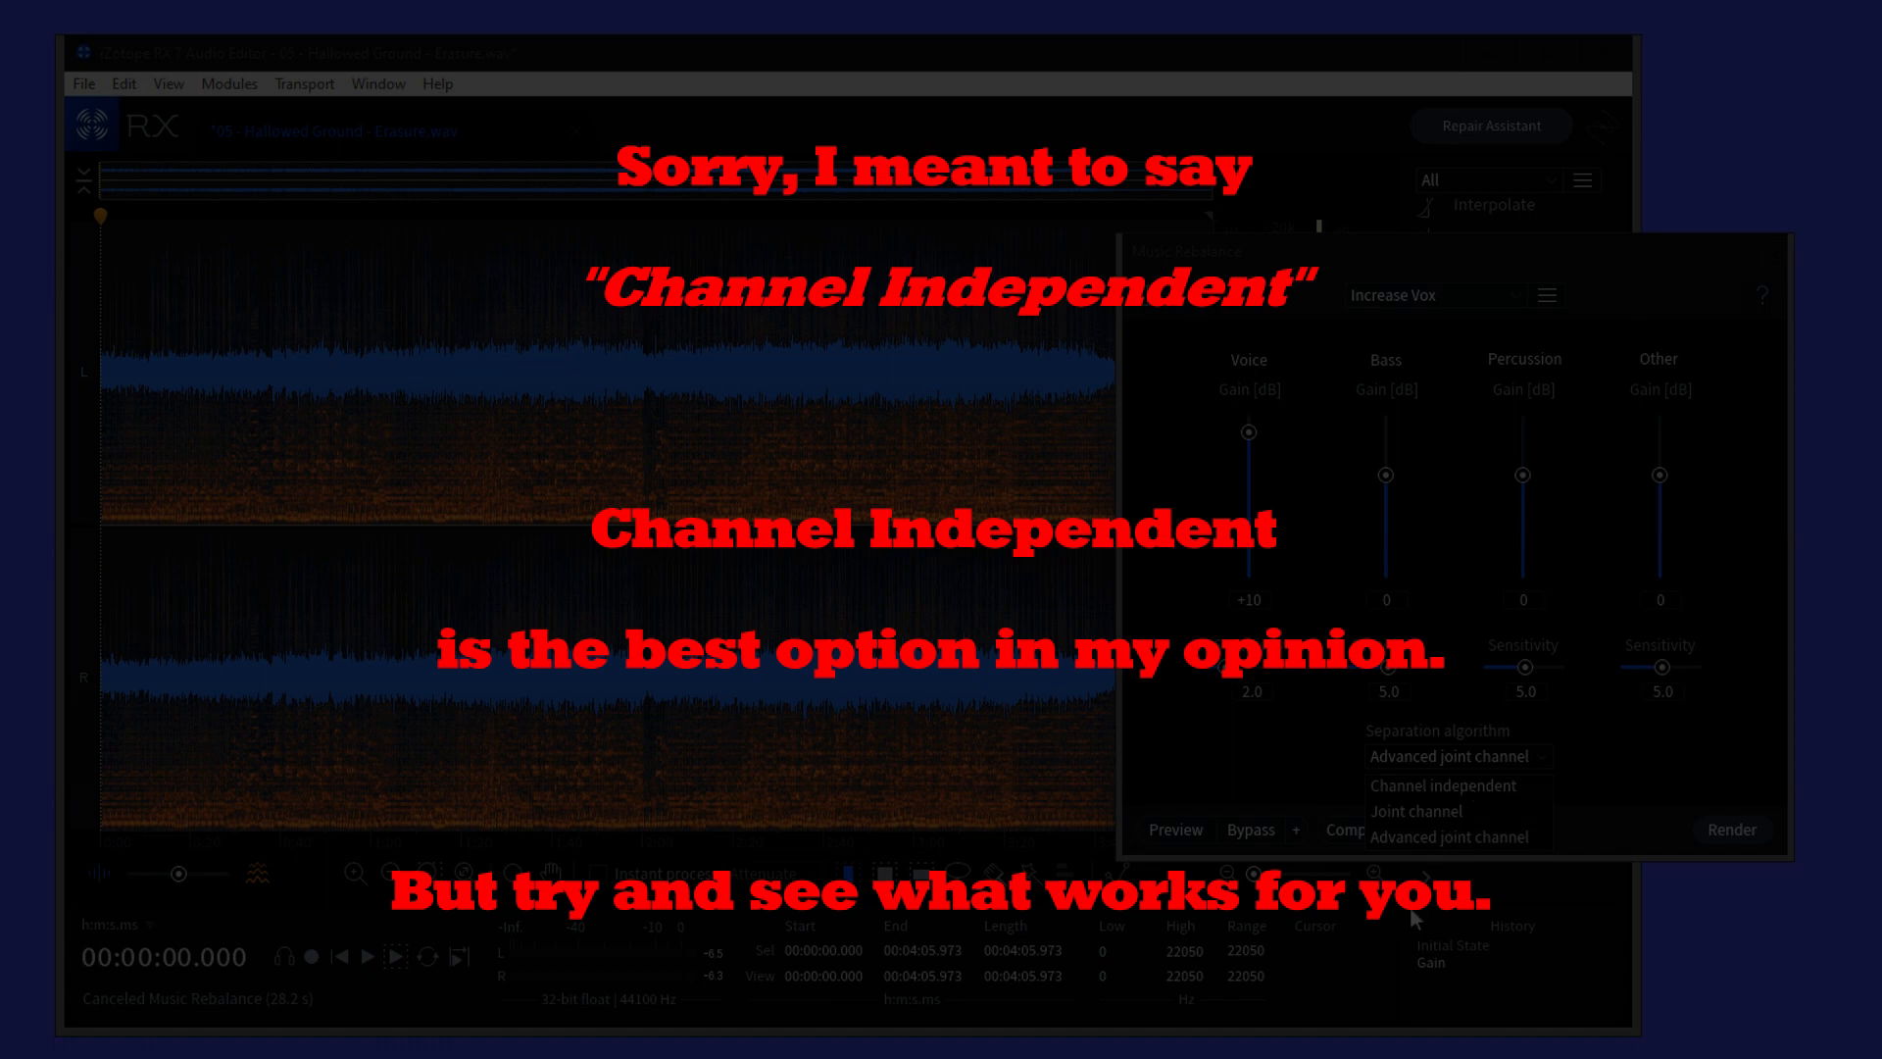
Dismiss the algorithm list, keeping Advanced joint channel separation.
left_click(1453, 837)
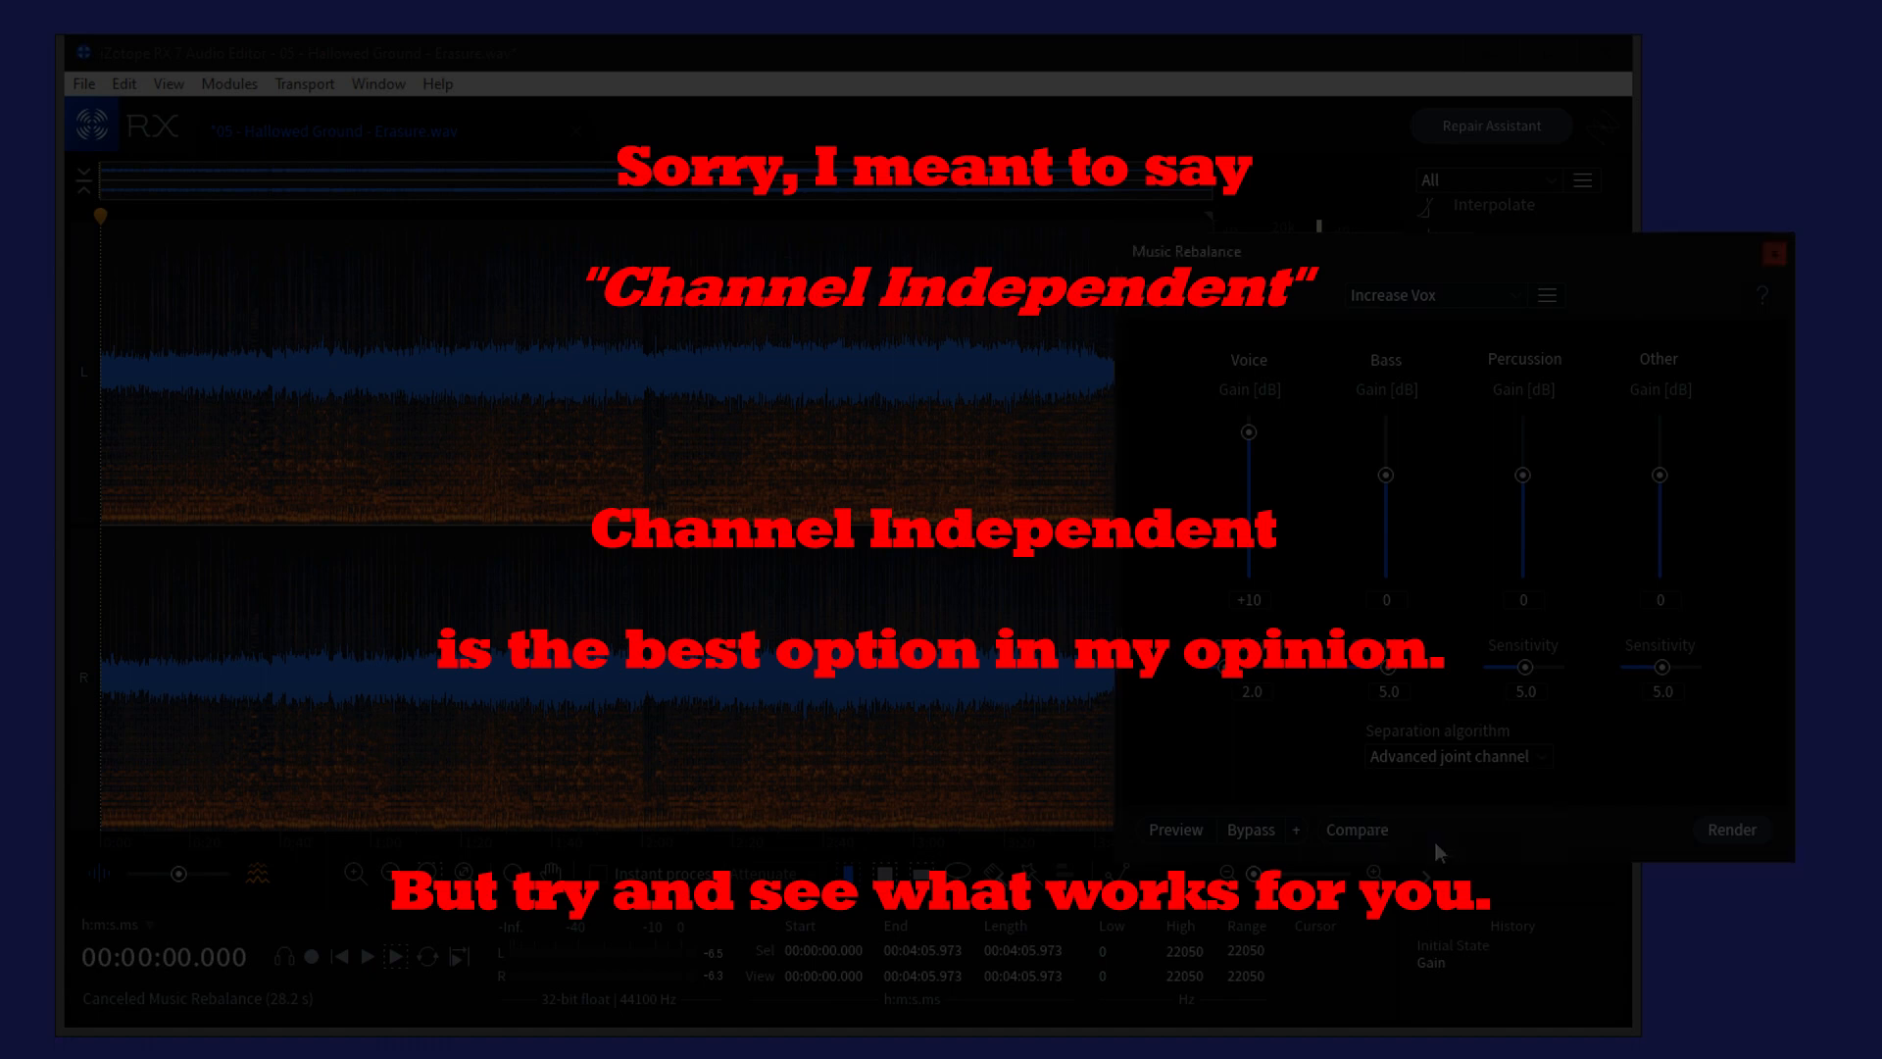
mouse_move(1180, 789)
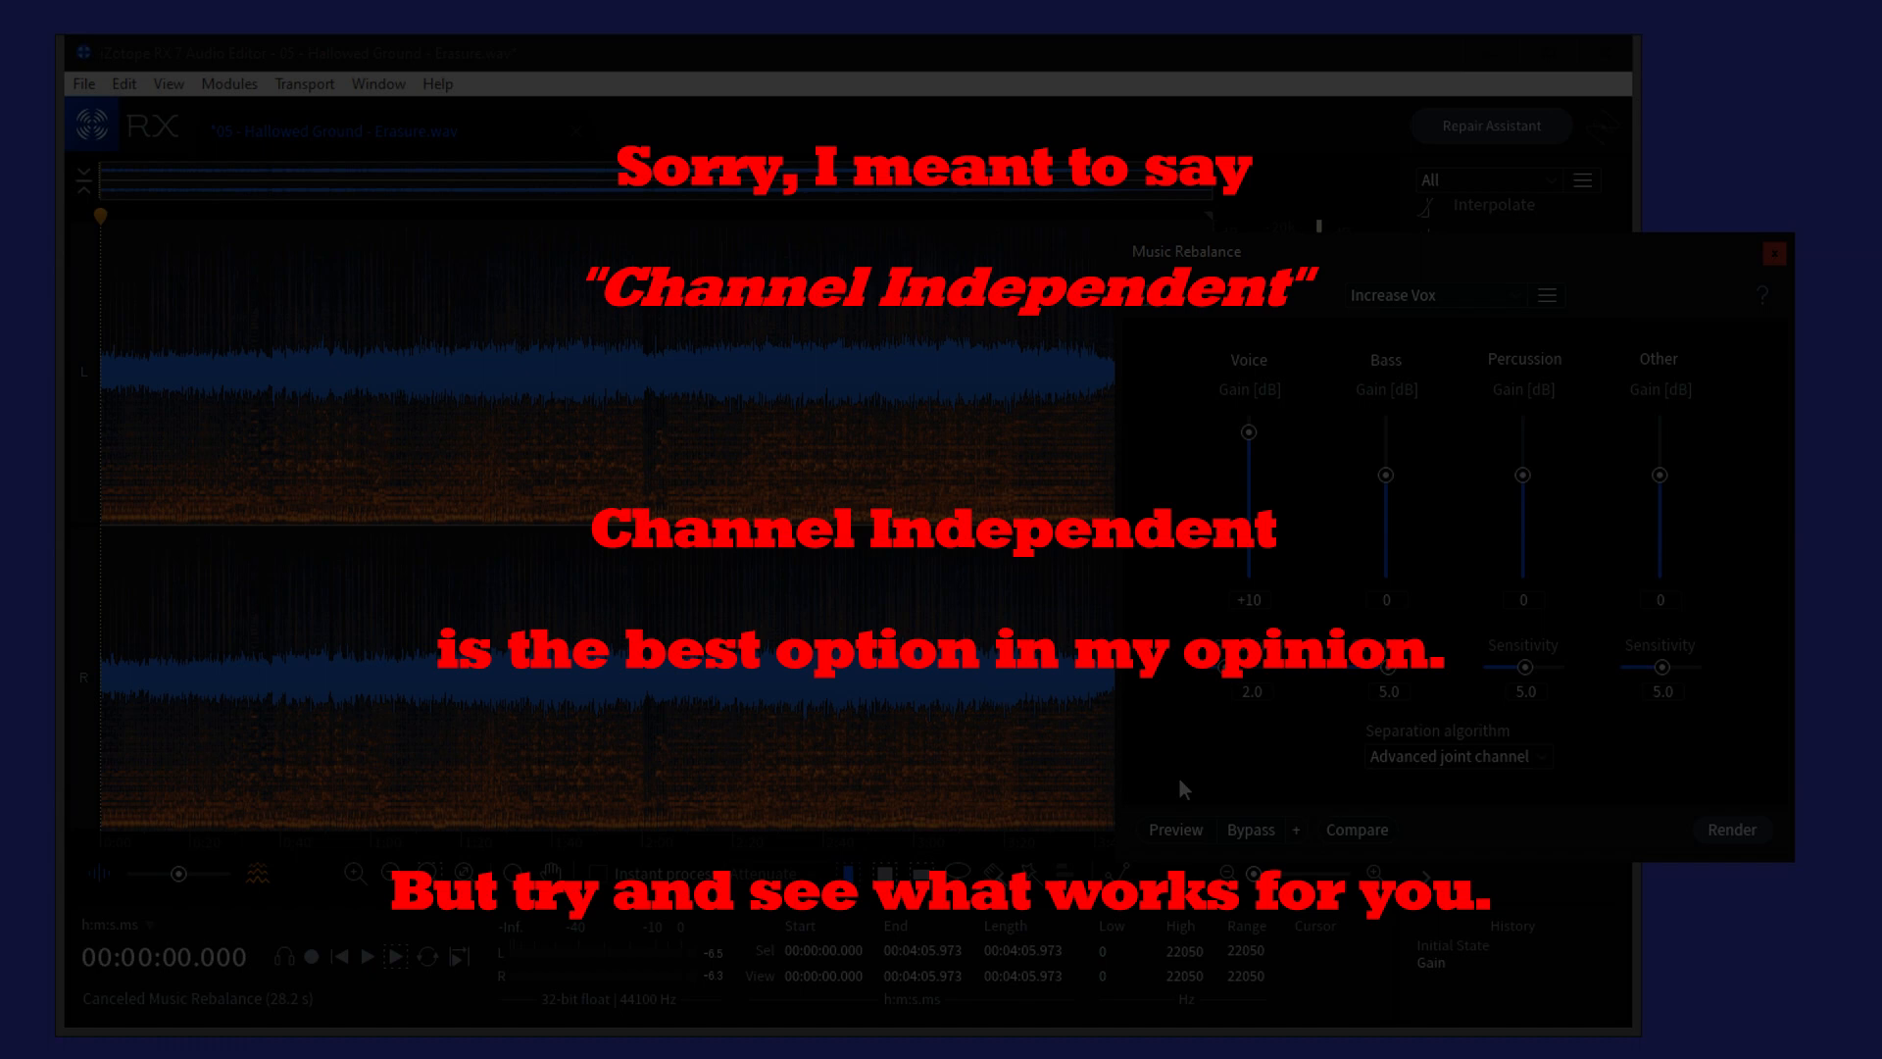
mouse_move(1196, 612)
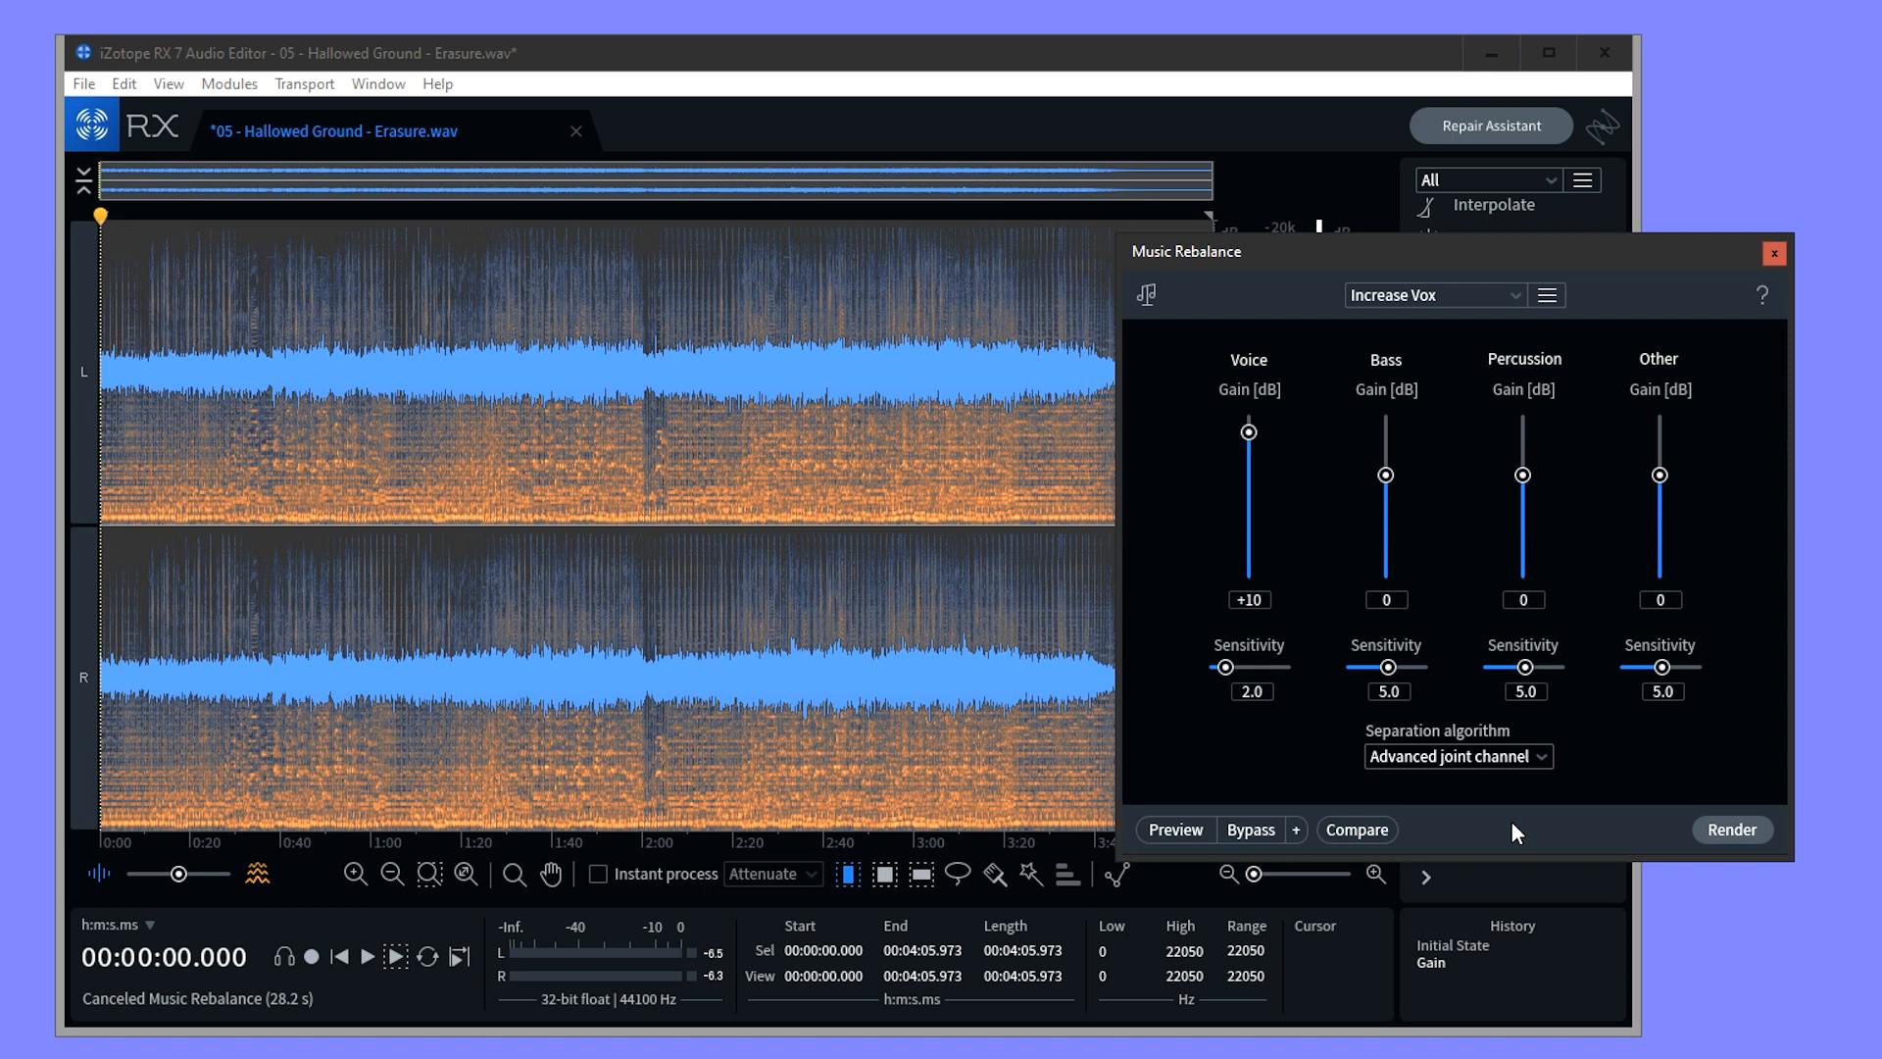
mouse_move(1337, 527)
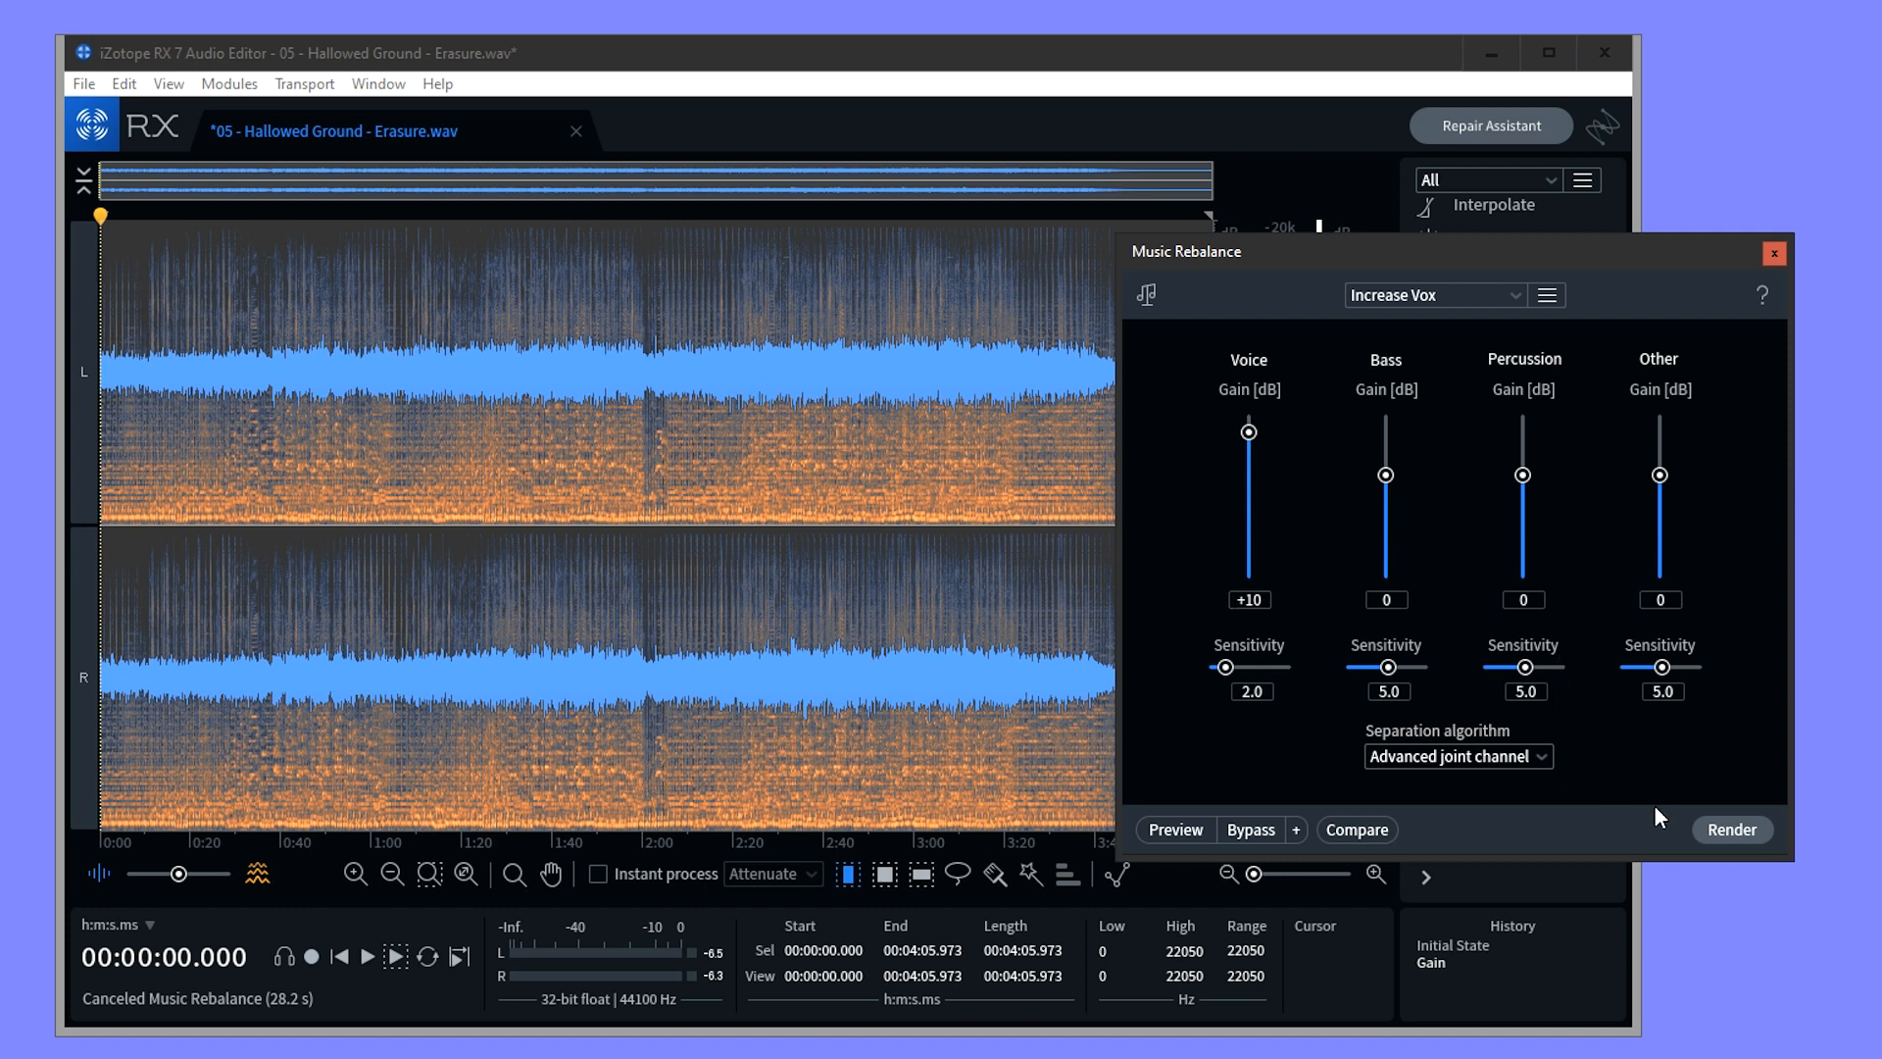
Render the Increase Vox rebalance (Voice +10 dB) across the whole track.
left_click(1729, 829)
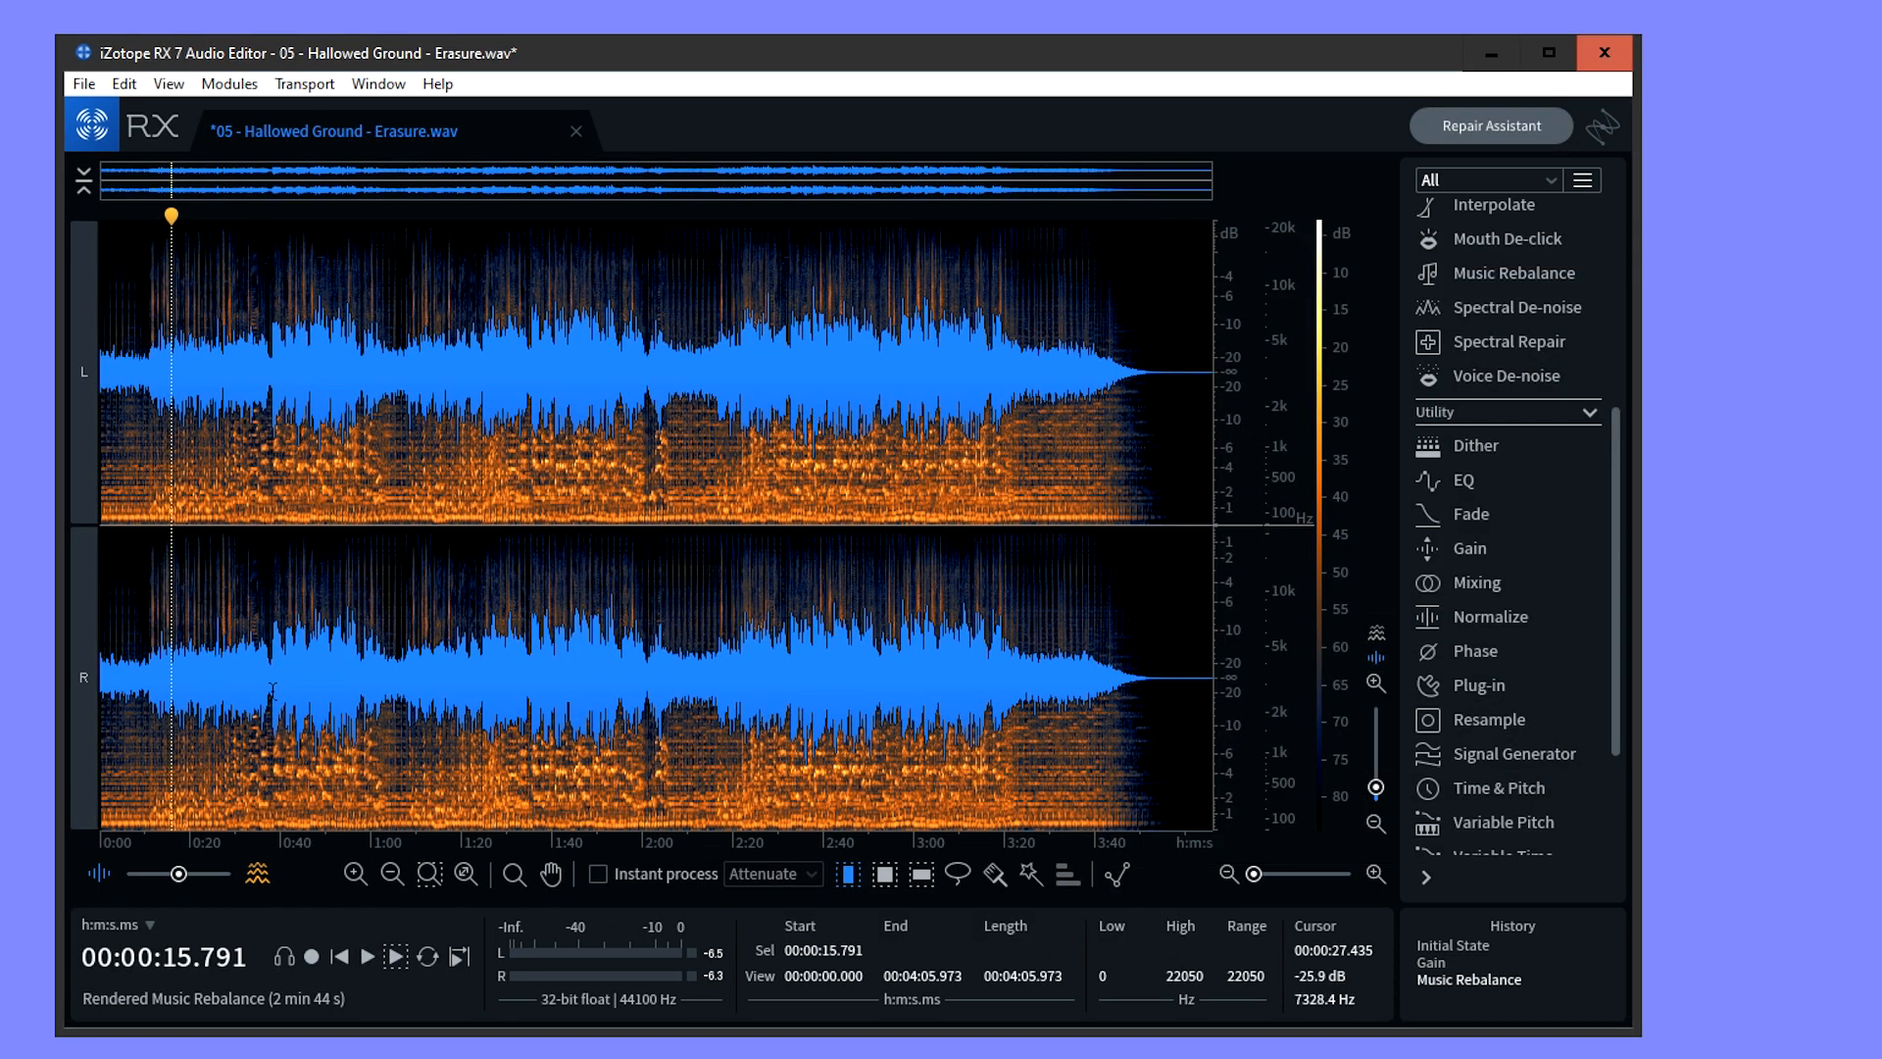
left_click(394, 957)
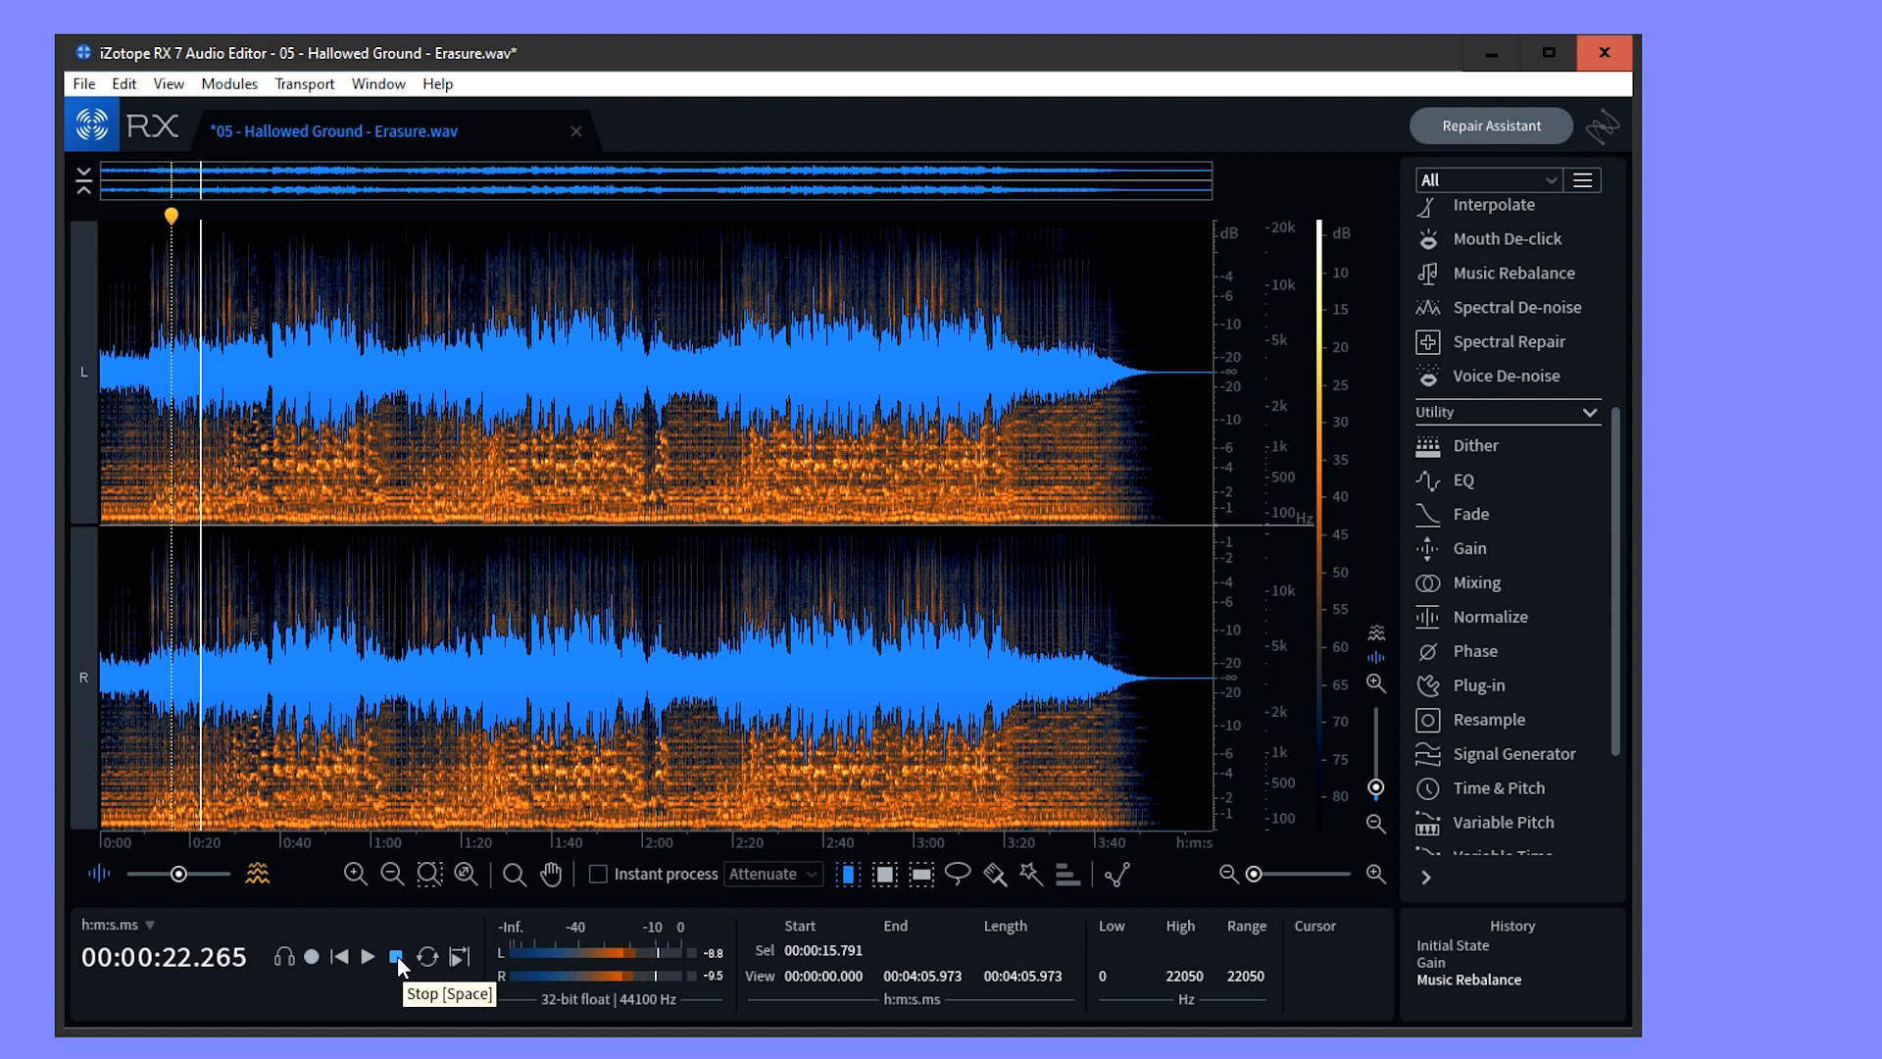
left_click(398, 957)
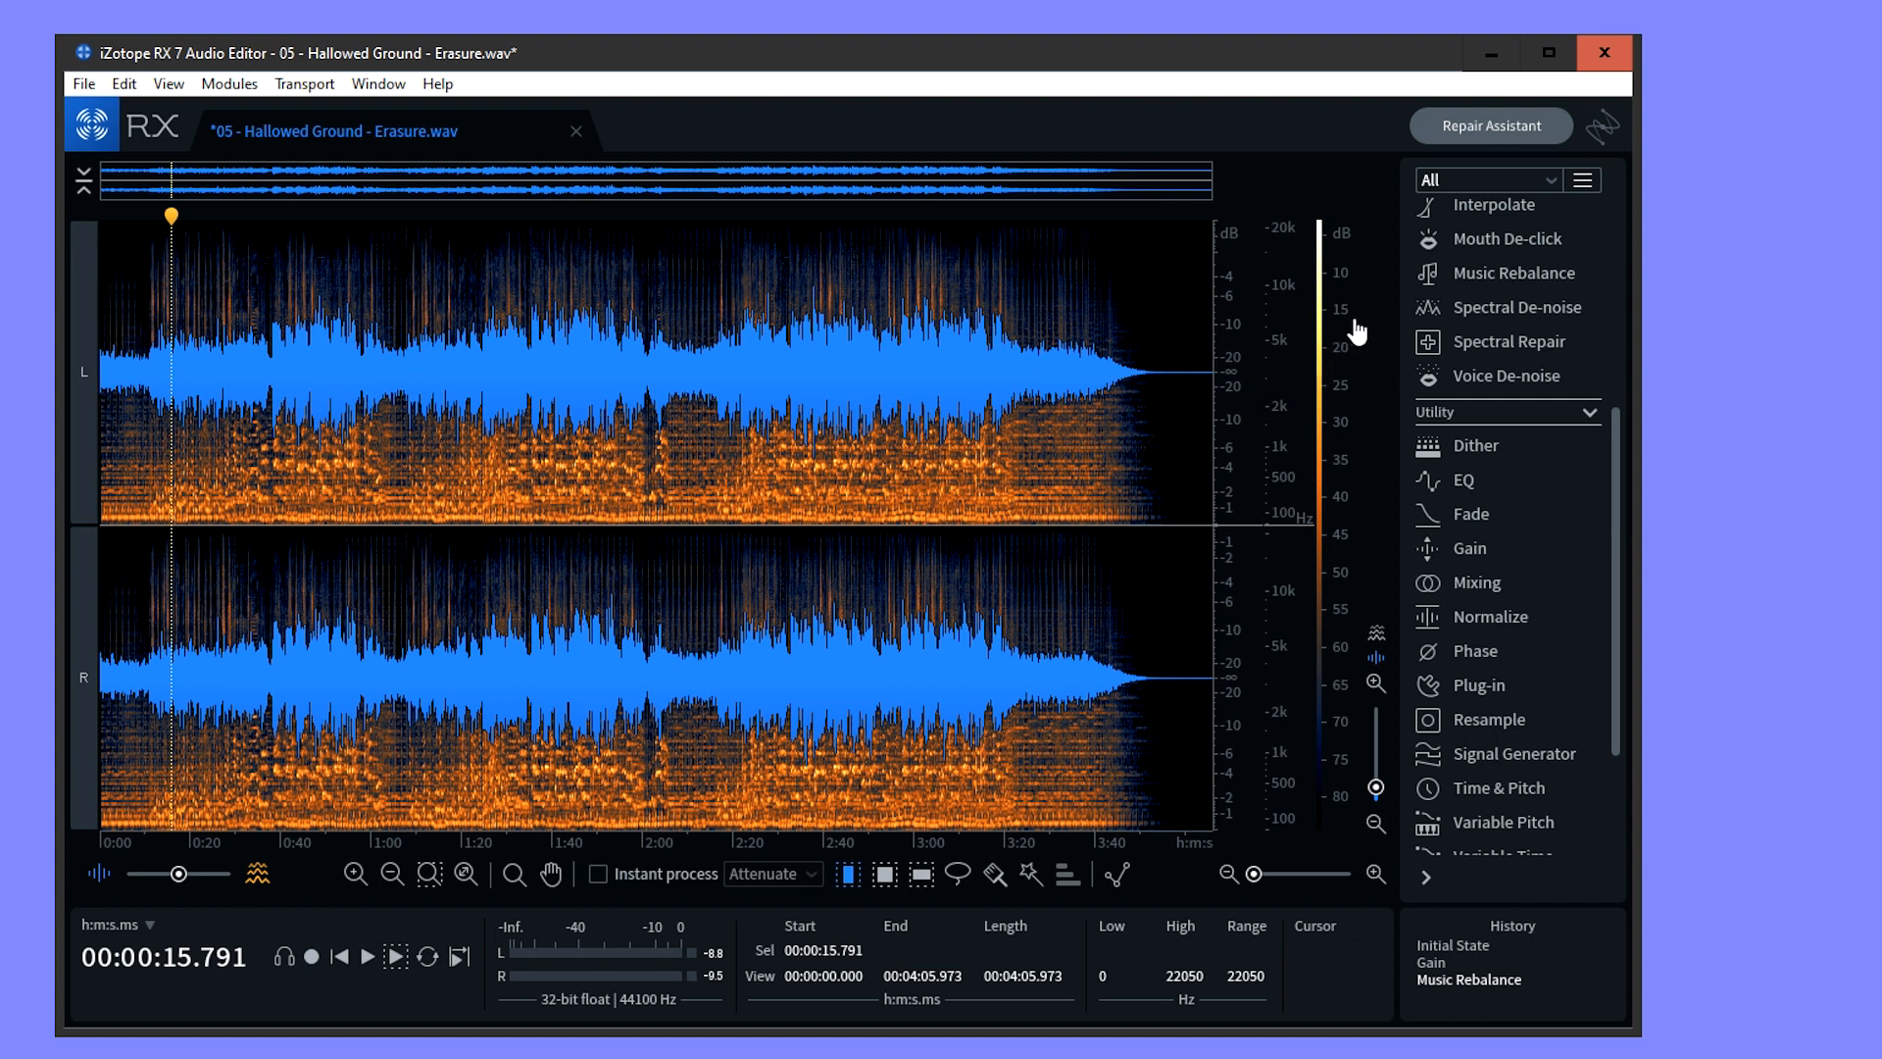
mouse_move(1504, 272)
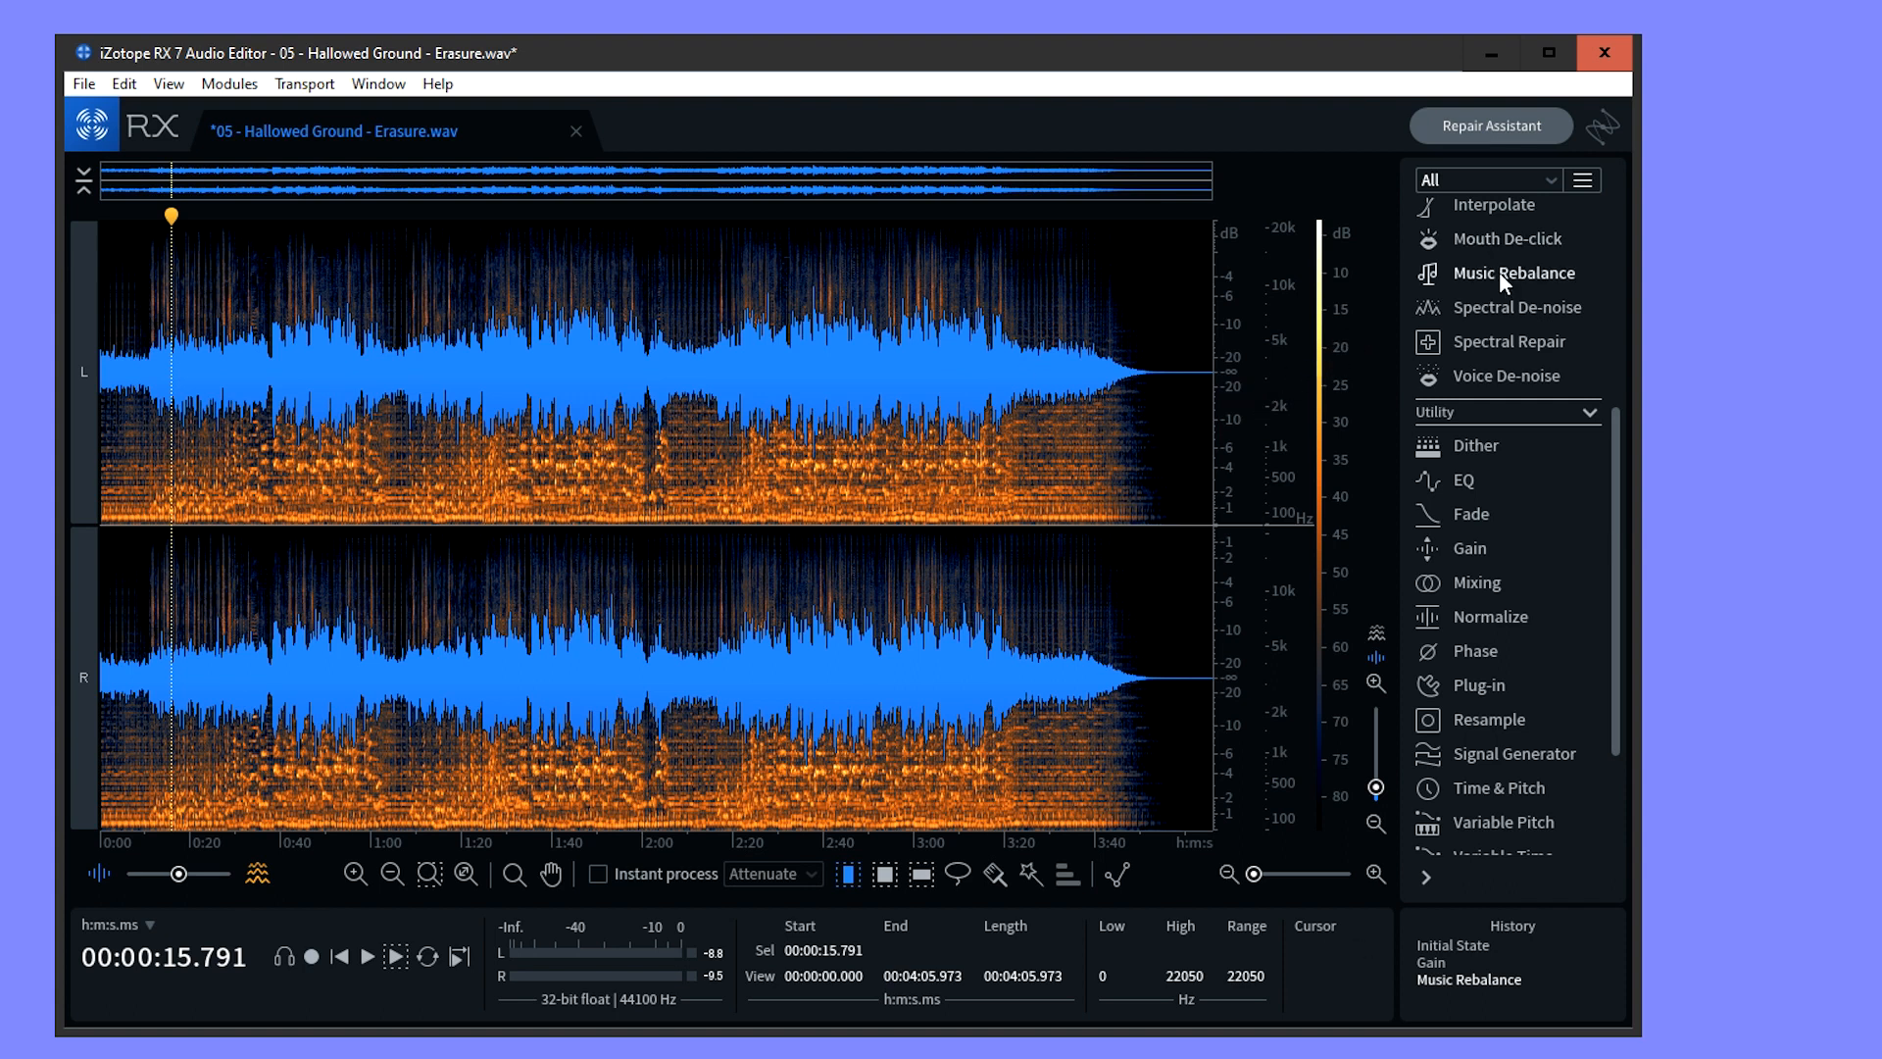
Reopen Music Rebalance and load the Keep Vocal preset muting bass, percussion and other.
left_click(1517, 271)
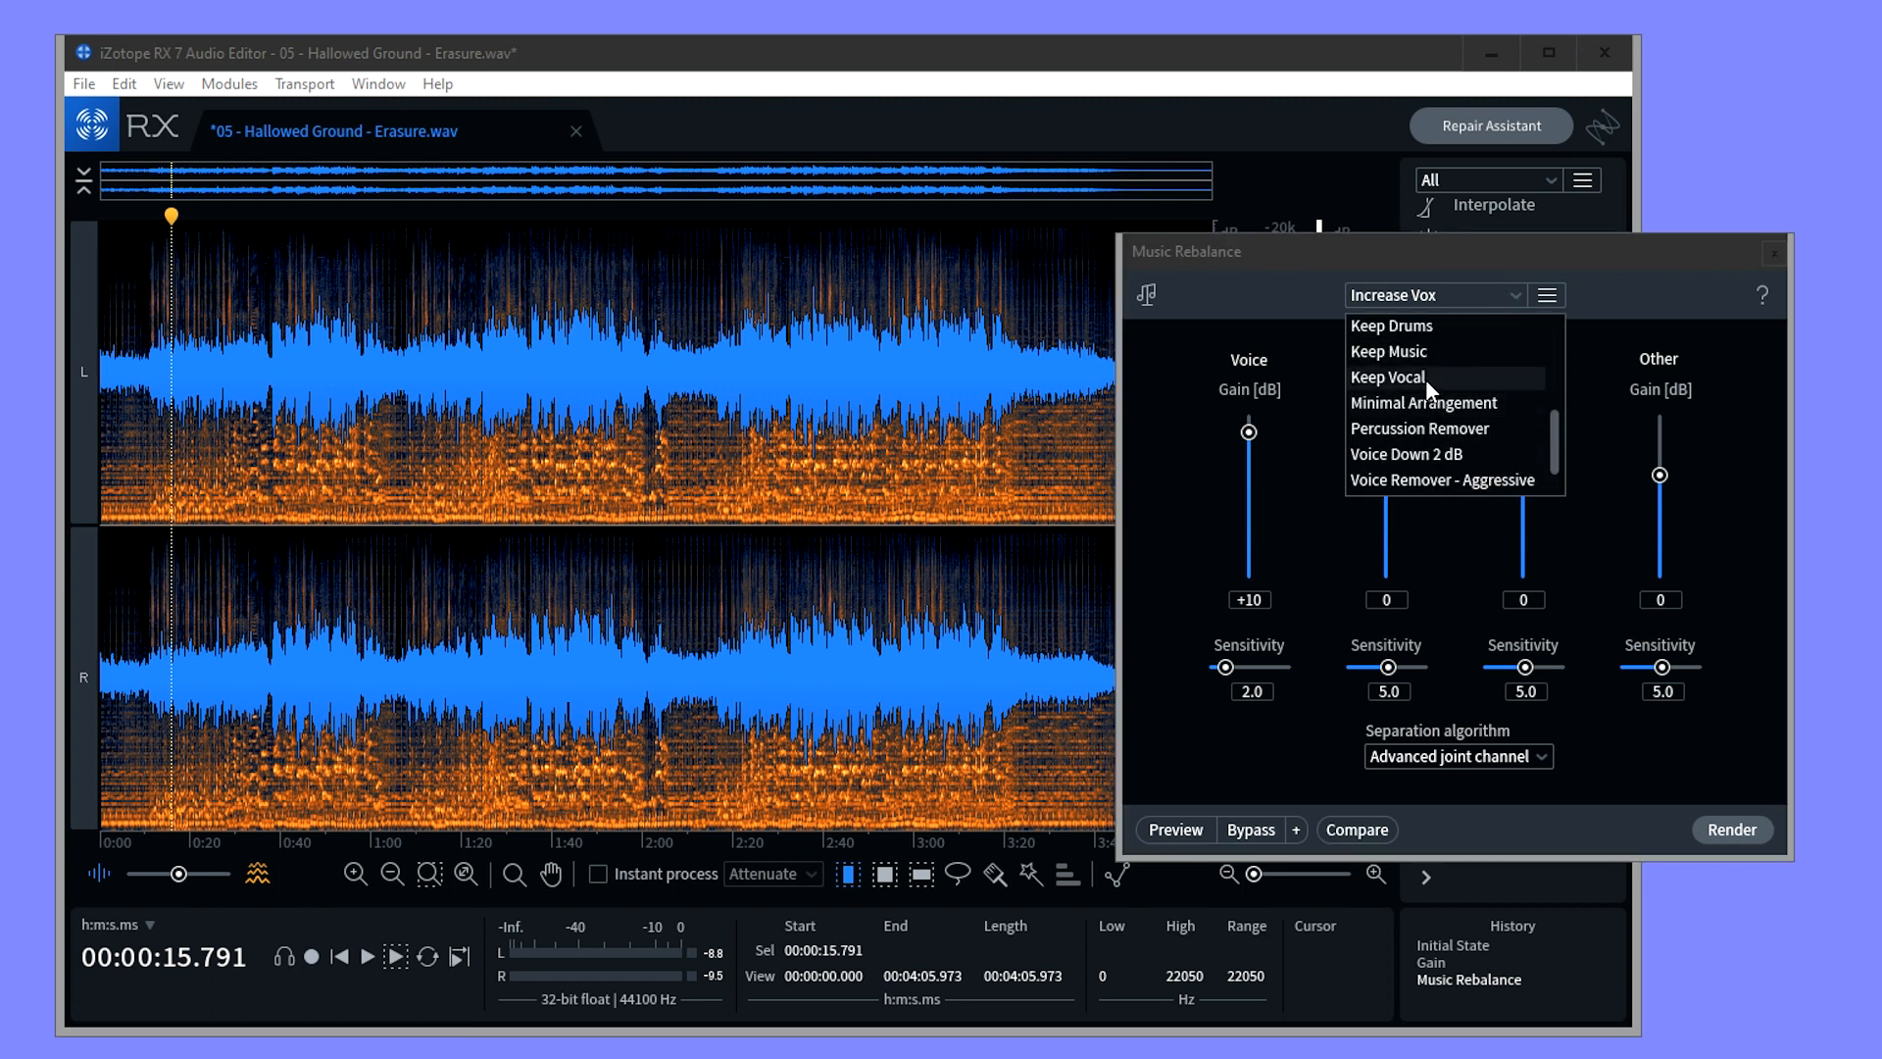
left_click(1388, 376)
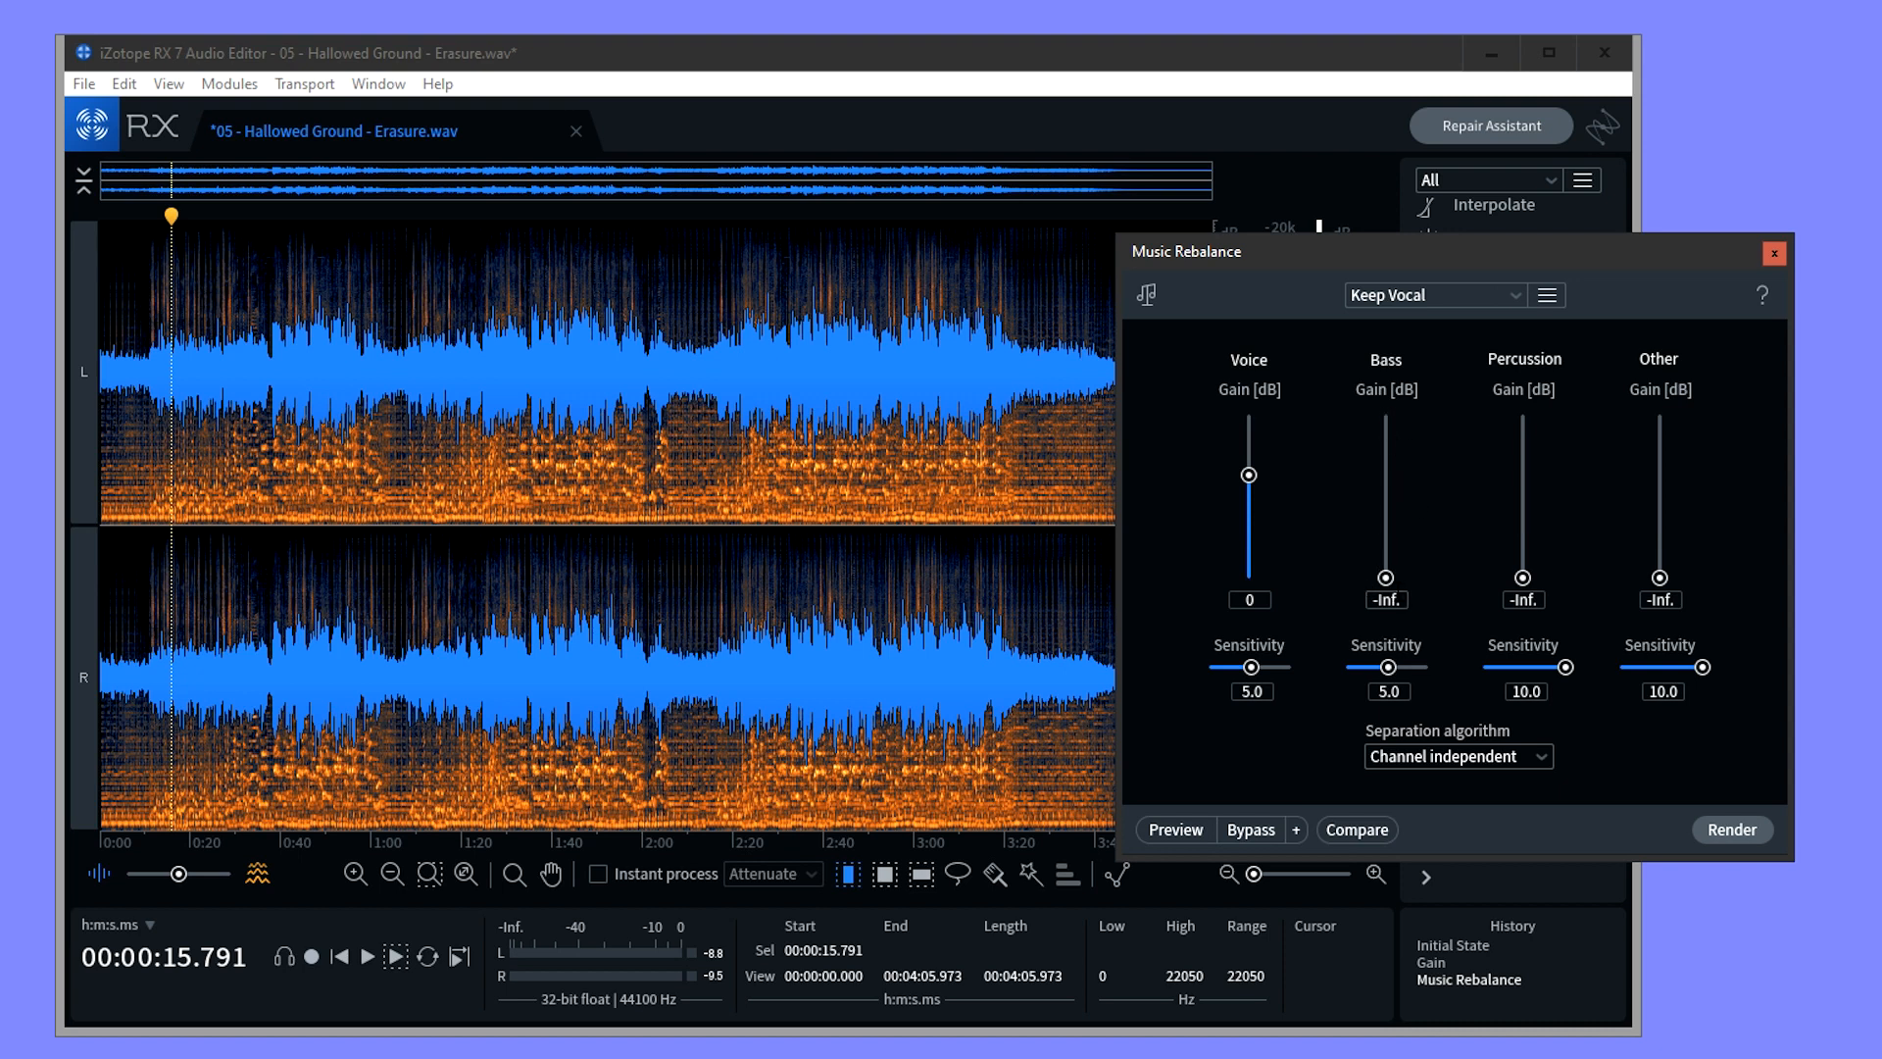
mouse_move(1564, 451)
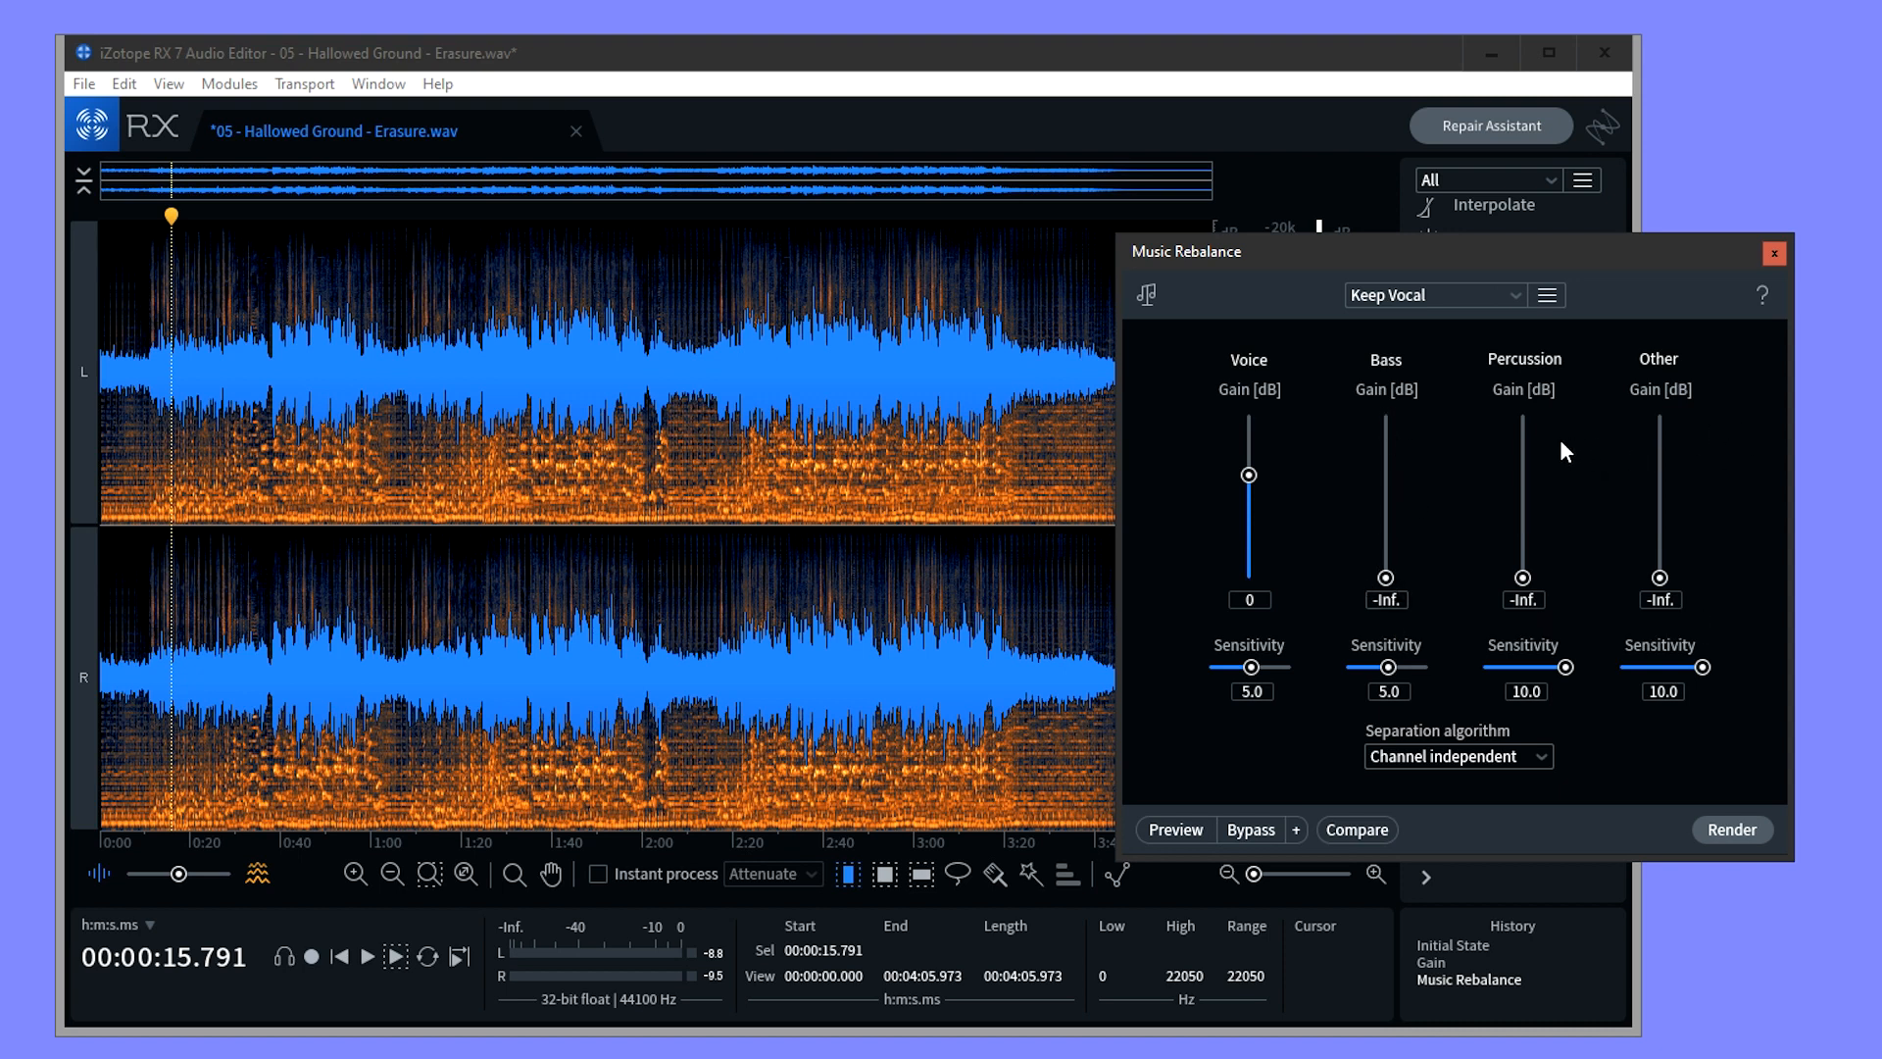
mouse_move(1525, 588)
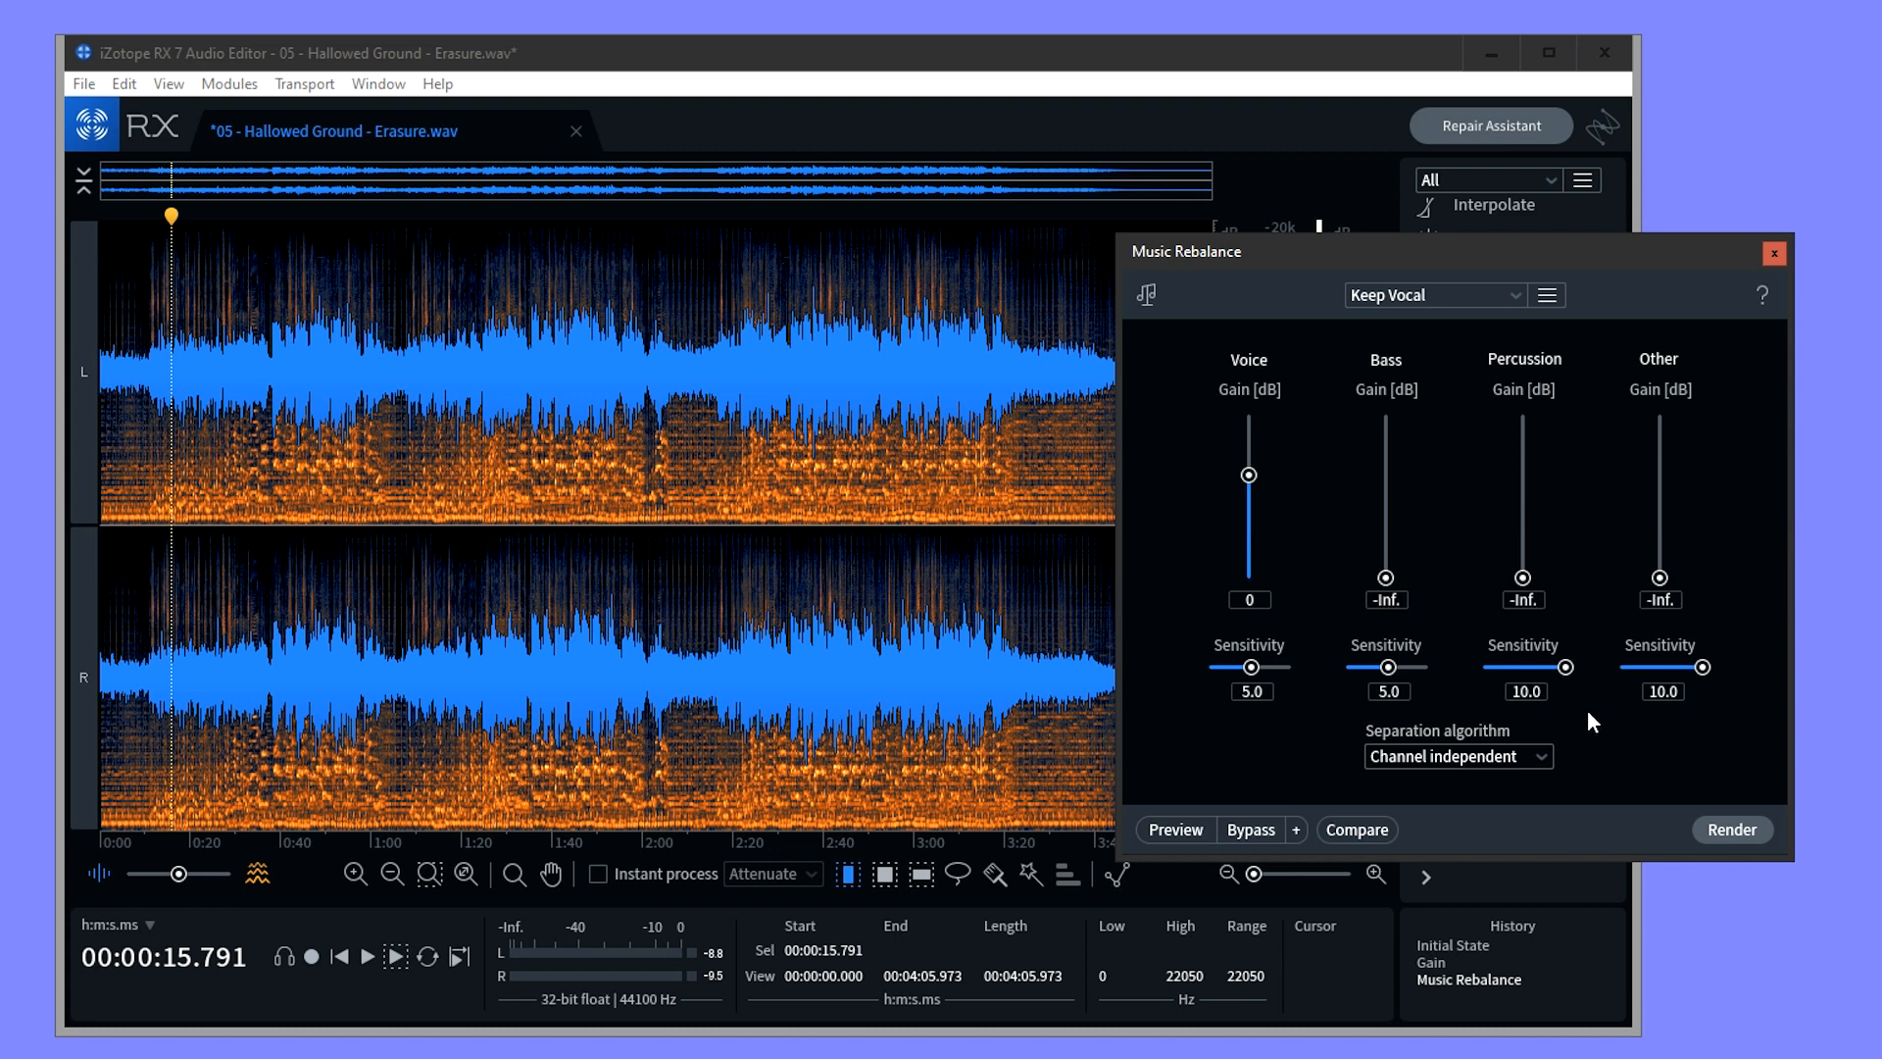
mouse_move(1564, 672)
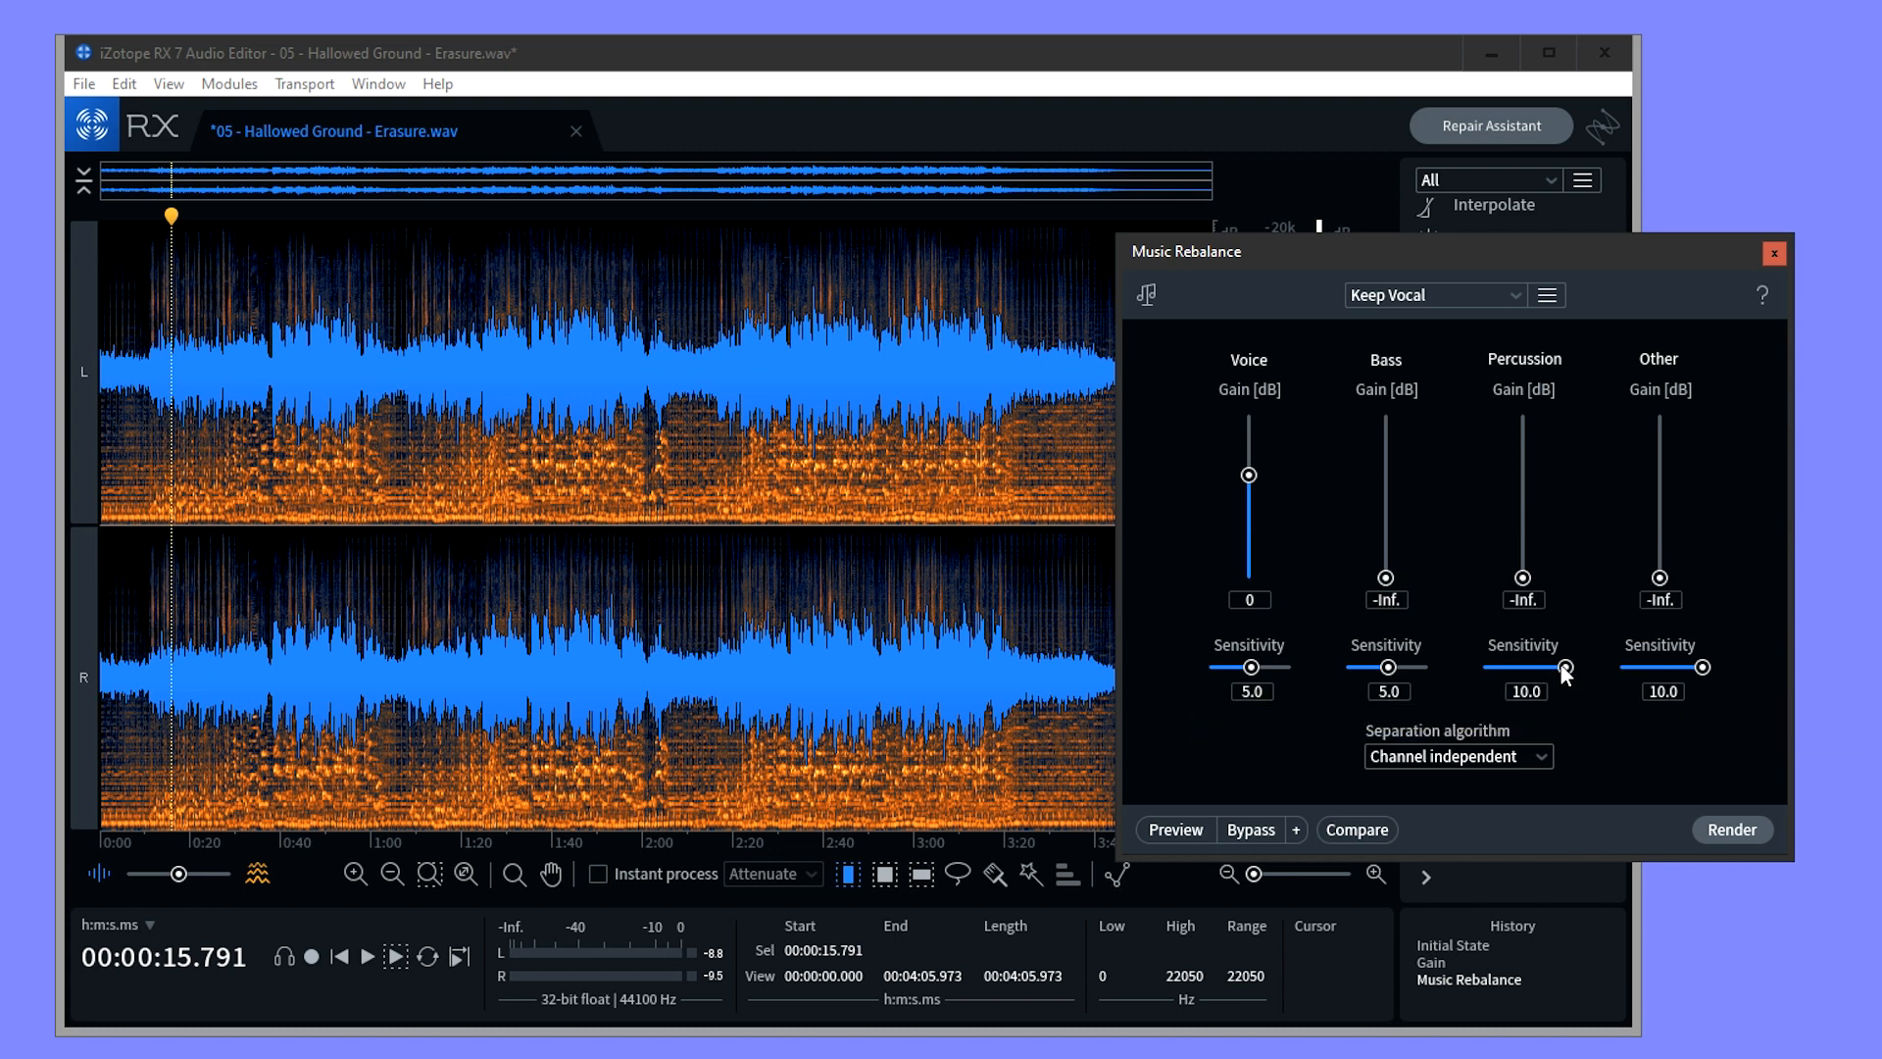
mouse_move(1746, 681)
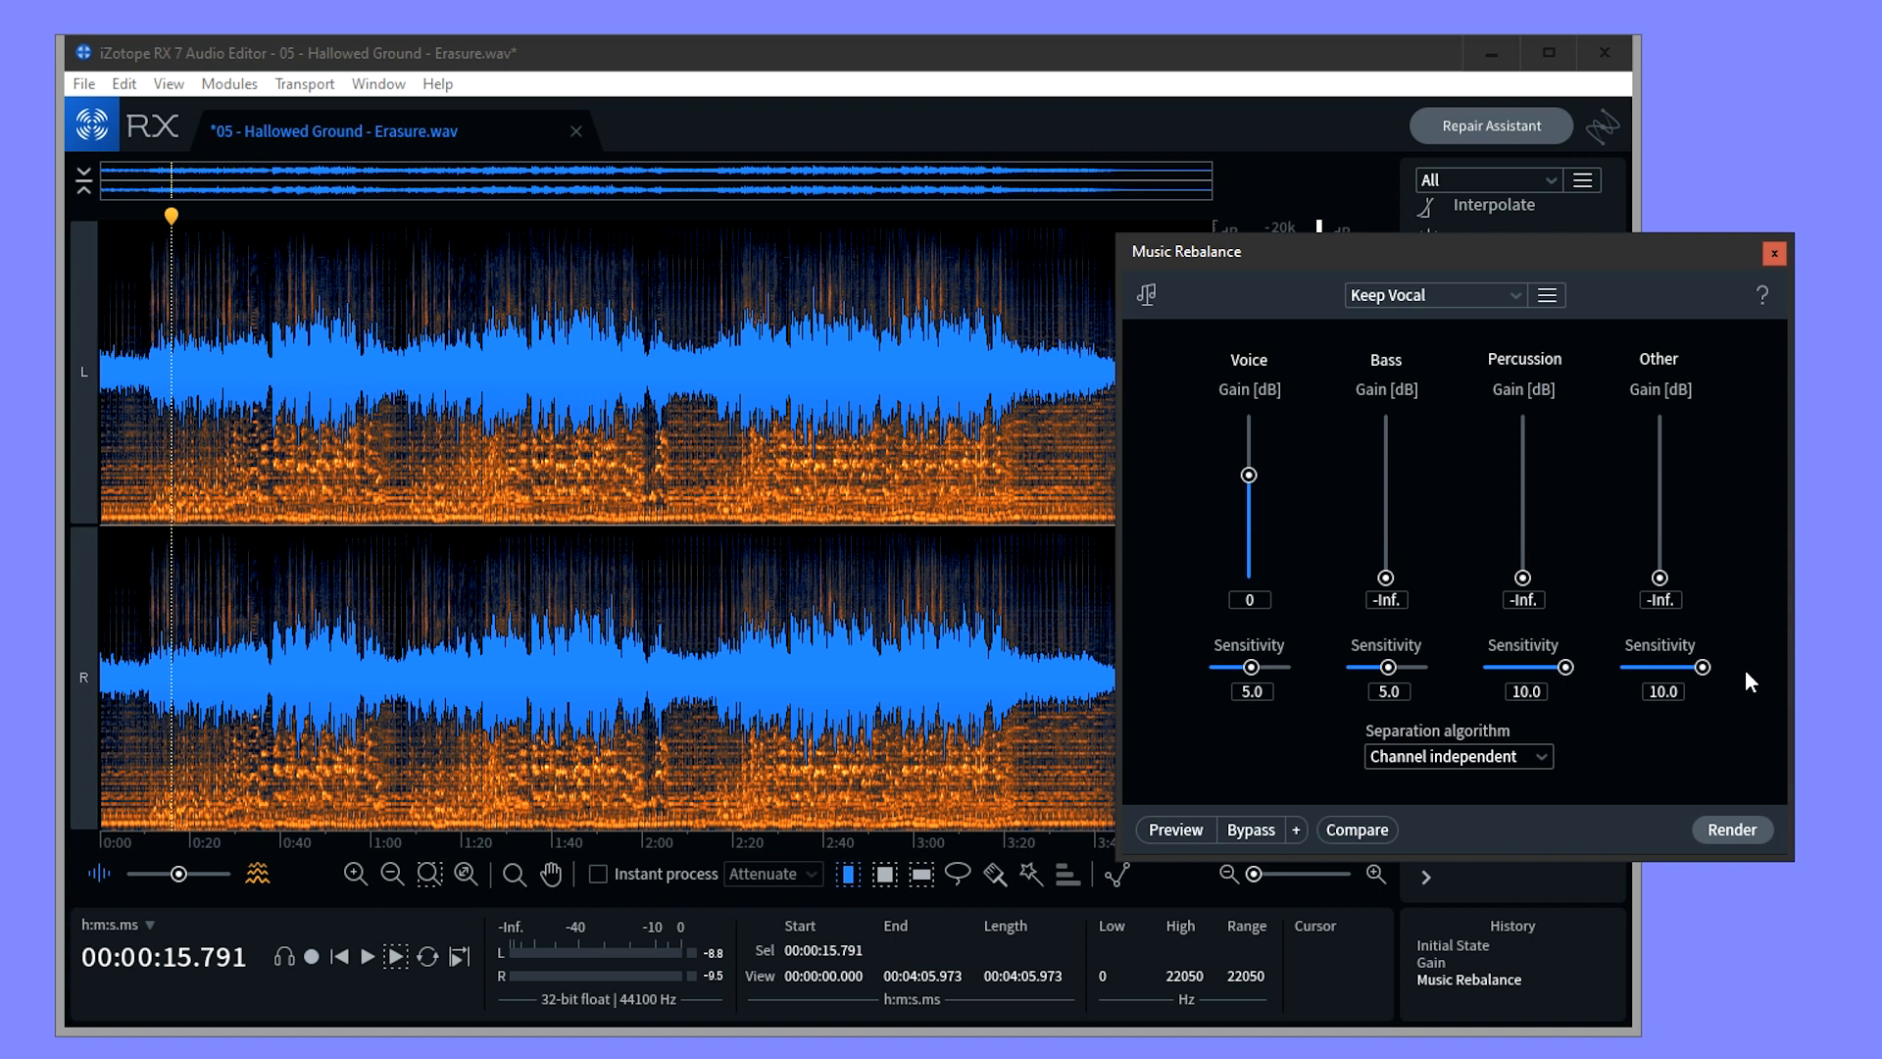
mouse_move(1715, 729)
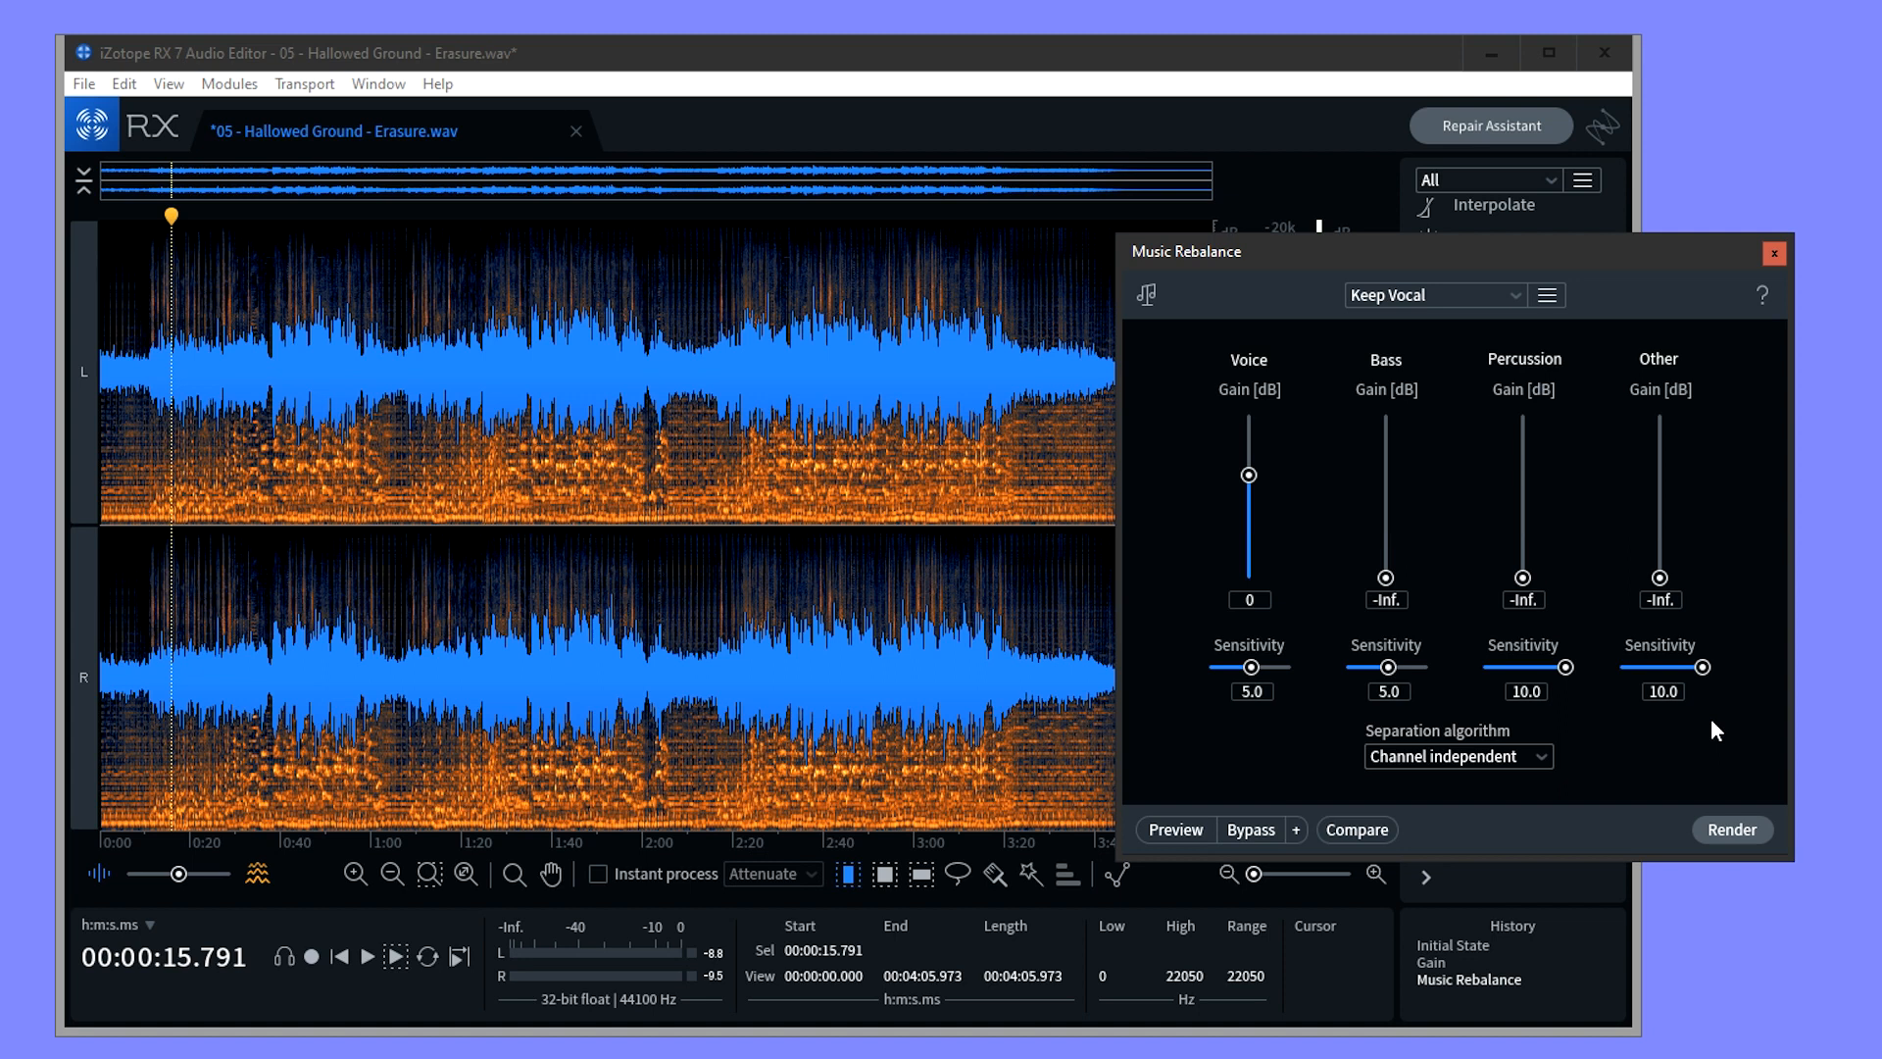
mouse_move(1621, 718)
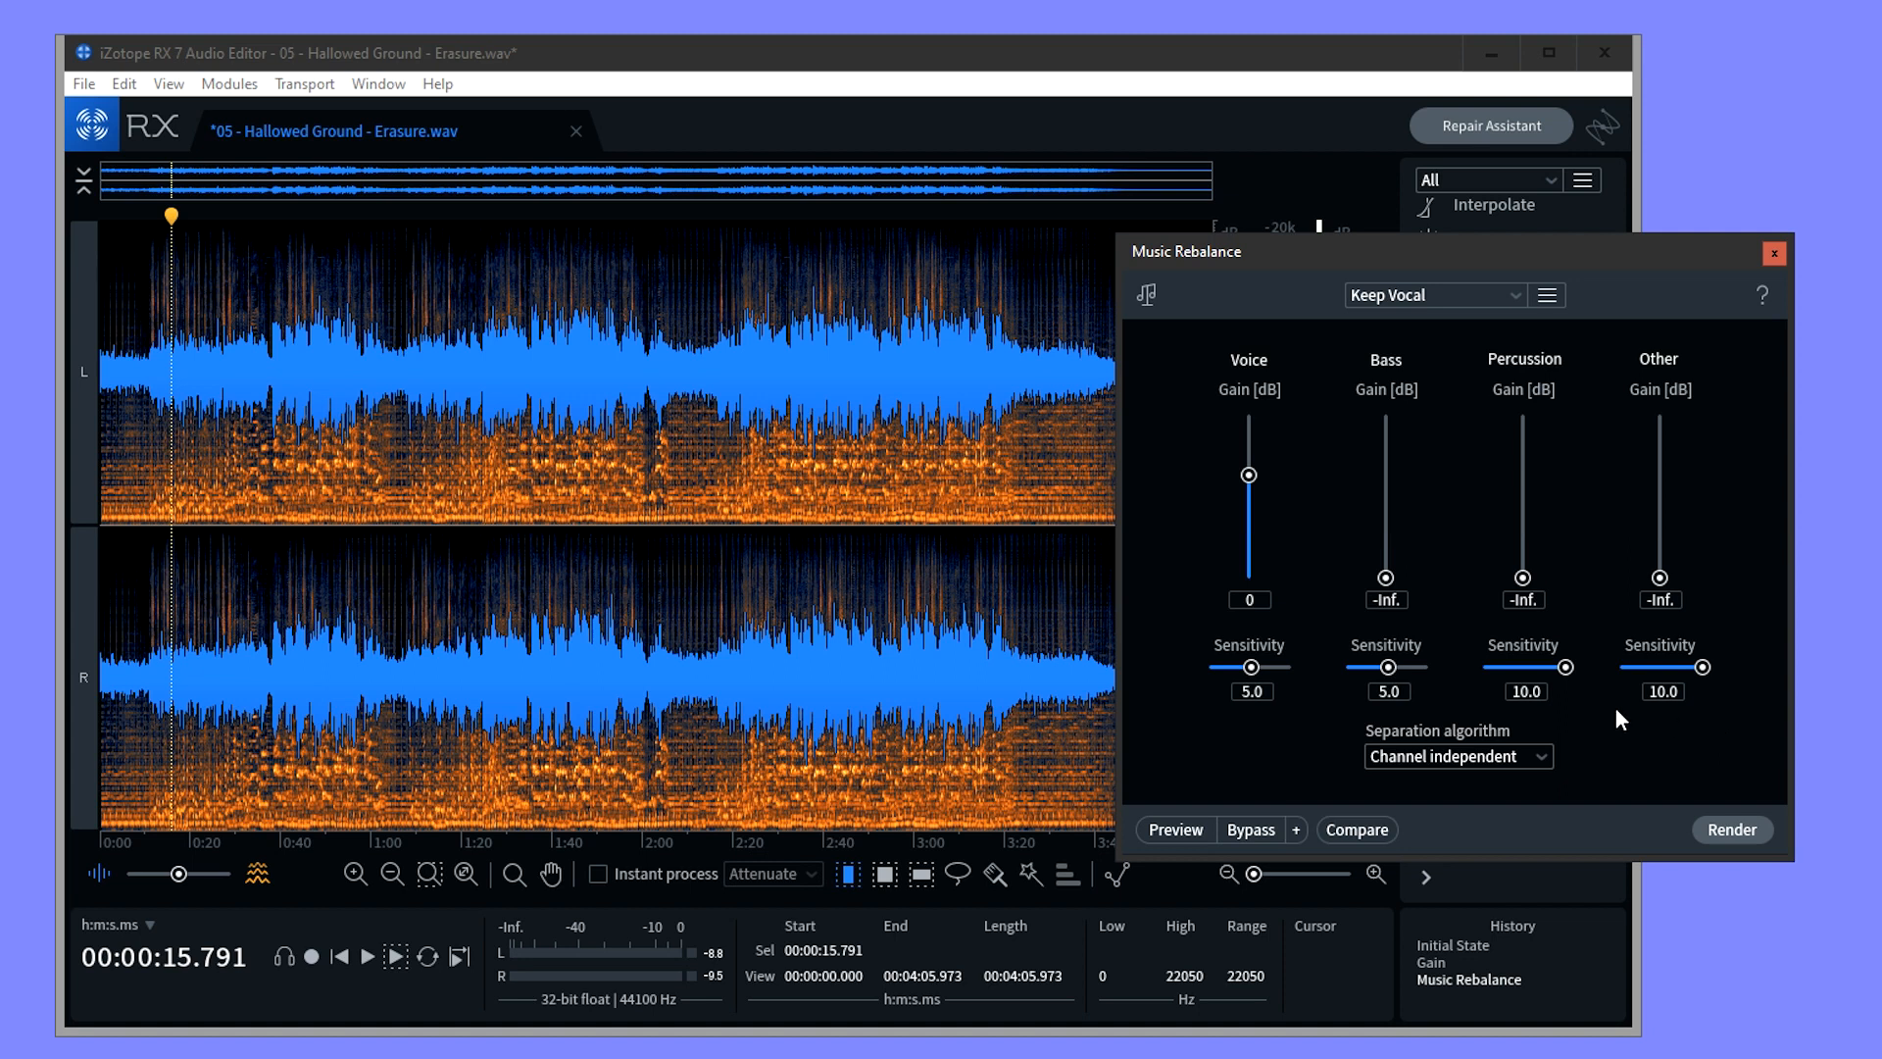
mouse_move(1386, 669)
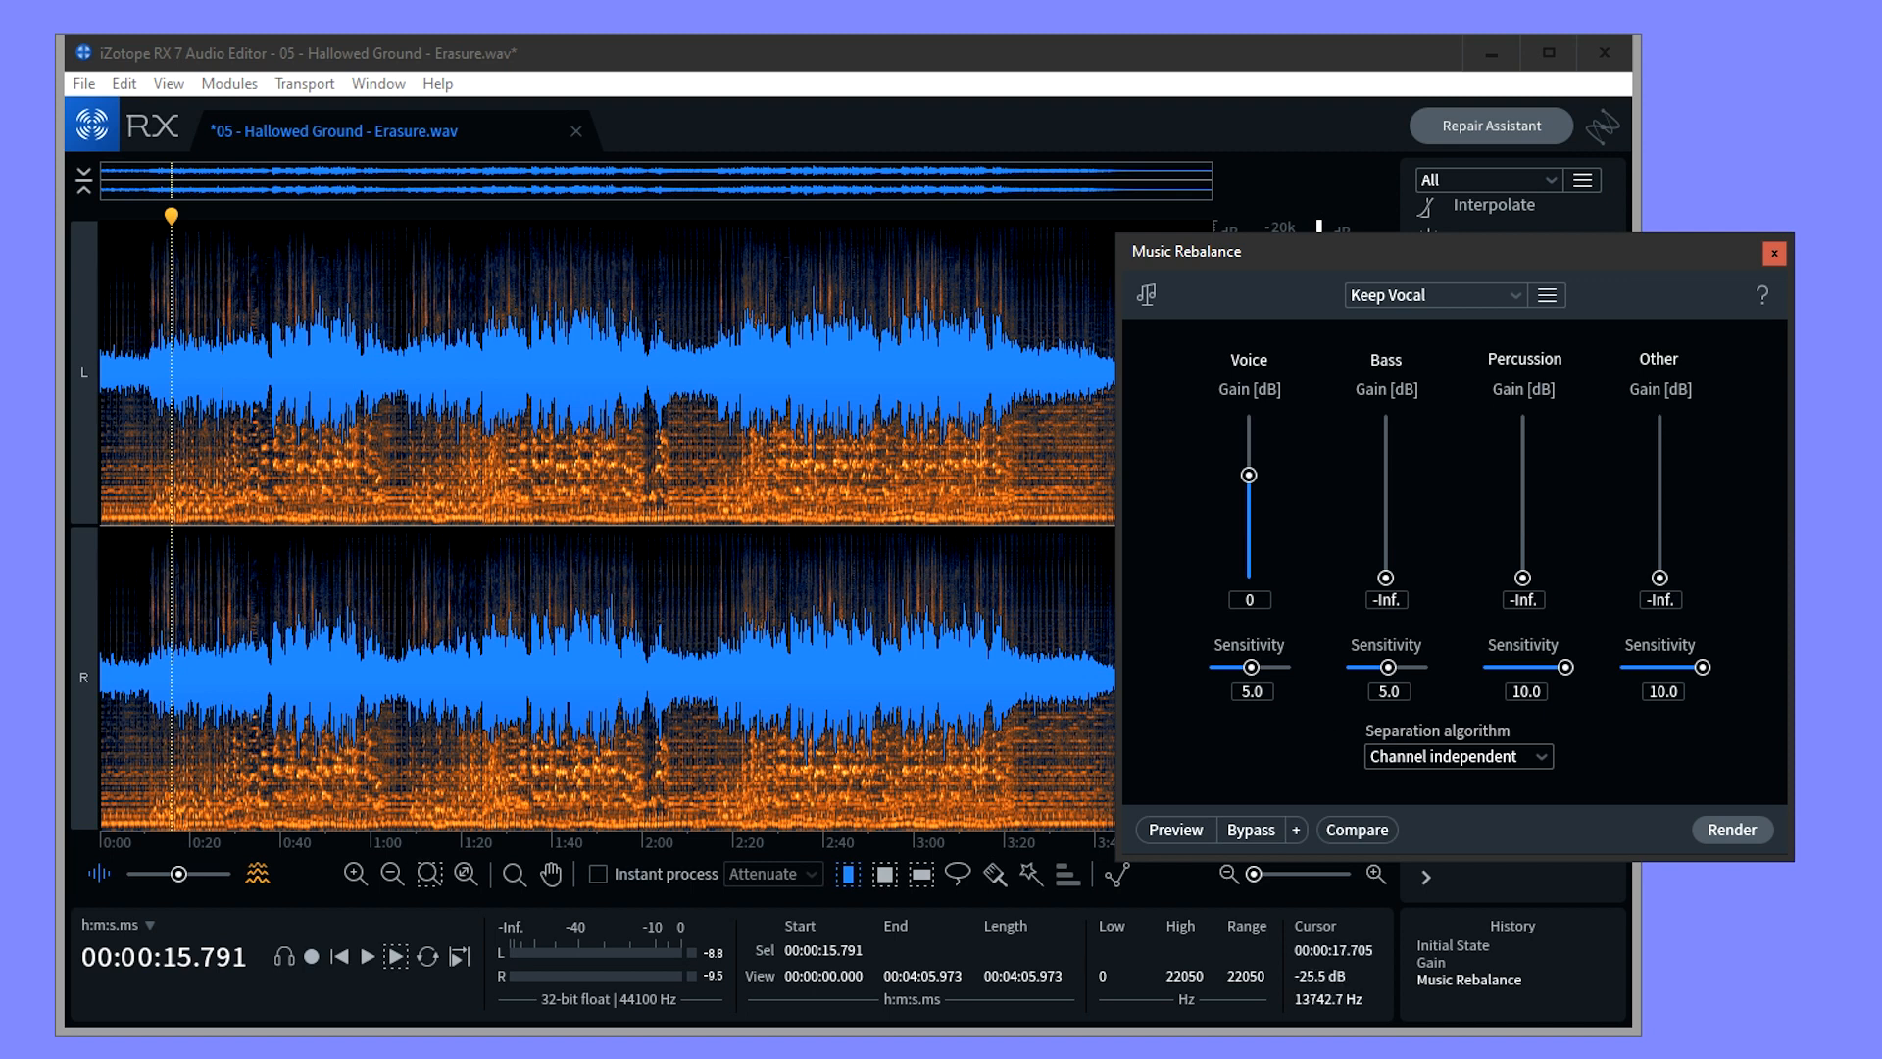
mouse_move(1045, 849)
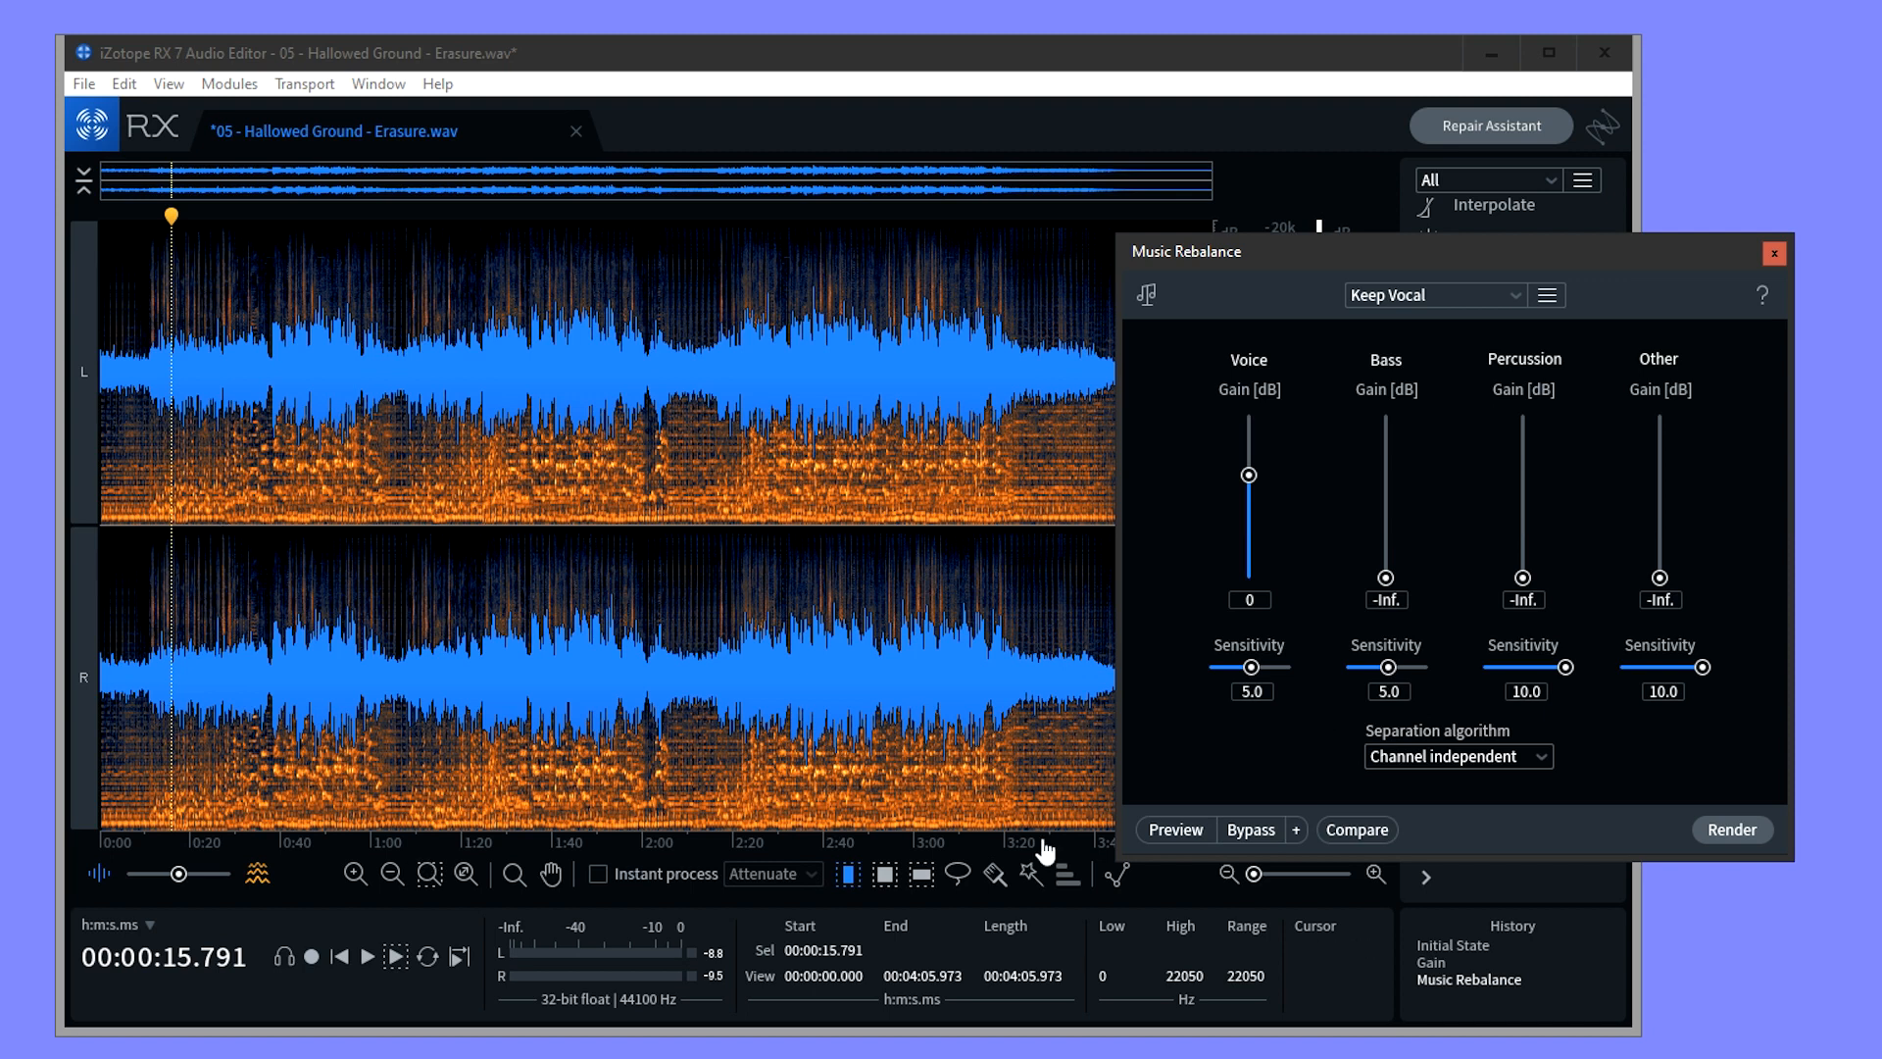
mouse_move(1178, 841)
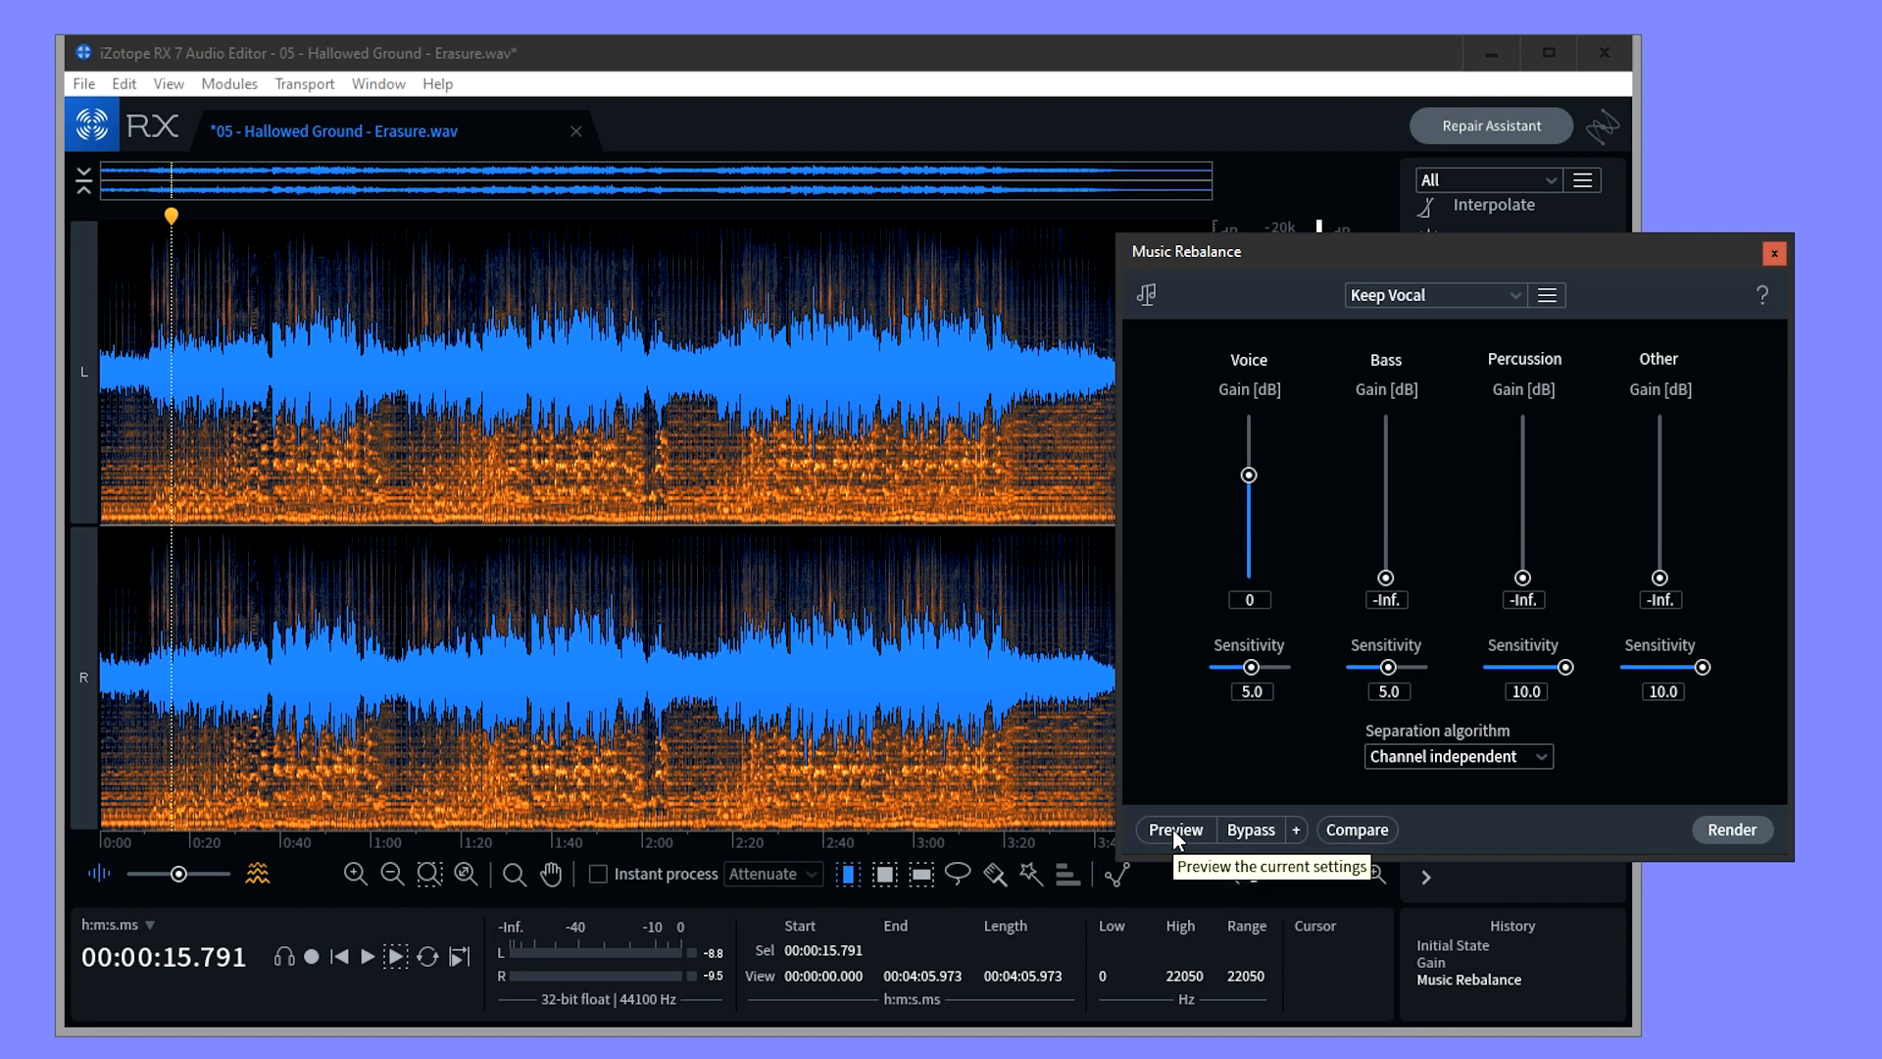
left_click(1177, 829)
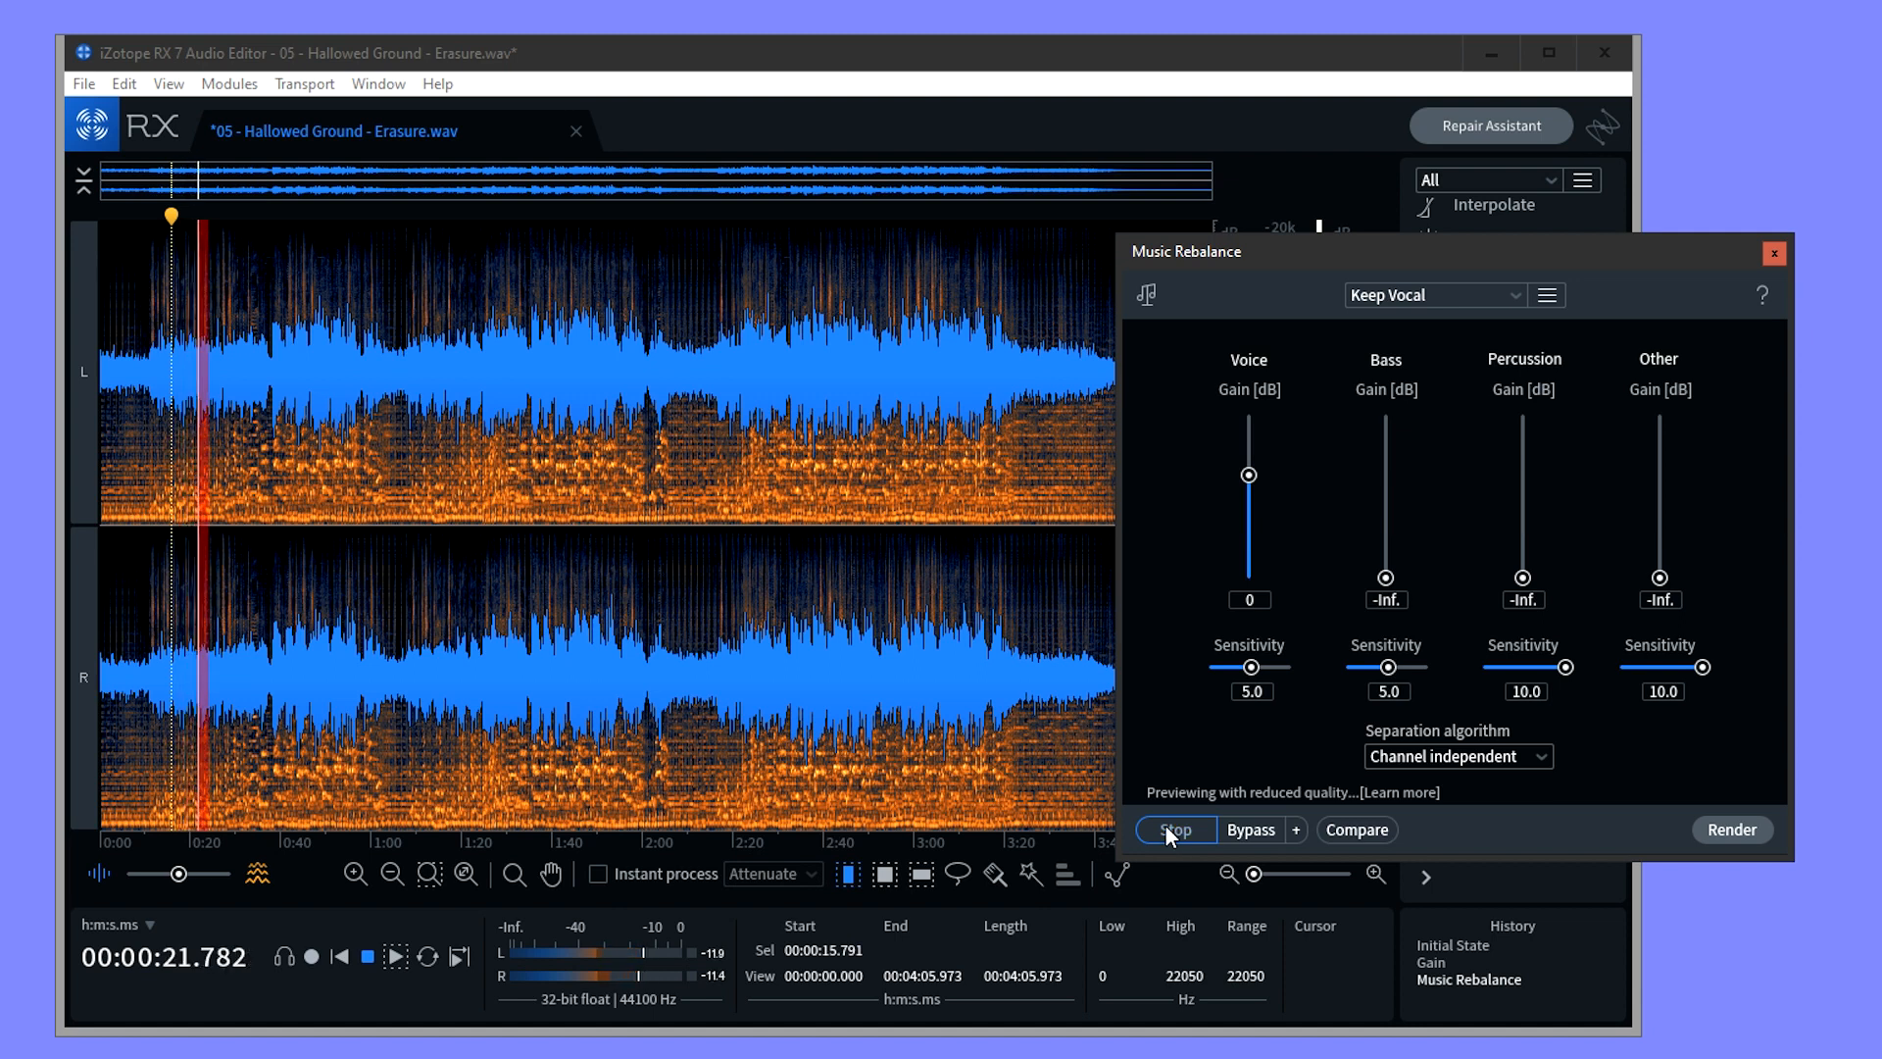
left_click(1175, 829)
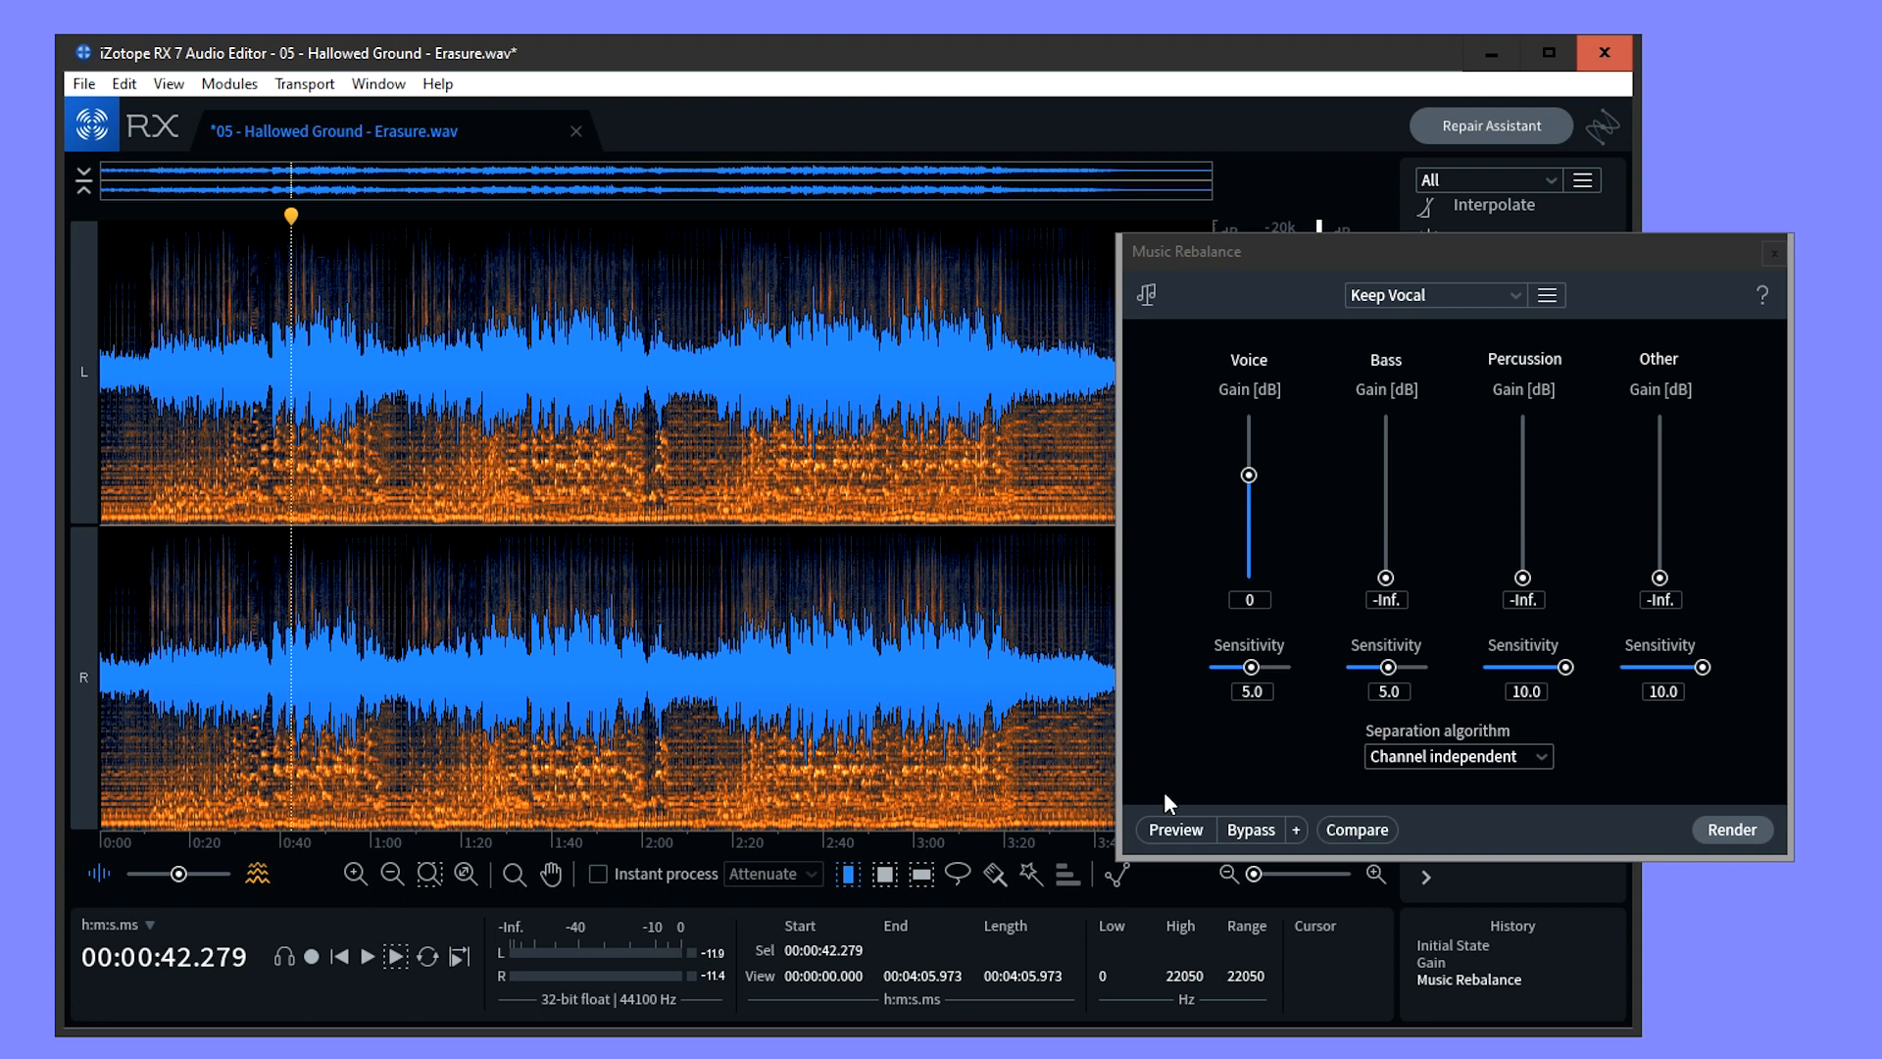
left_click(1175, 829)
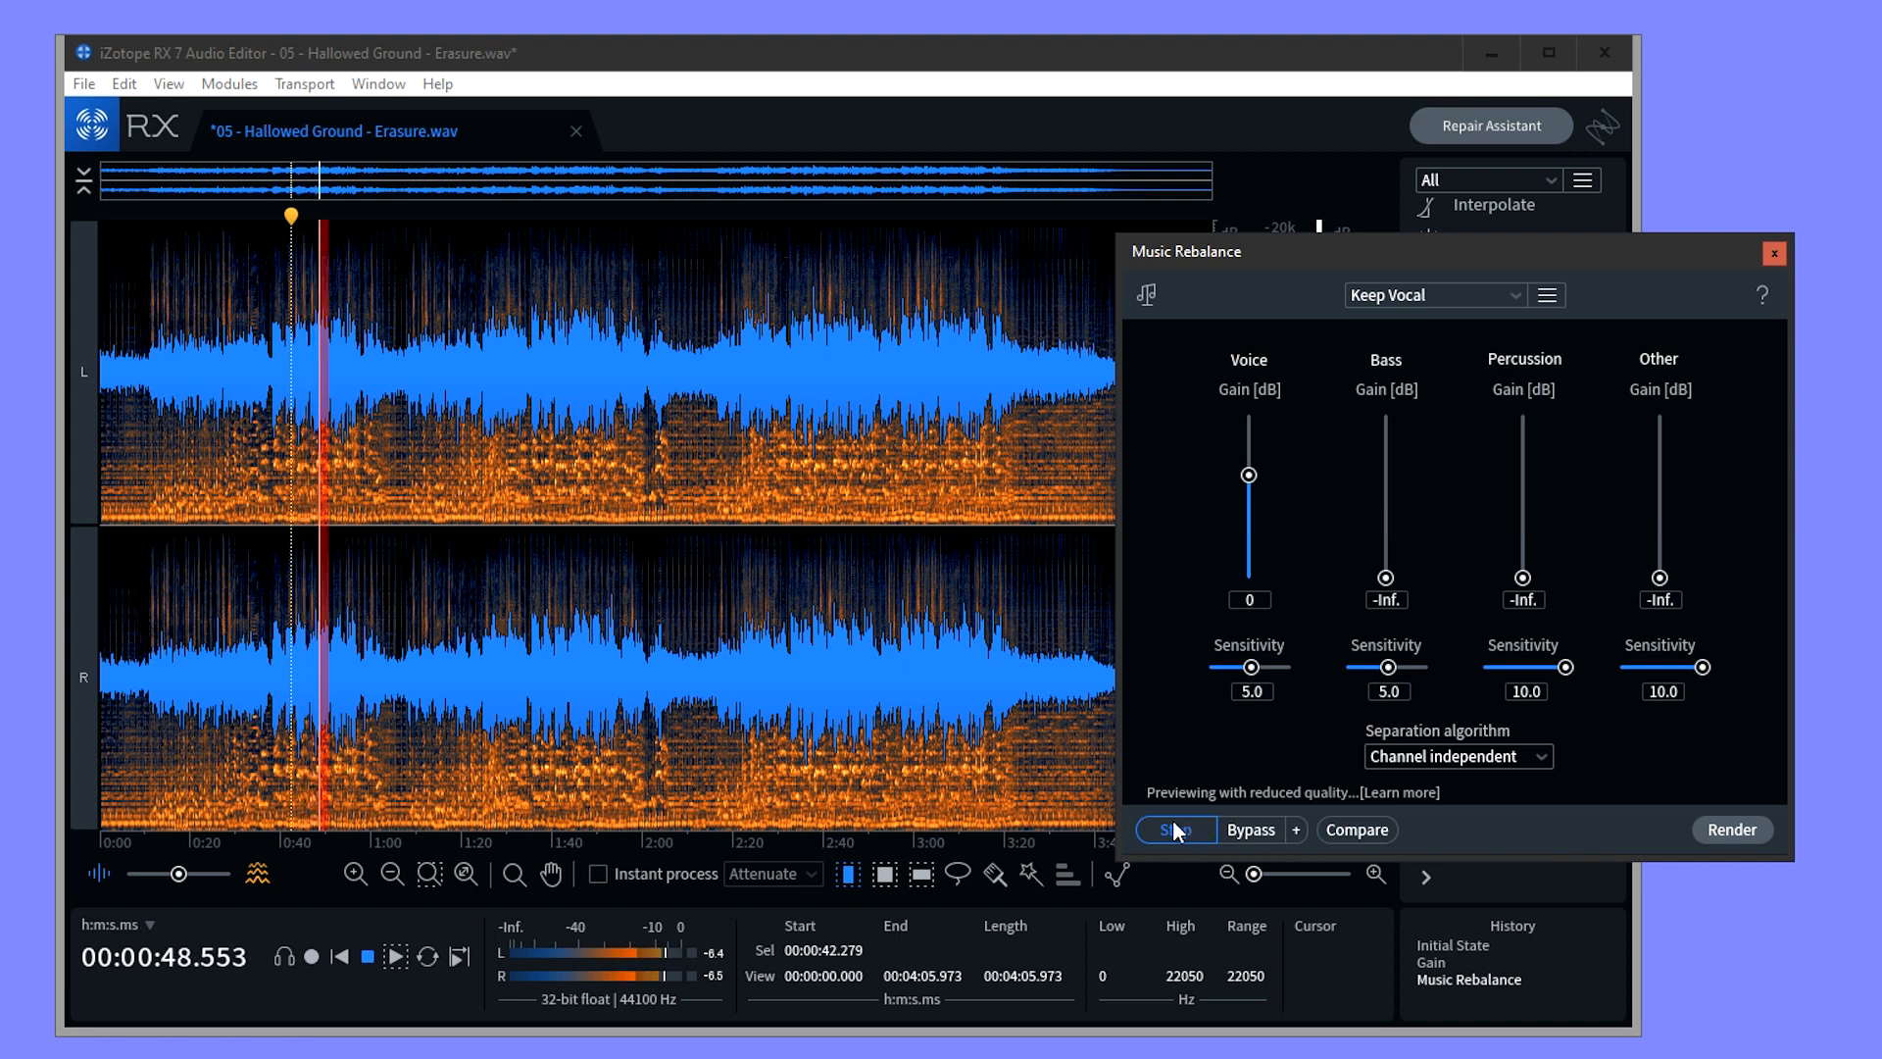
left_click(1176, 829)
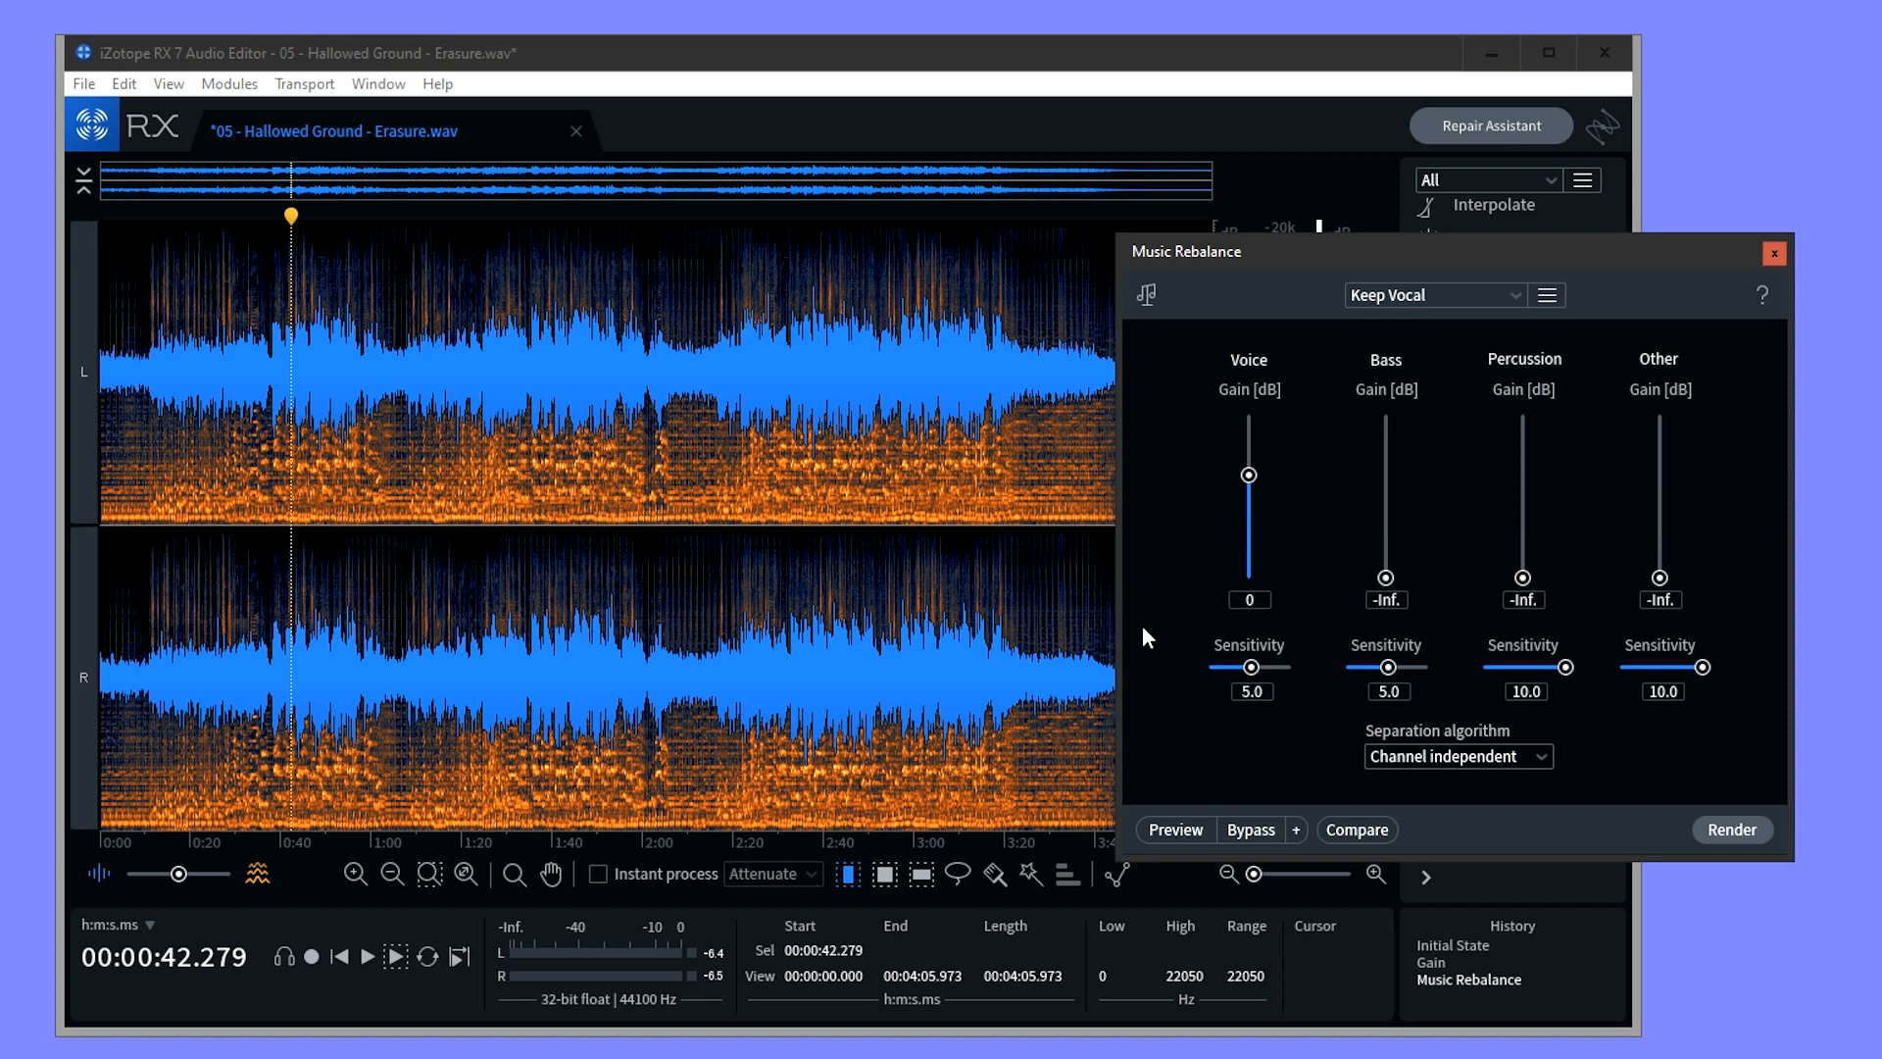
mouse_move(1551, 786)
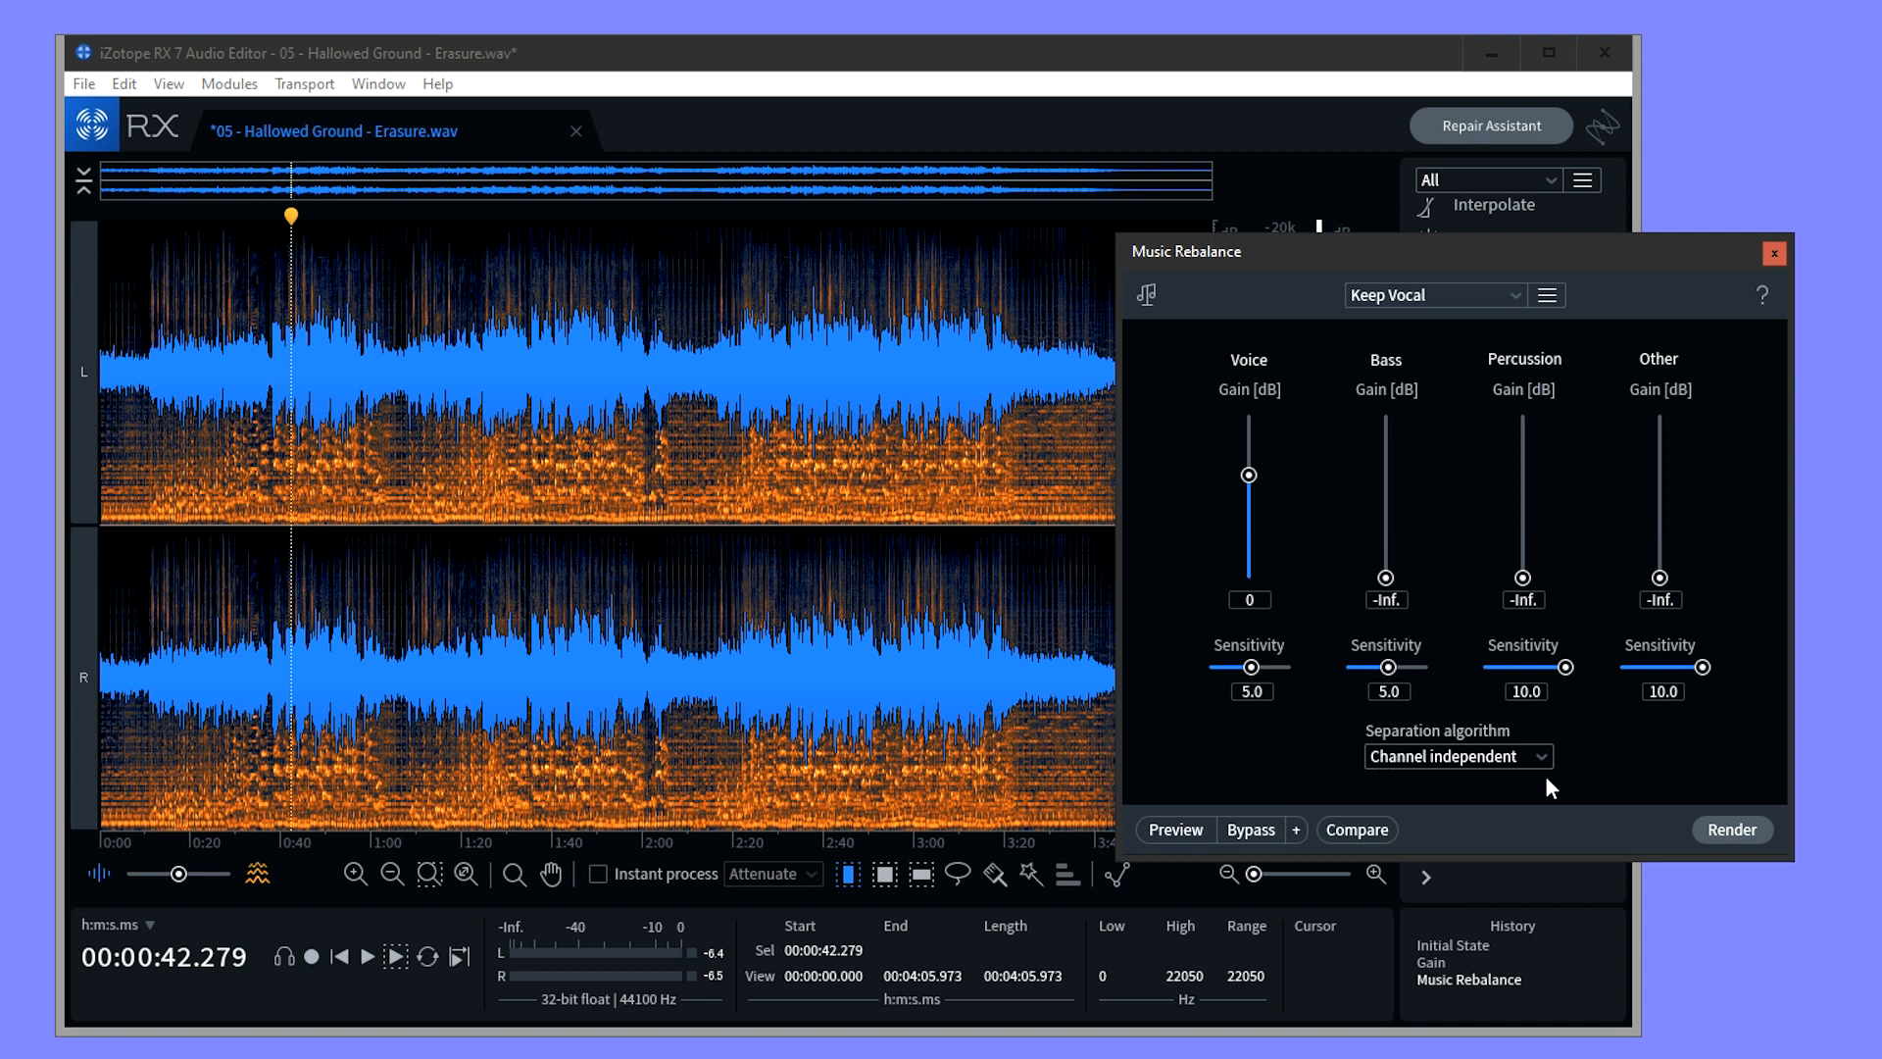
left_click(1729, 830)
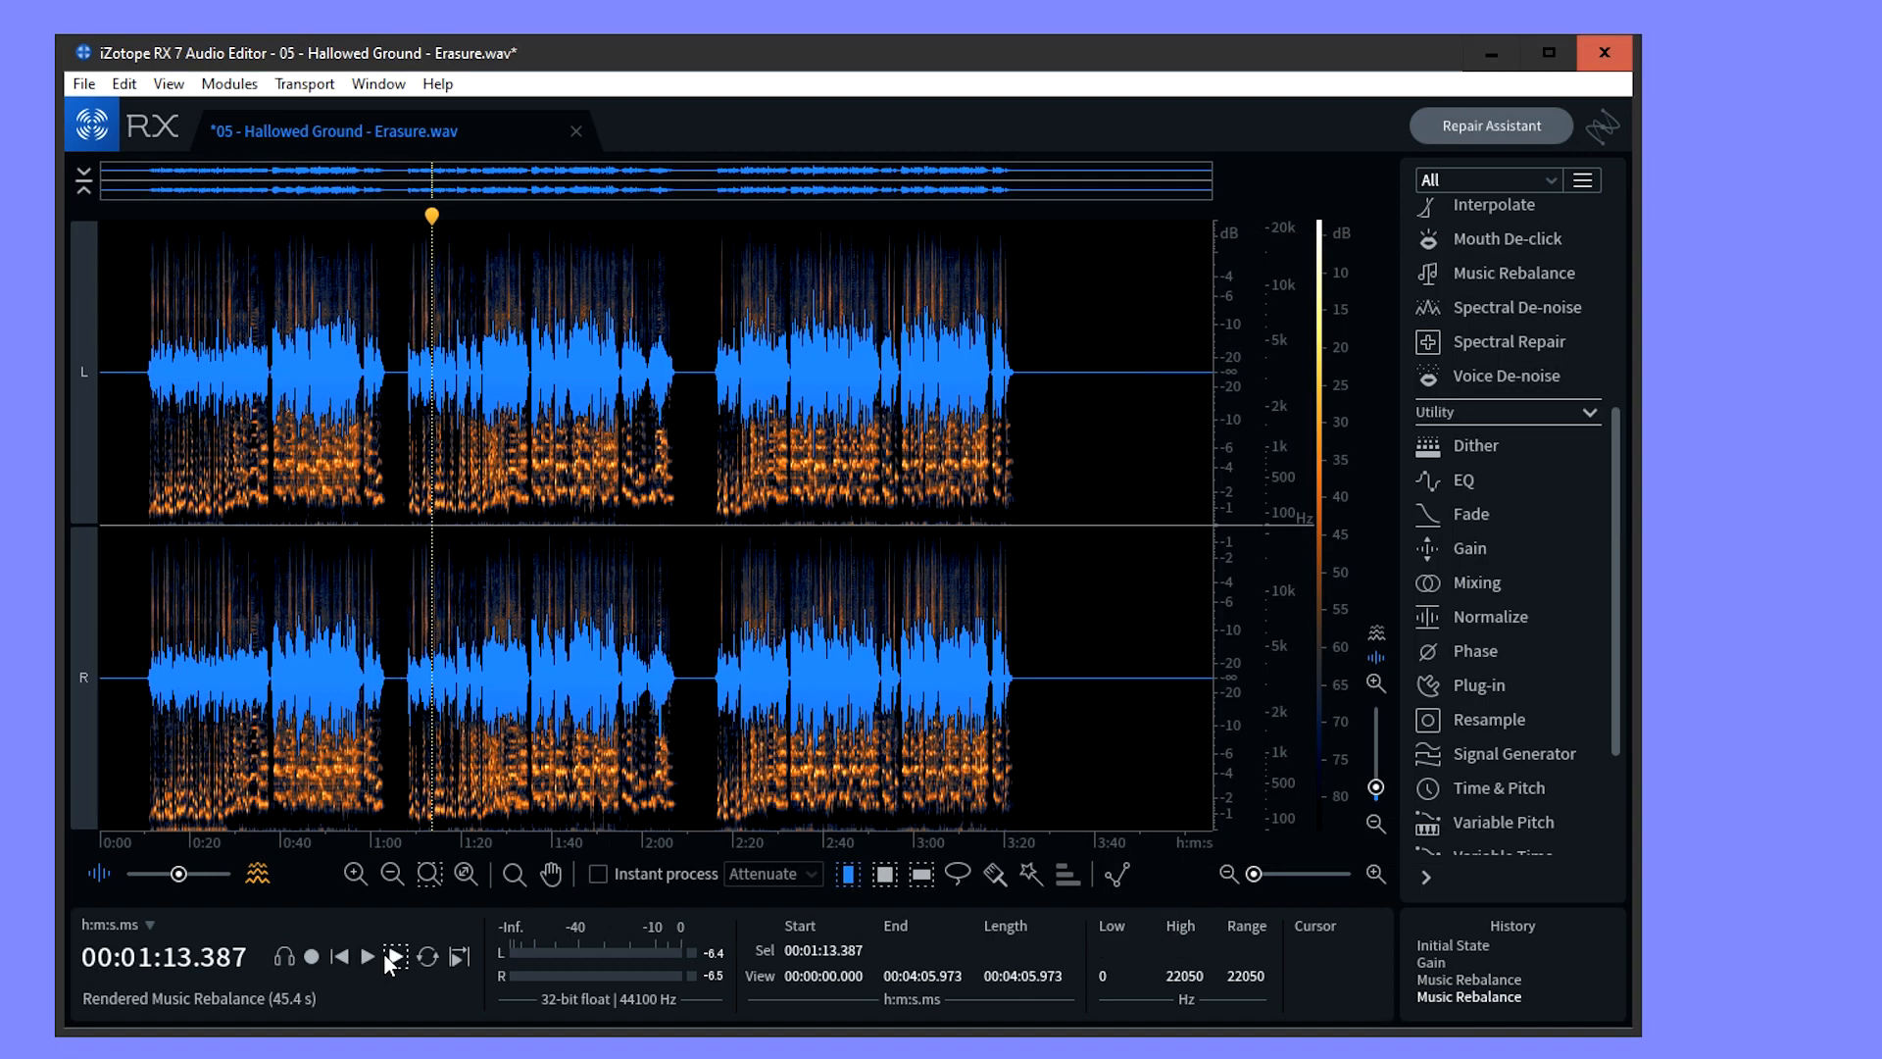
Play back the isolated vocal from around the 1:13 mark.
left_click(367, 957)
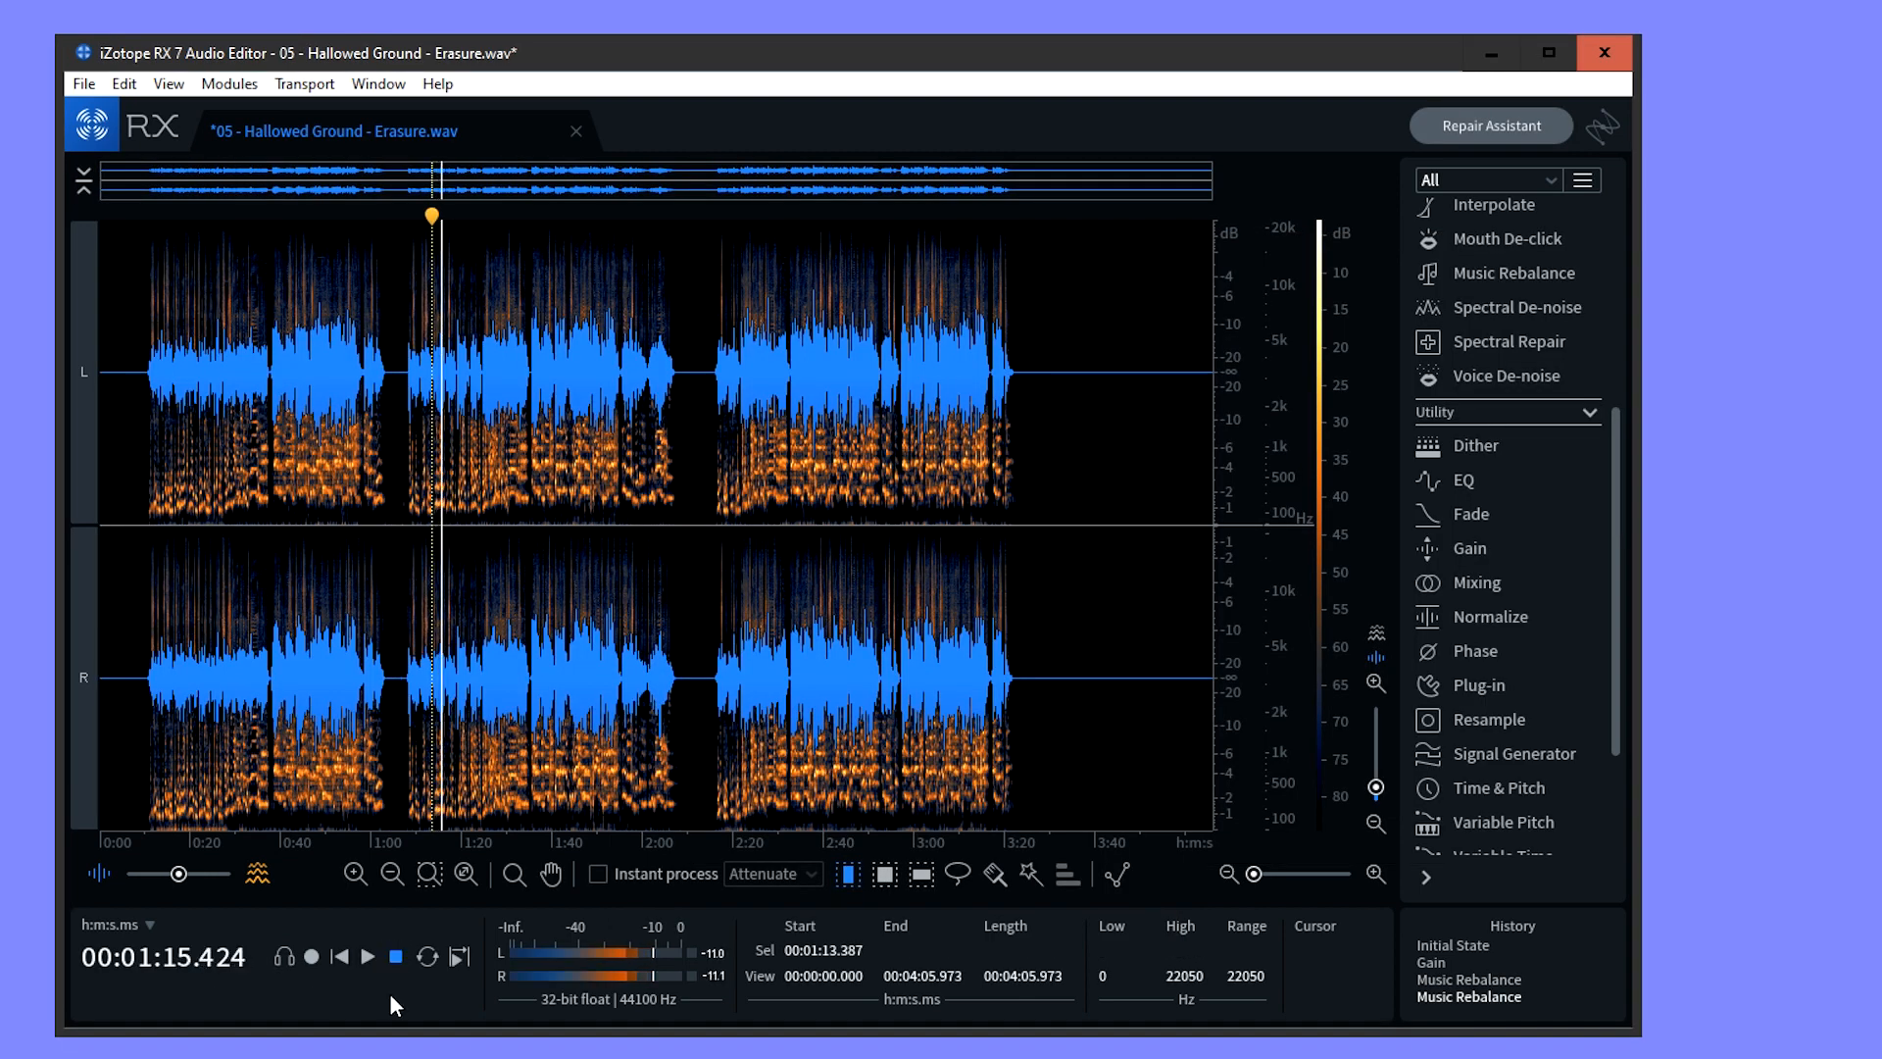